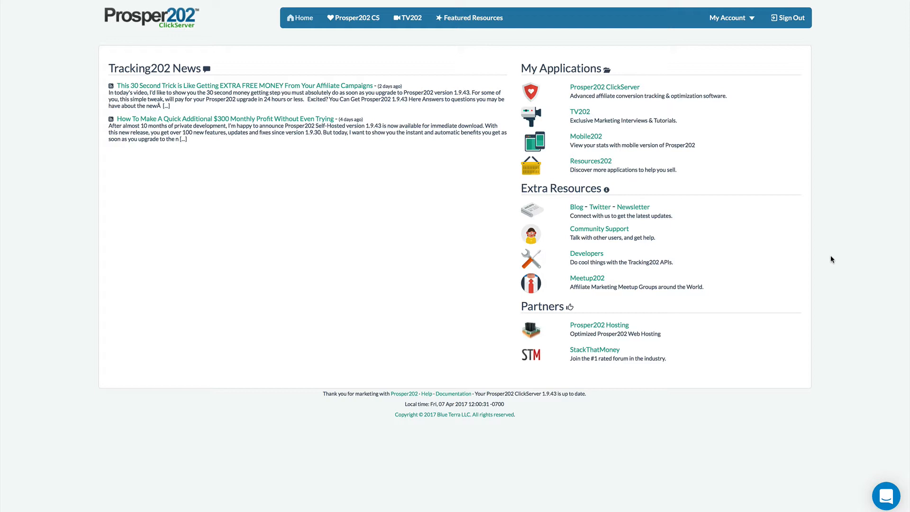
mouse_move(520, 472)
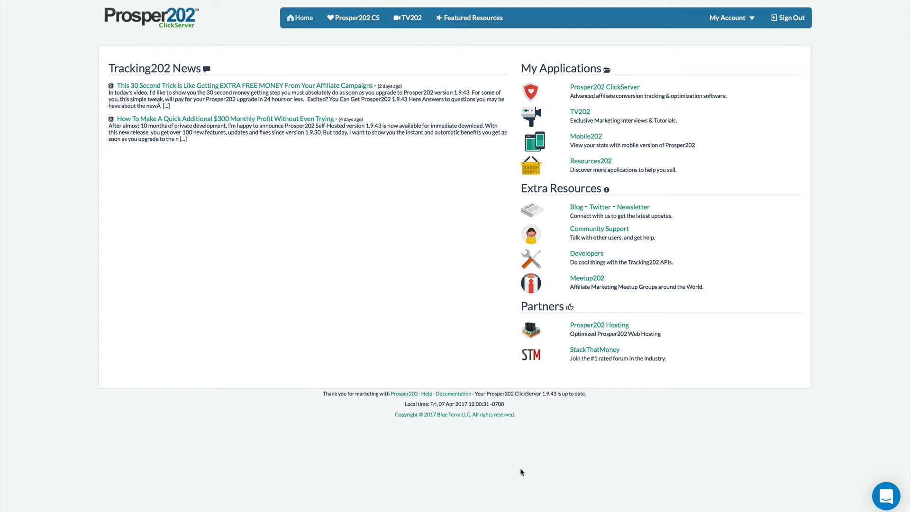
mouse_move(116, 413)
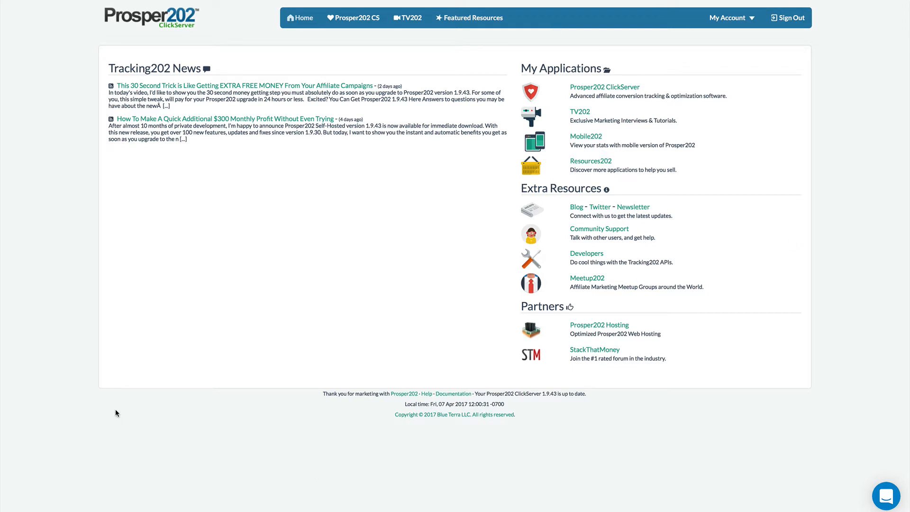
mouse_move(237, 96)
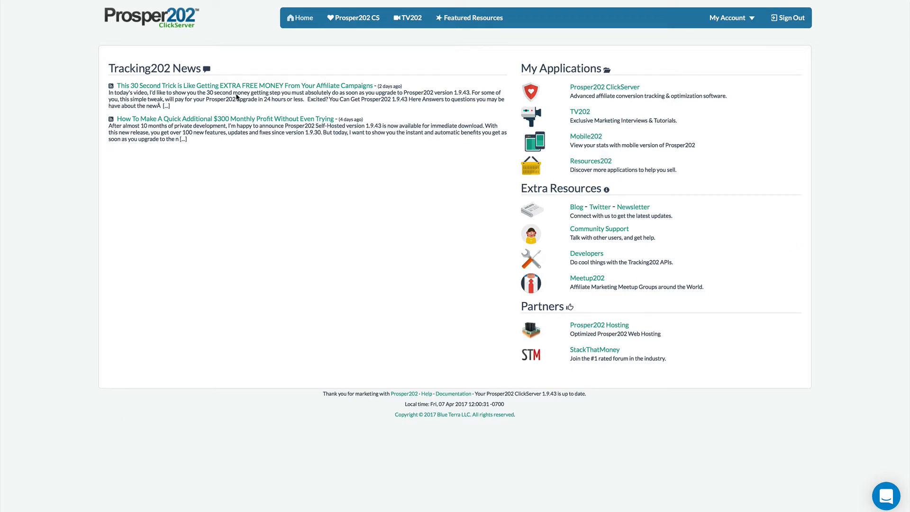
mouse_move(110, 161)
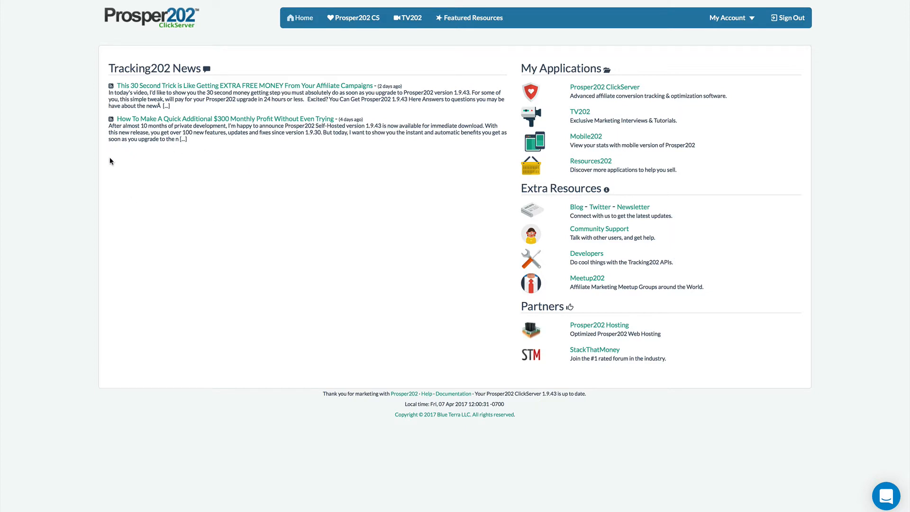
mouse_move(310, 127)
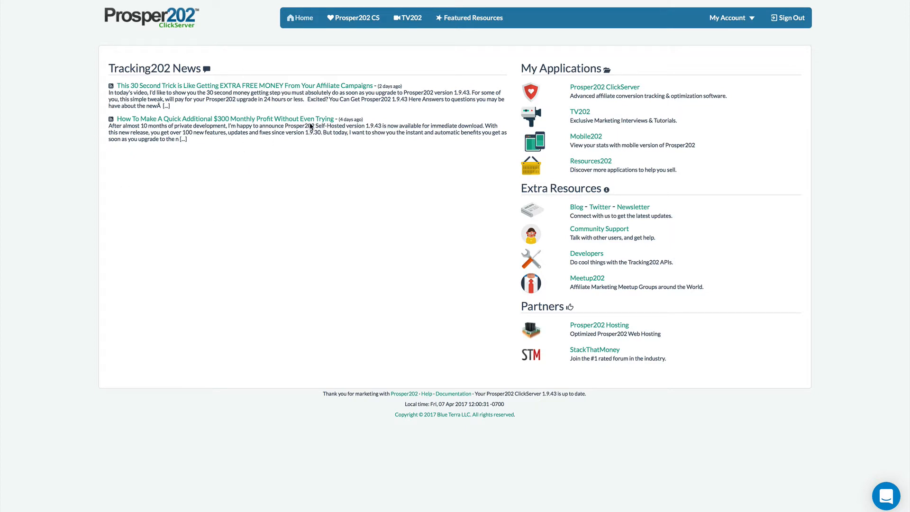
mouse_move(207, 125)
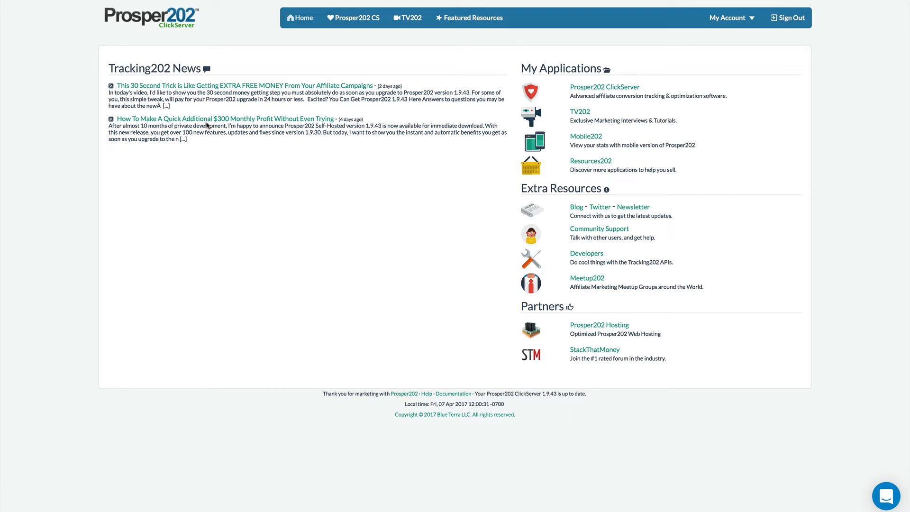
mouse_move(273, 262)
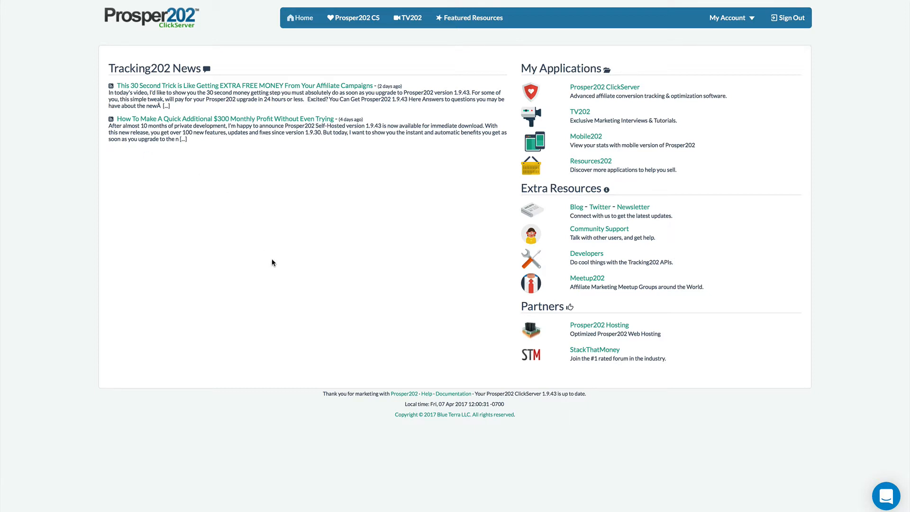
mouse_move(442, 226)
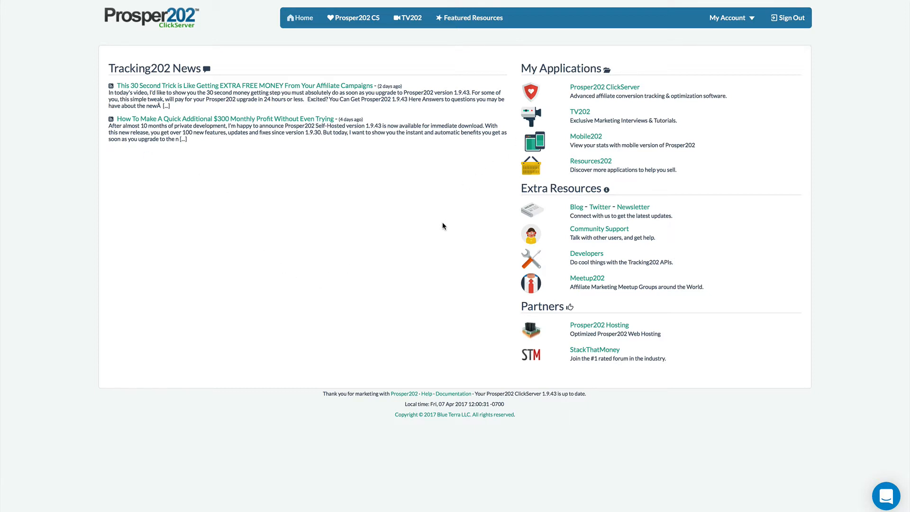
mouse_move(300, 212)
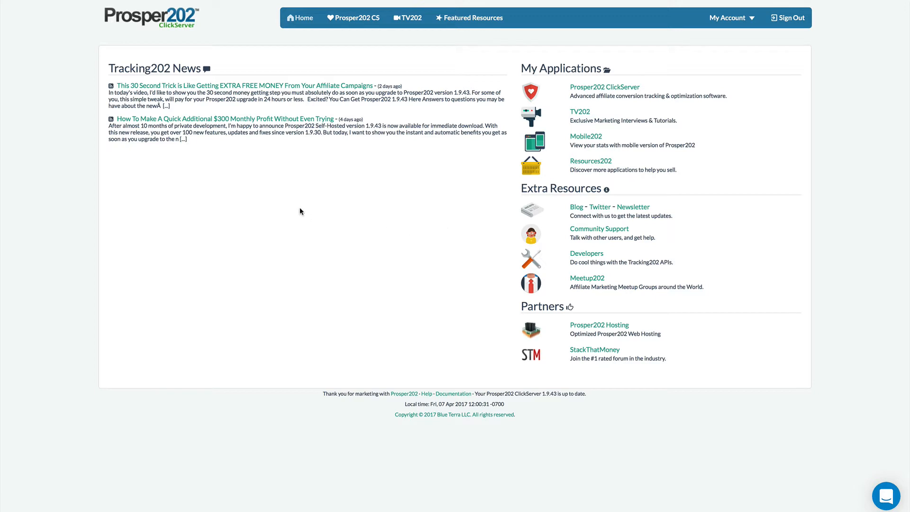
mouse_move(264, 142)
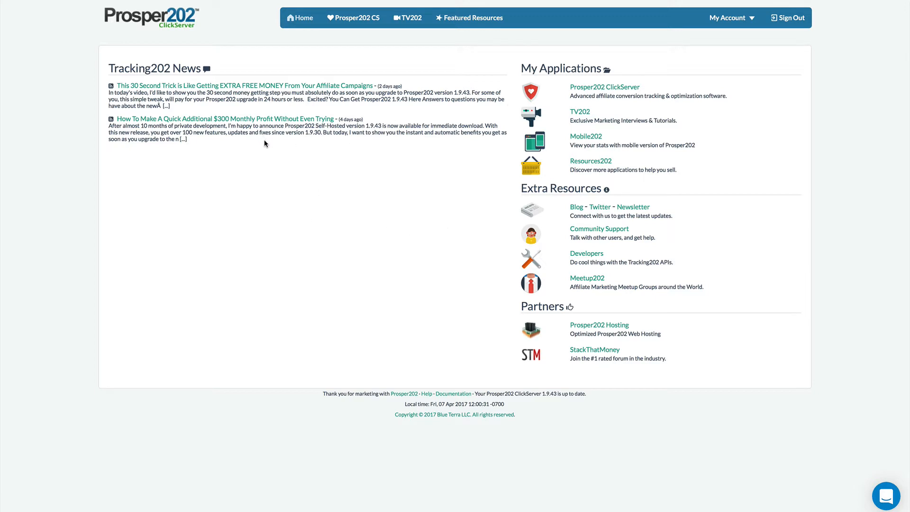
mouse_move(560, 103)
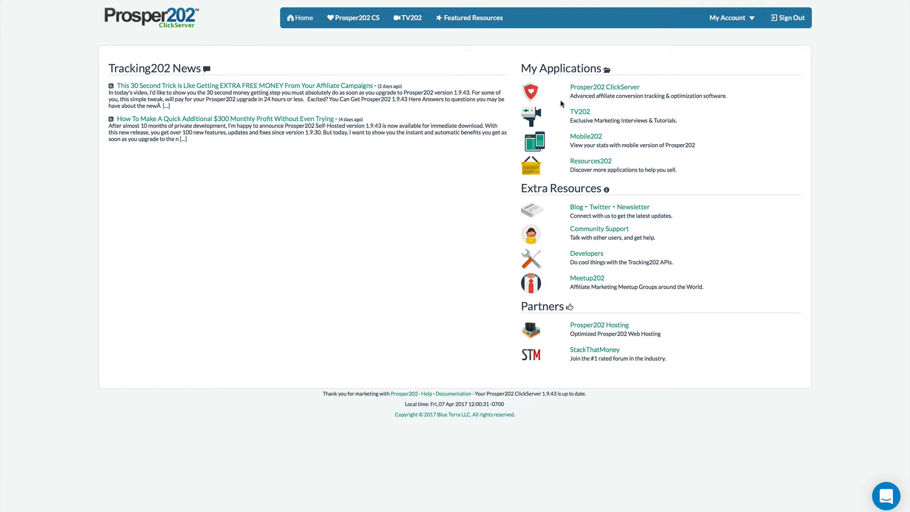
mouse_move(591, 117)
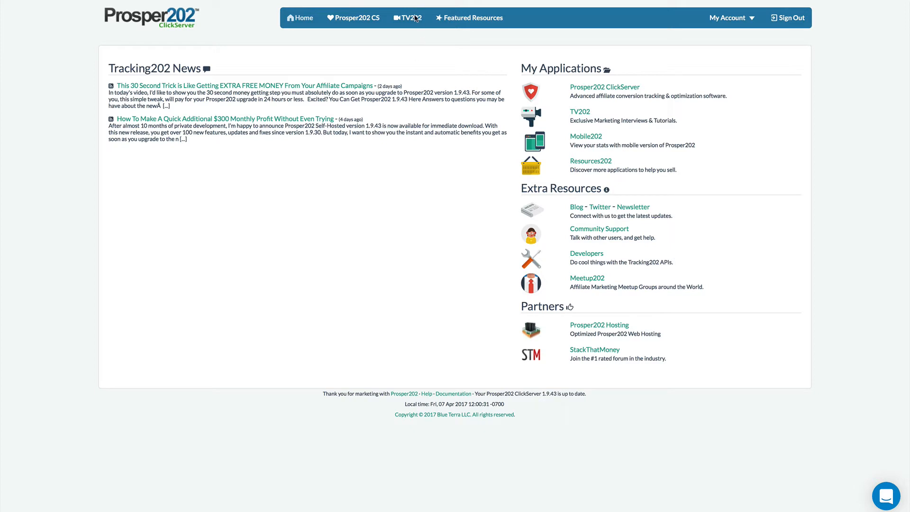
mouse_move(382, 195)
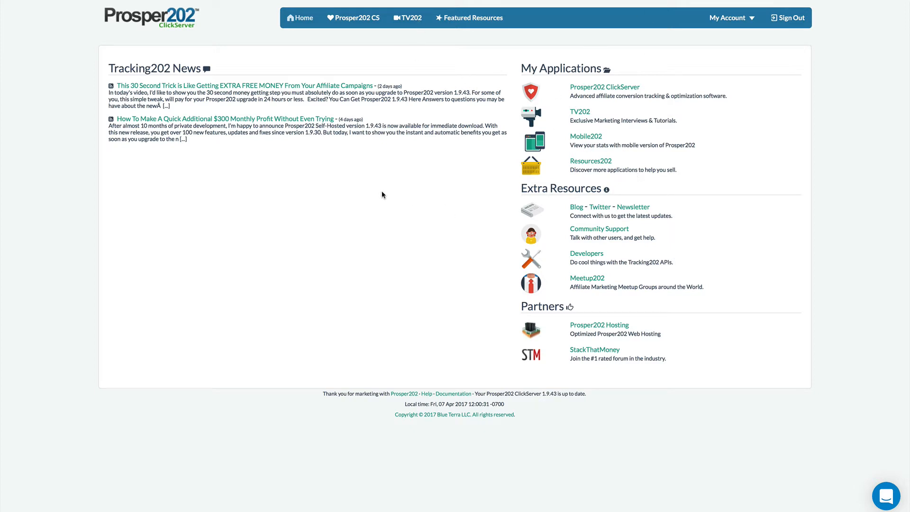
mouse_move(353, 18)
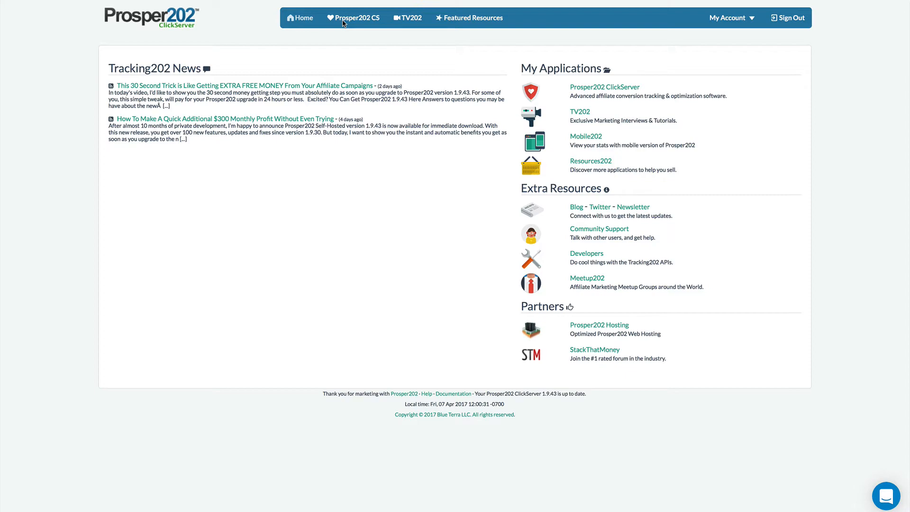
Open the Prosper202 CS Traffic Sources setup listing sources from Facebook to Taboola
click(352, 17)
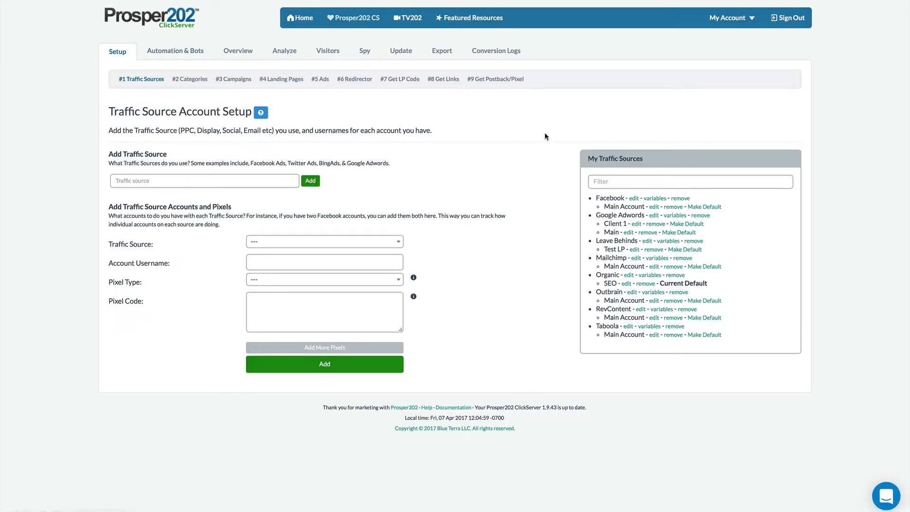
mouse_move(704, 421)
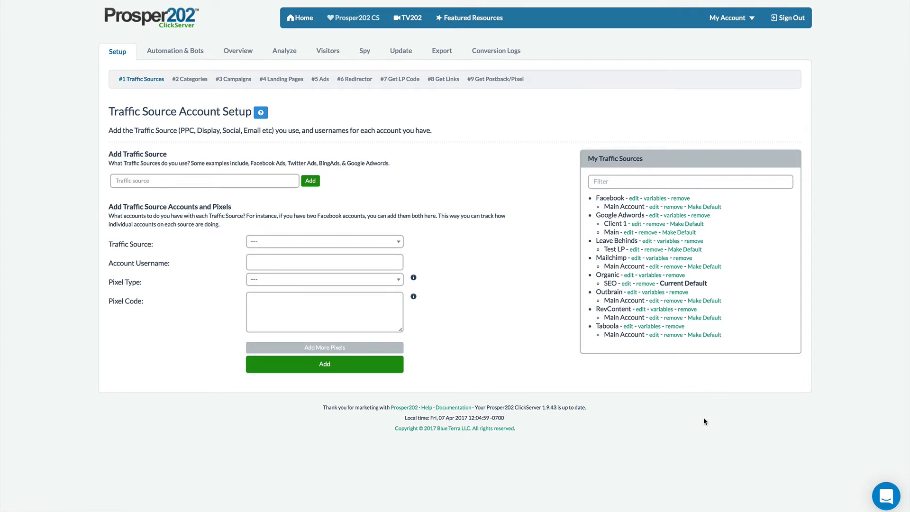
mouse_move(479, 251)
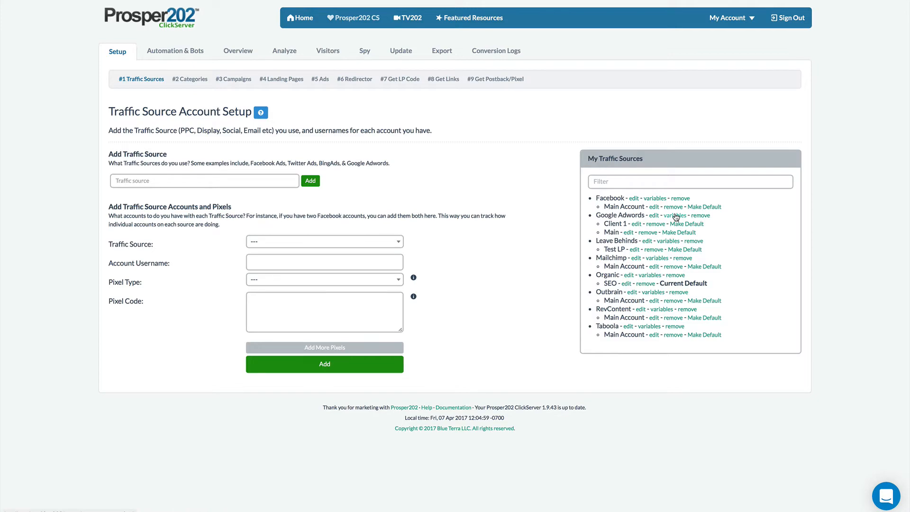
Show Google Adwords' keyword, c1 and c2 variables and inspect the t202kw parameter
click(672, 214)
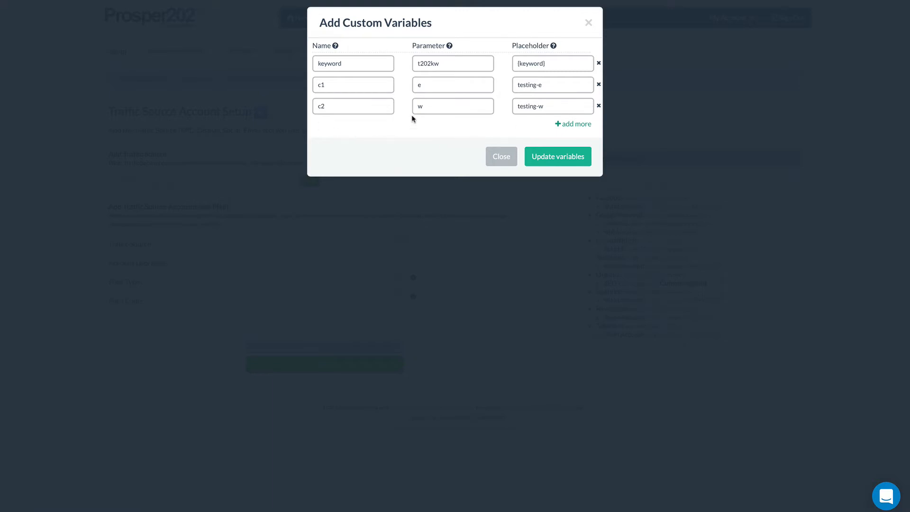
mouse_move(440, 75)
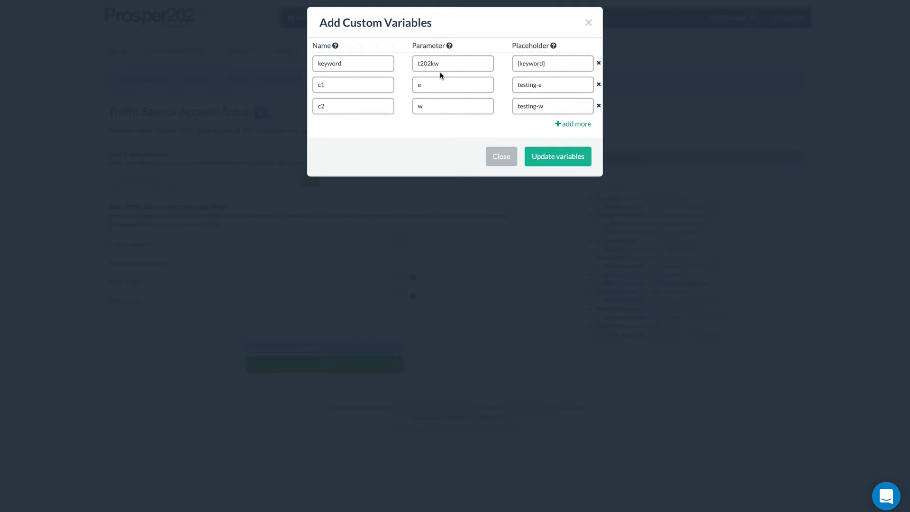
mouse_move(411, 119)
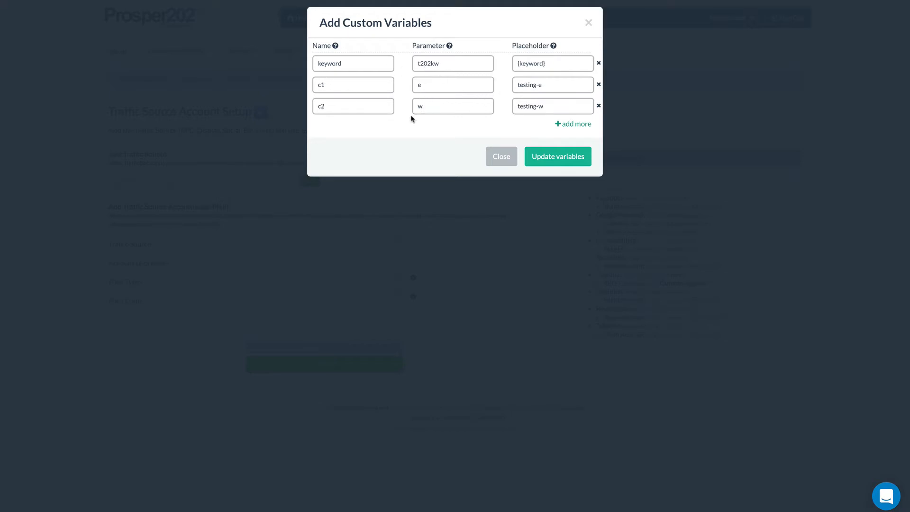
mouse_move(346, 132)
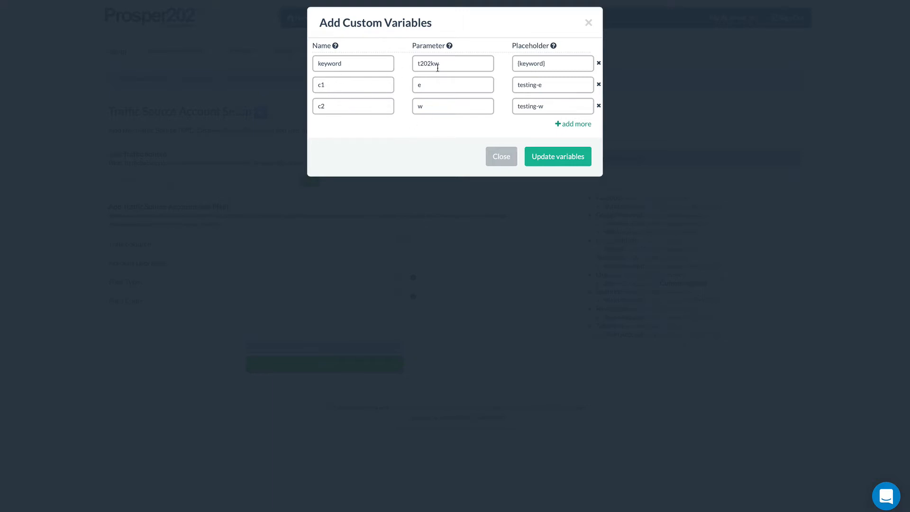
click(352, 84)
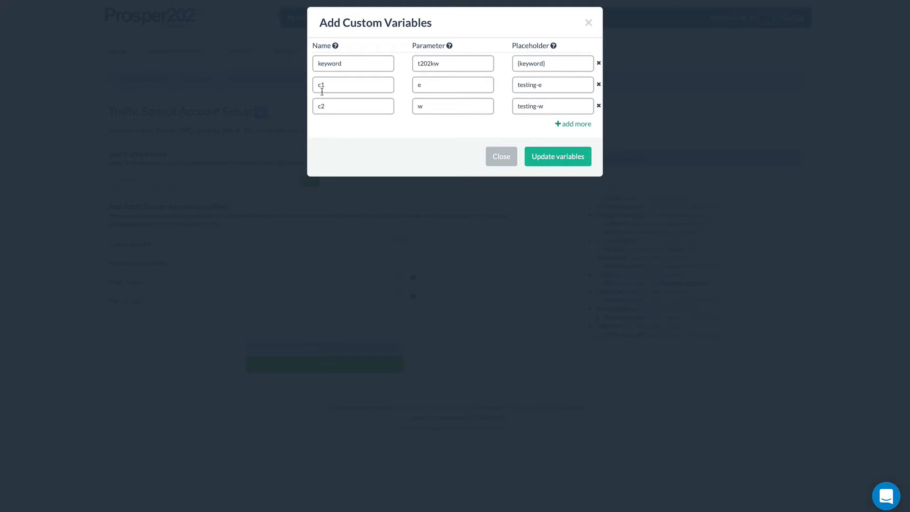
mouse_move(394, 122)
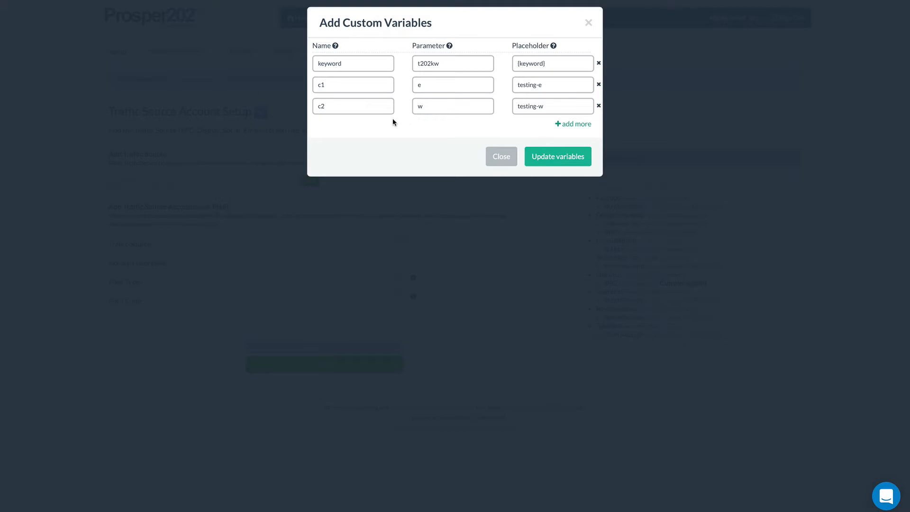
mouse_move(328, 126)
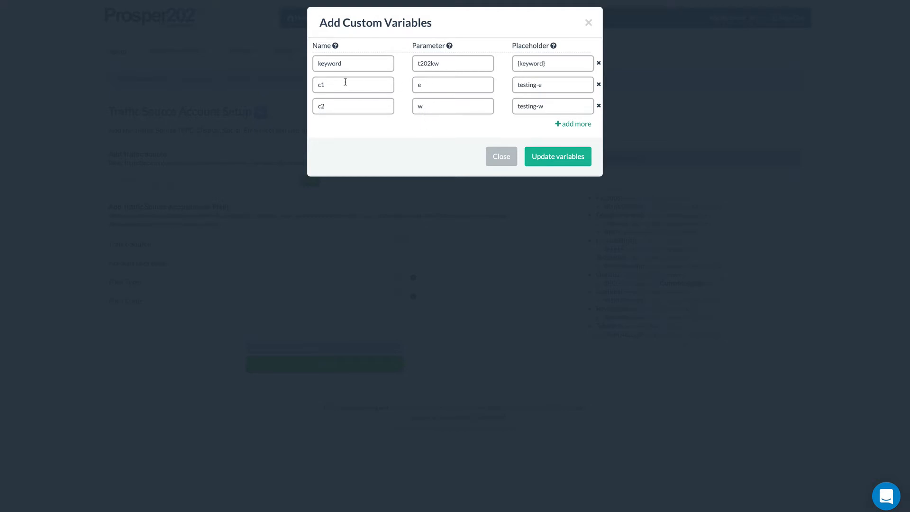
mouse_move(372, 161)
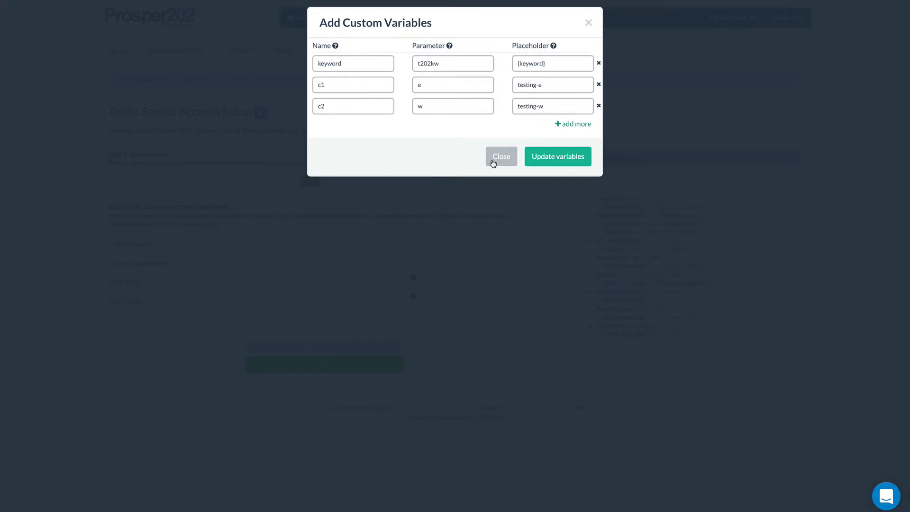
click(501, 155)
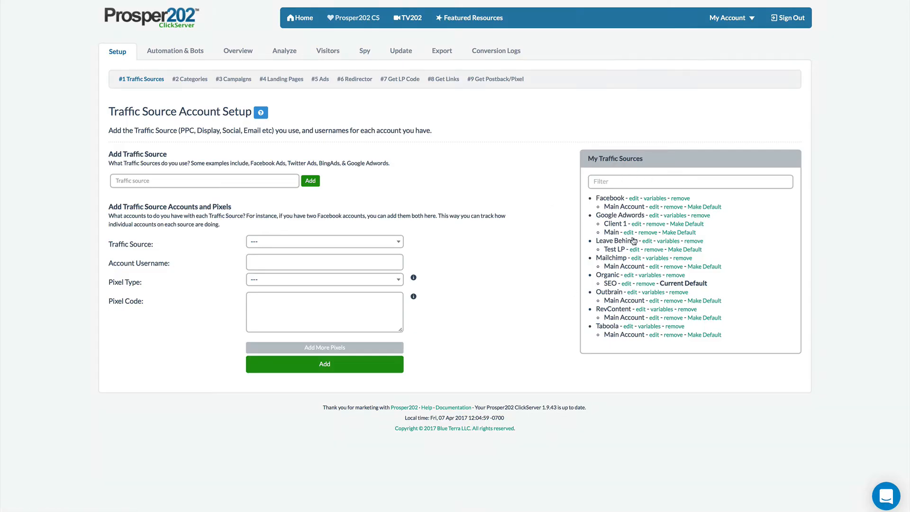
mouse_move(690, 278)
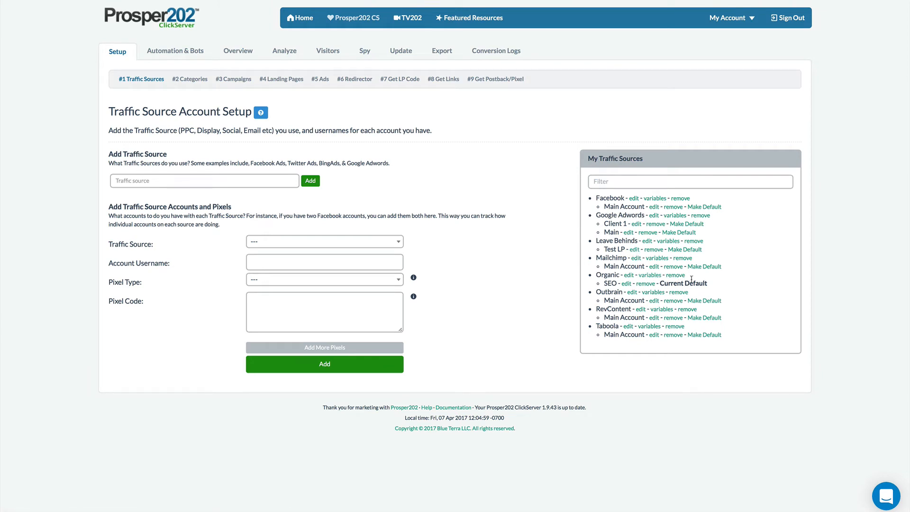
mouse_move(665, 341)
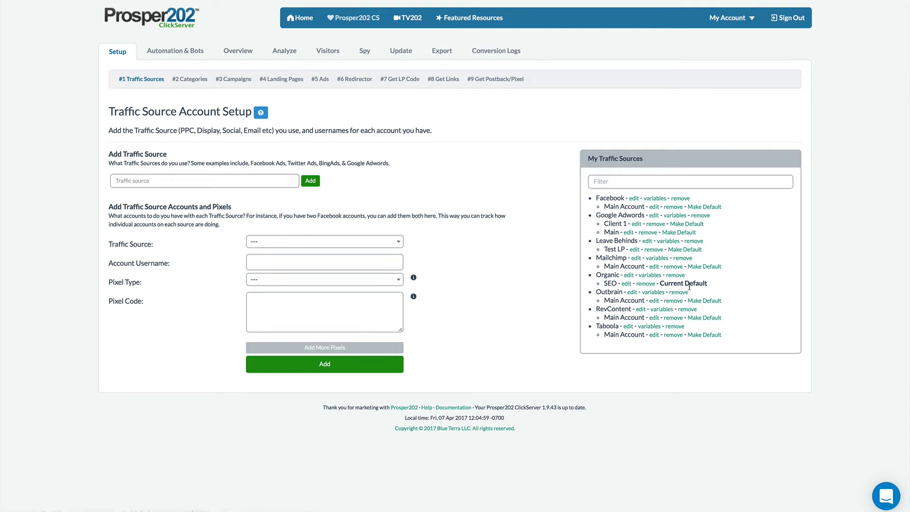
mouse_move(690, 297)
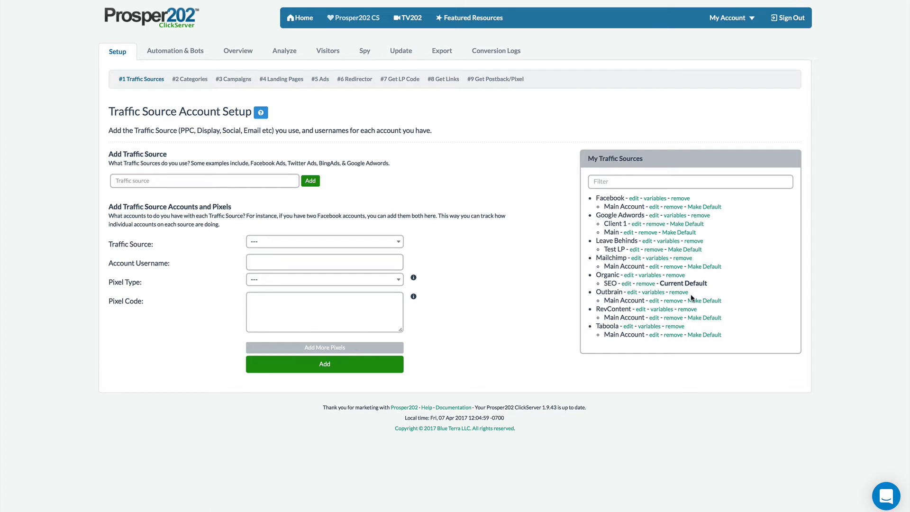
mouse_move(714, 293)
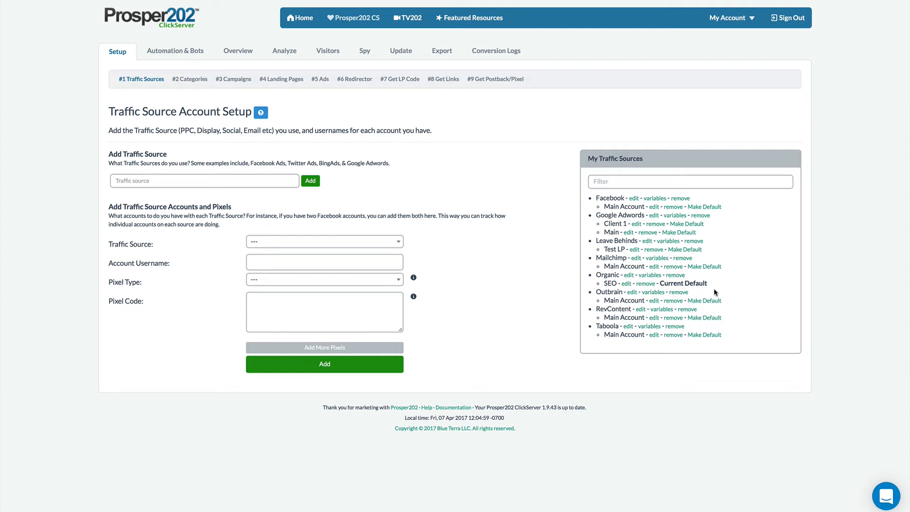
mouse_move(742, 365)
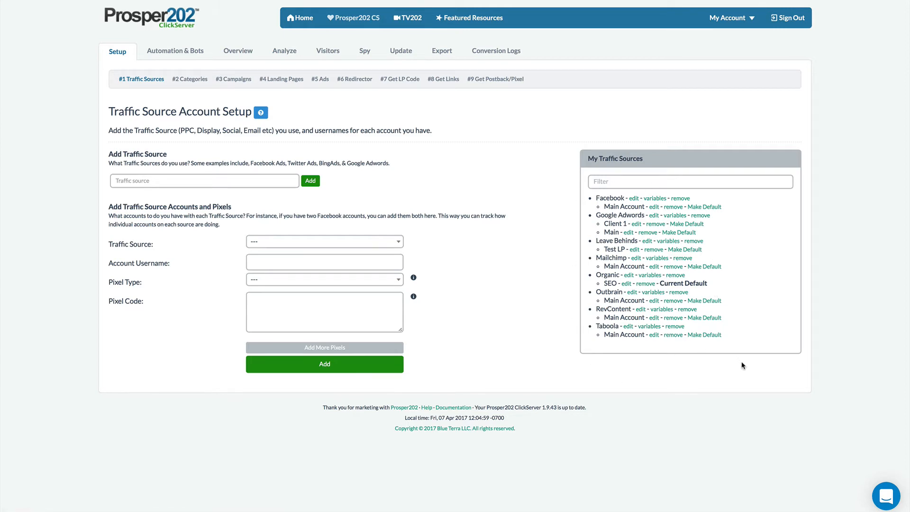
mouse_move(692, 246)
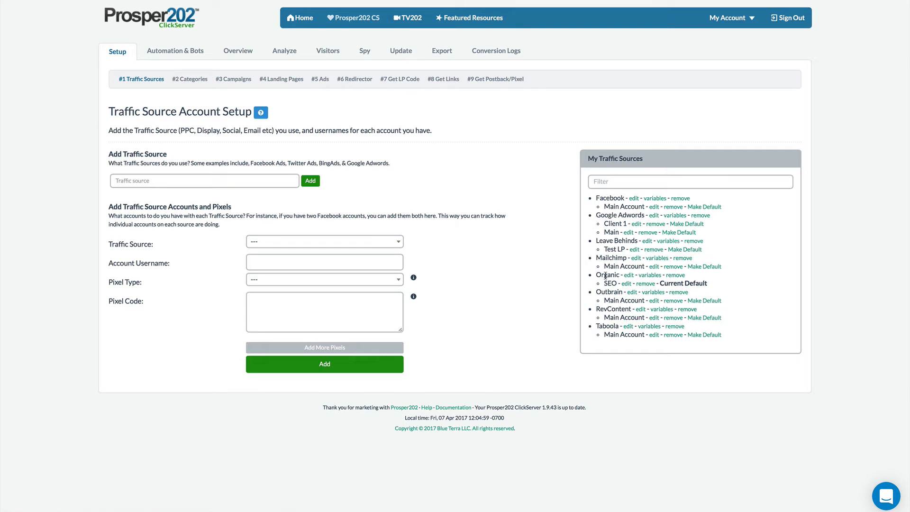
mouse_move(661, 283)
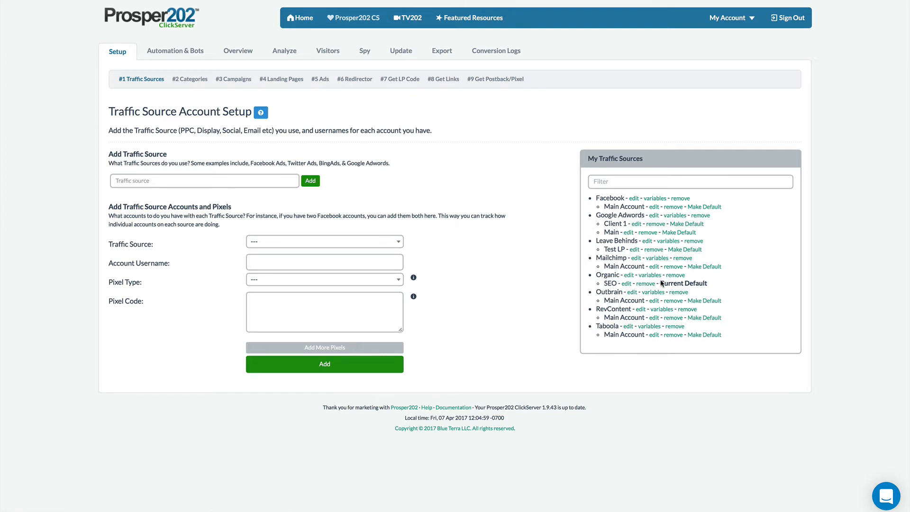
mouse_move(831, 323)
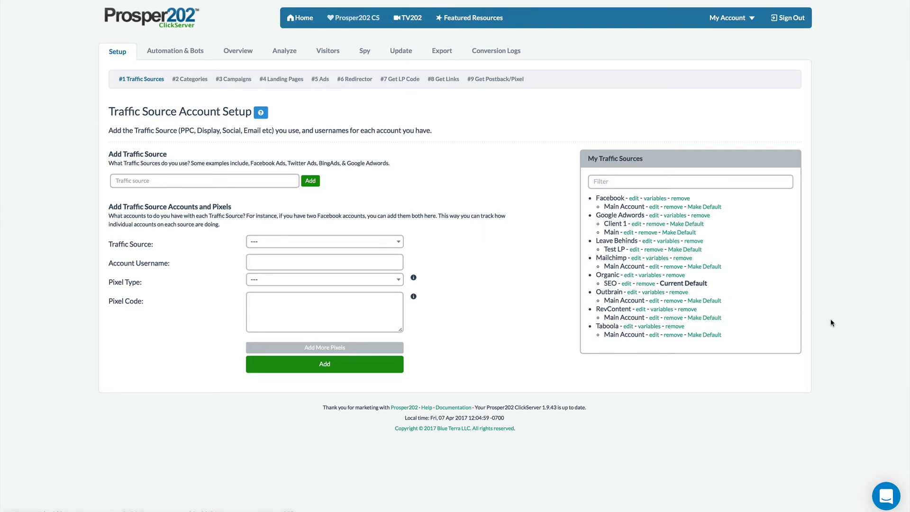
mouse_move(816, 335)
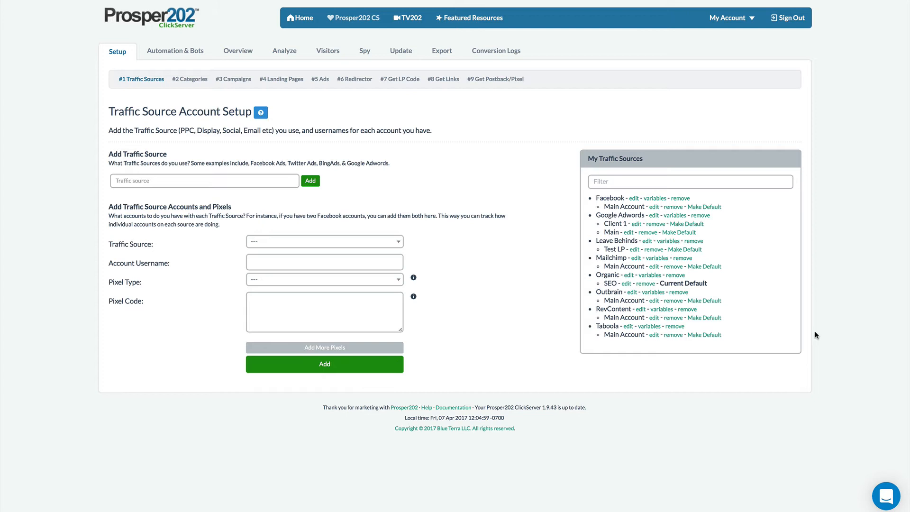
mouse_move(631, 248)
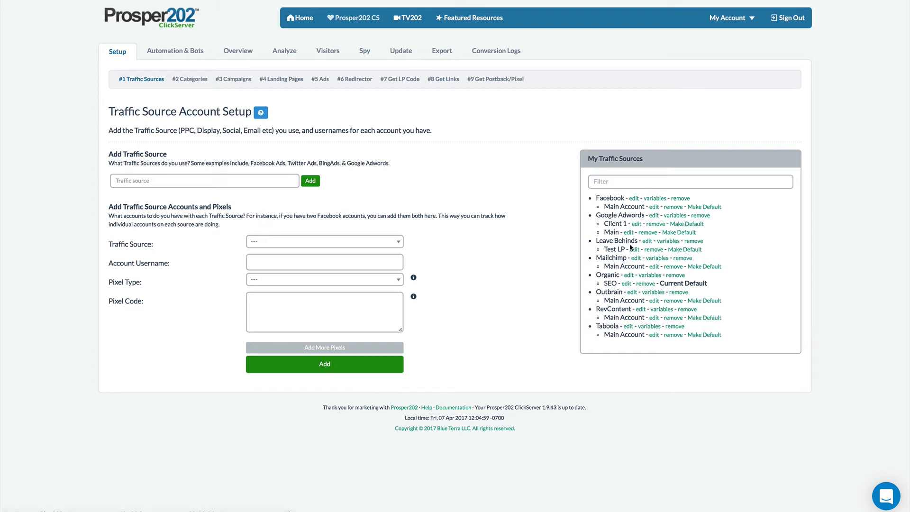
mouse_move(654, 292)
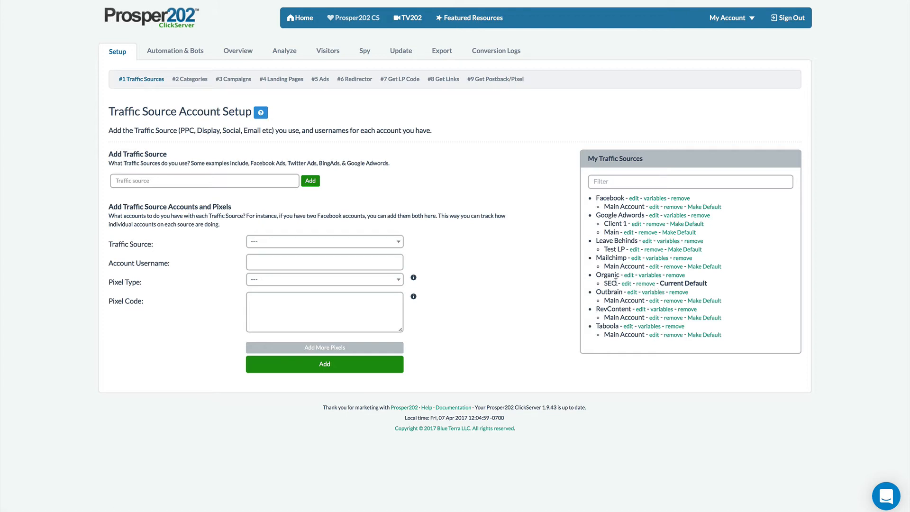
Go to '#4 Landing Pages' to list the advanced and simple landing pages
click(281, 79)
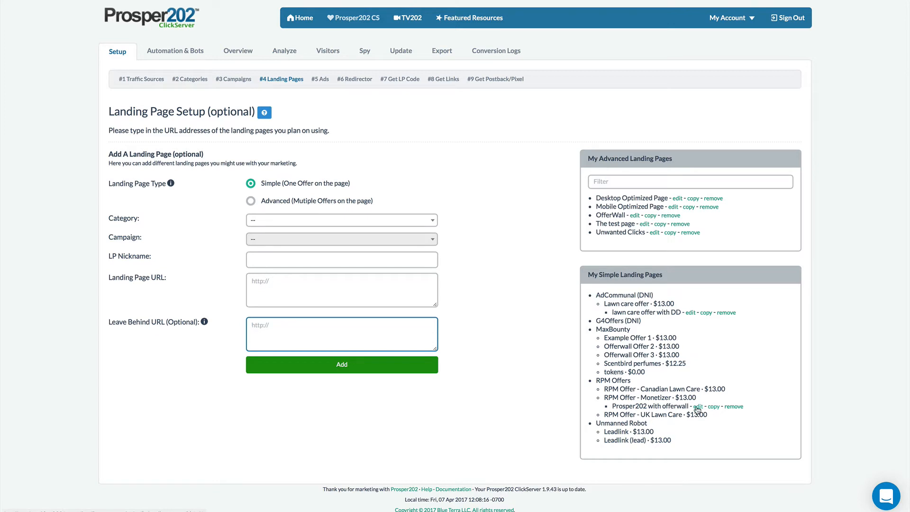
Load the 'Prosper202 with offerwall' simple landing page for editing
click(698, 405)
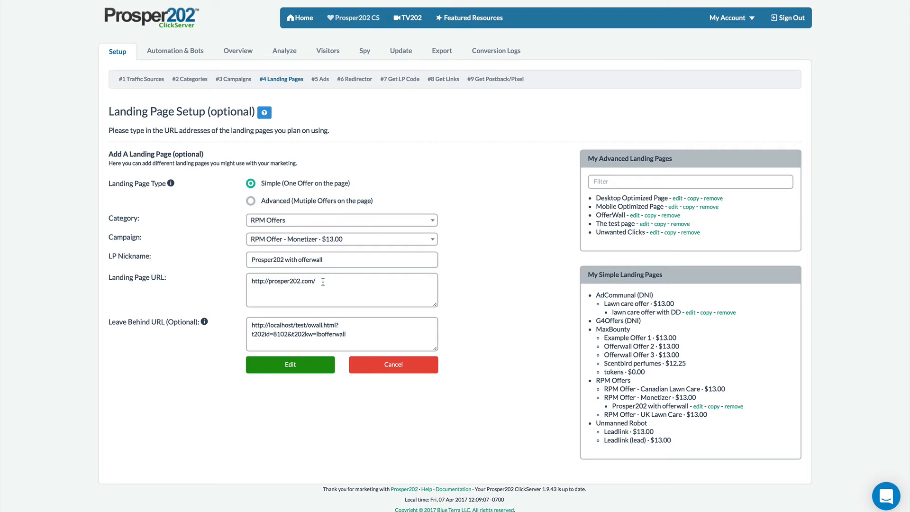
mouse_move(339, 273)
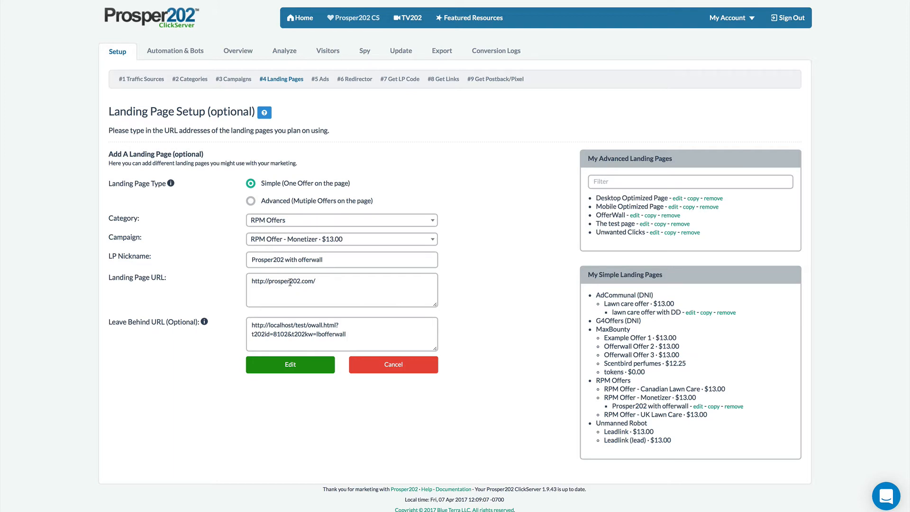
mouse_move(341, 279)
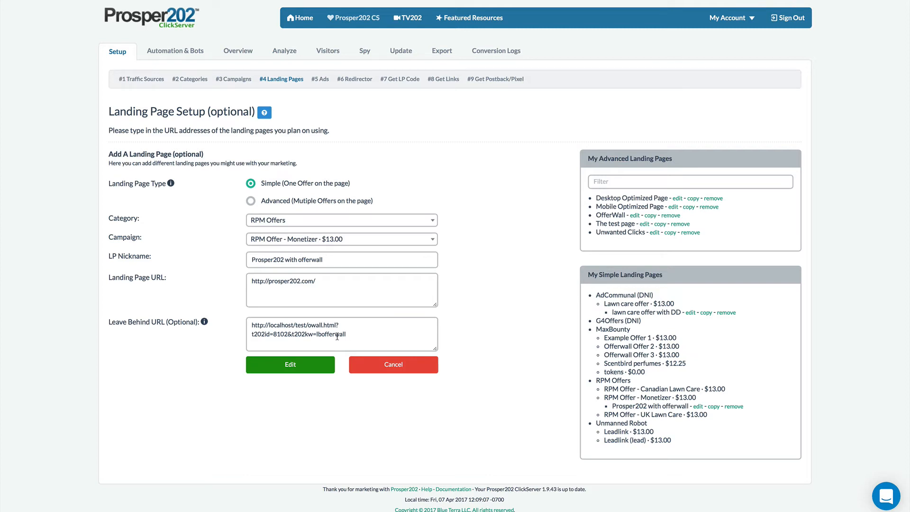
mouse_move(591, 53)
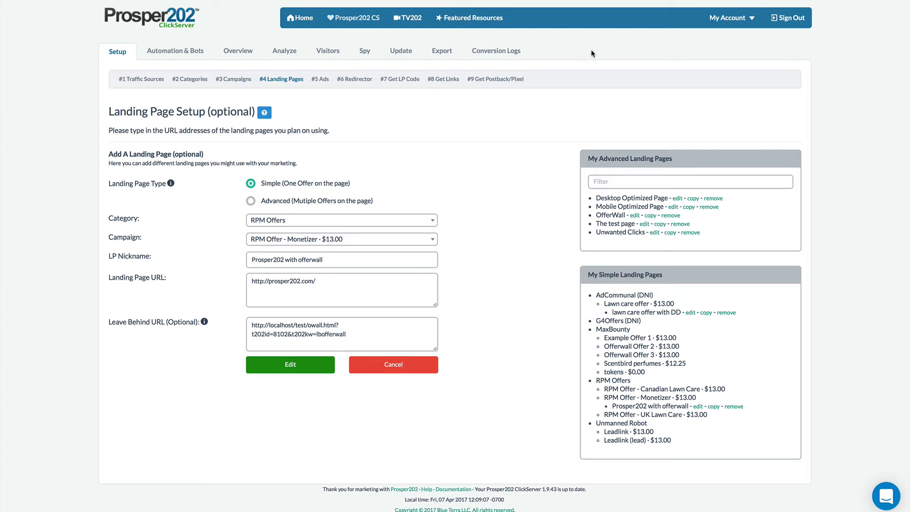
mouse_move(118, 287)
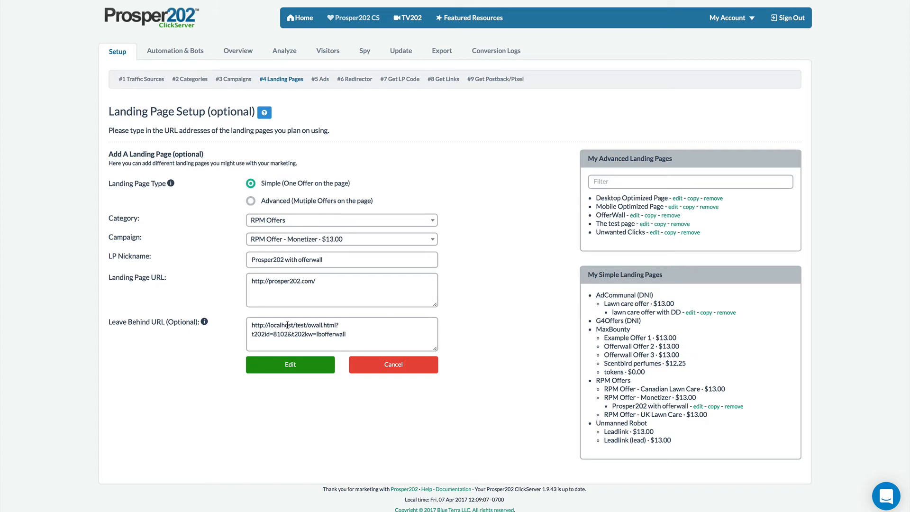
mouse_move(351, 88)
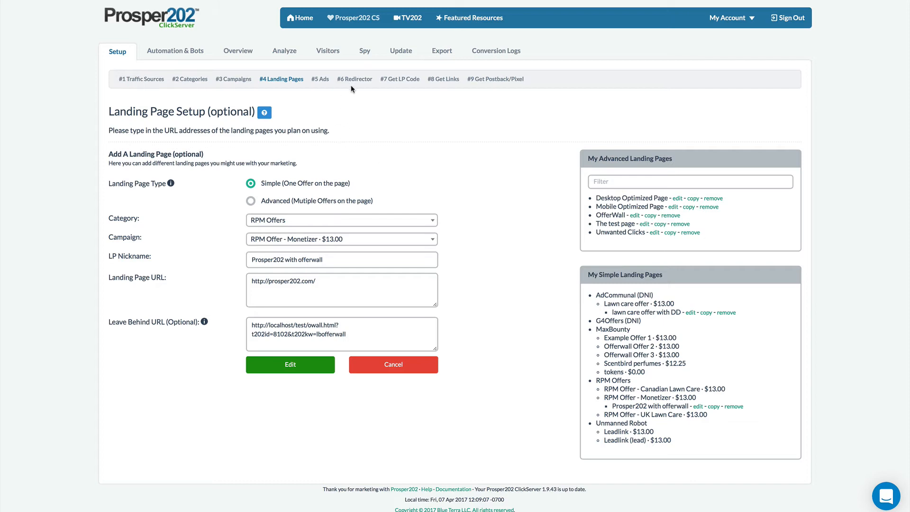
Load My Campaign in the Smart Redirector and set Geo Device Desktop's criterion to Visitor
click(354, 78)
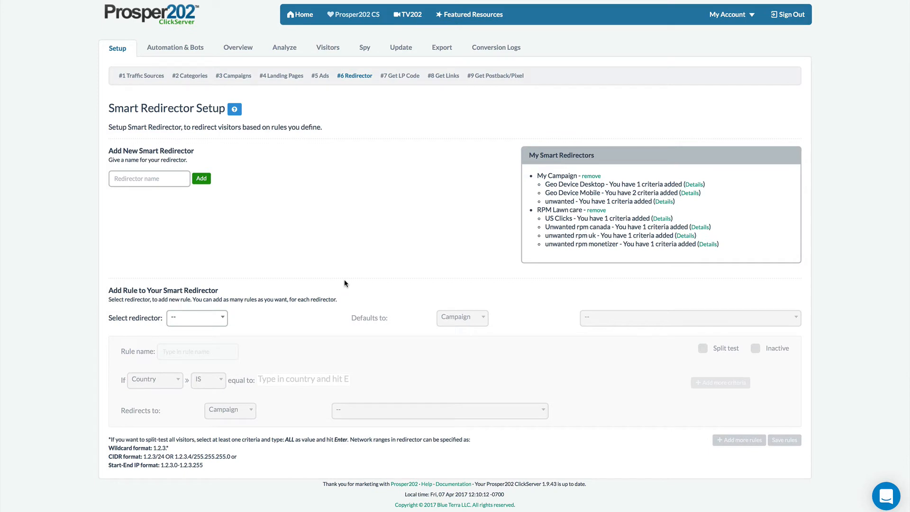
mouse_move(178, 330)
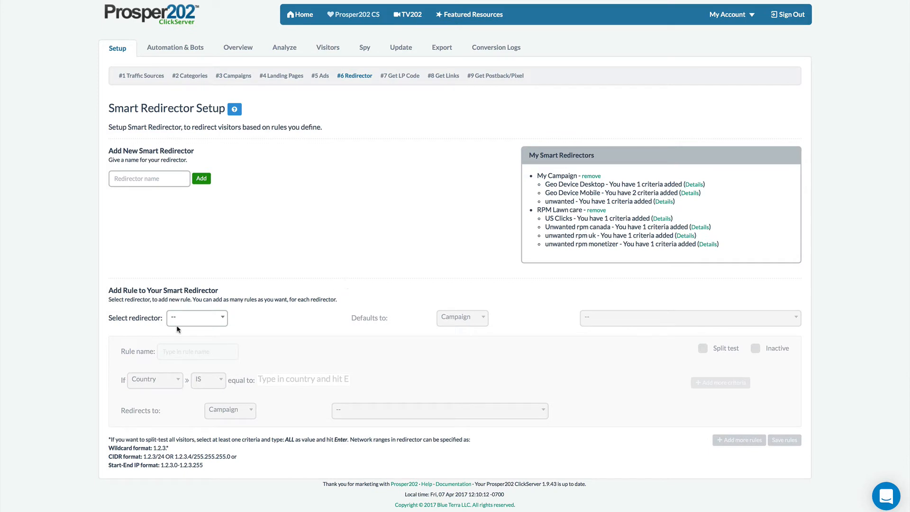
click(197, 318)
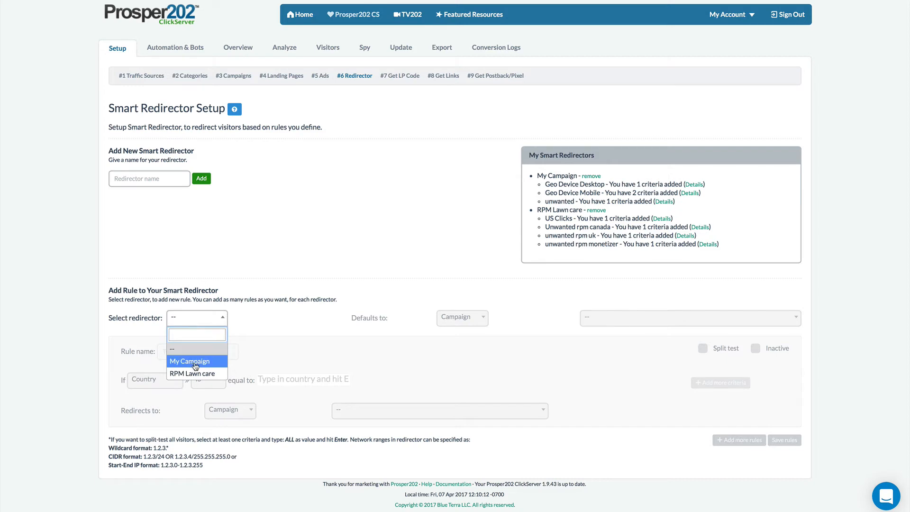
click(193, 360)
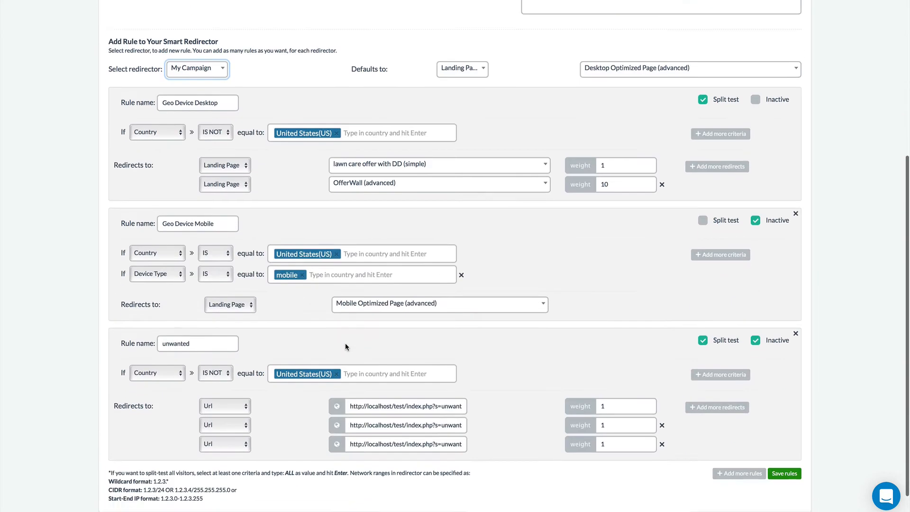
scroll(down, 3)
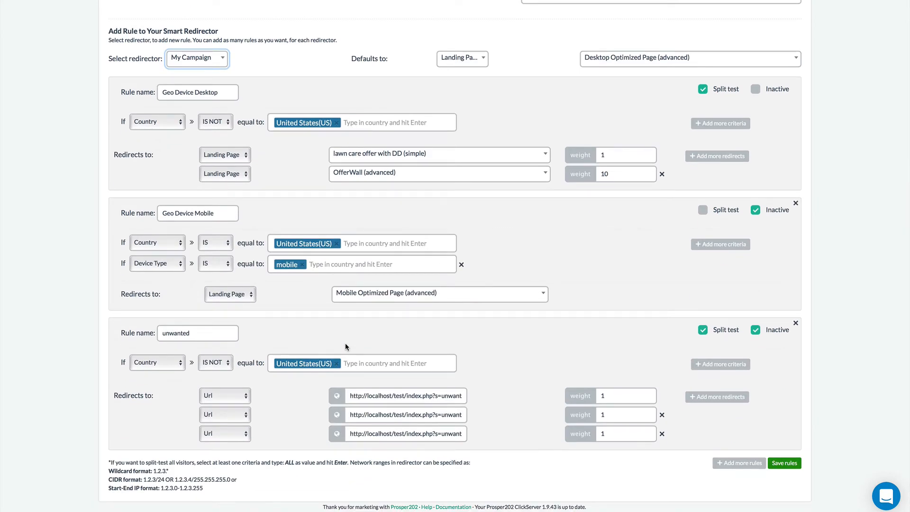
mouse_move(293, 324)
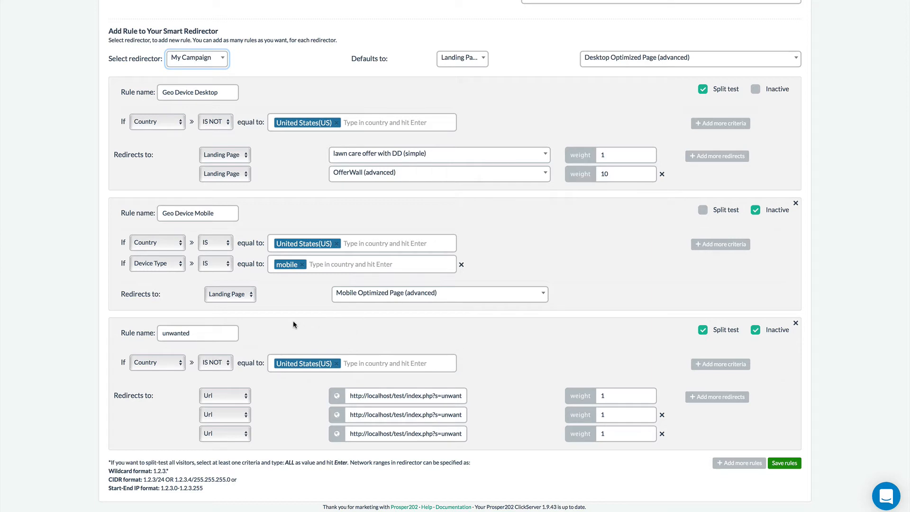
mouse_move(156, 144)
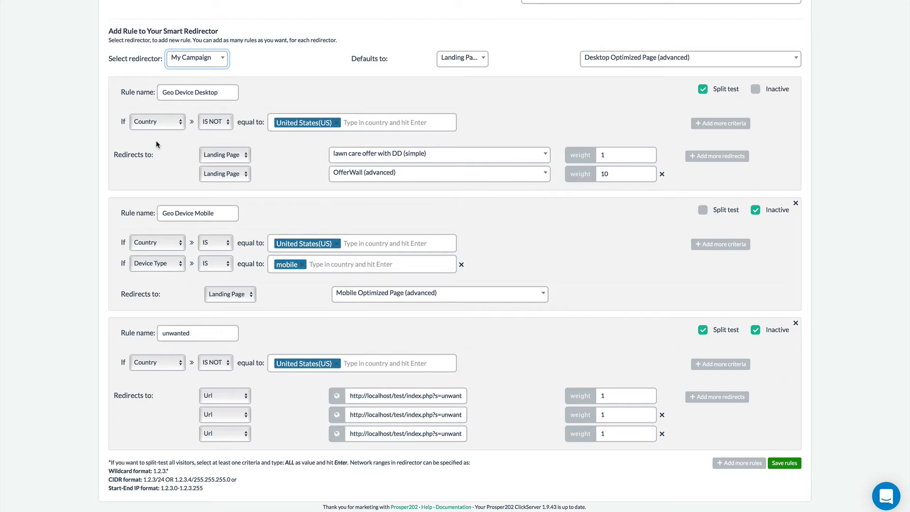
click(156, 121)
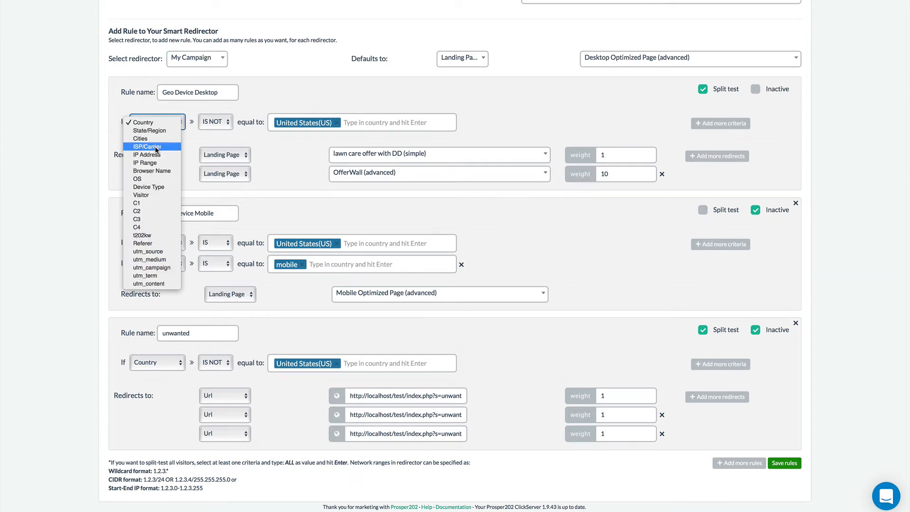
mouse_move(141, 194)
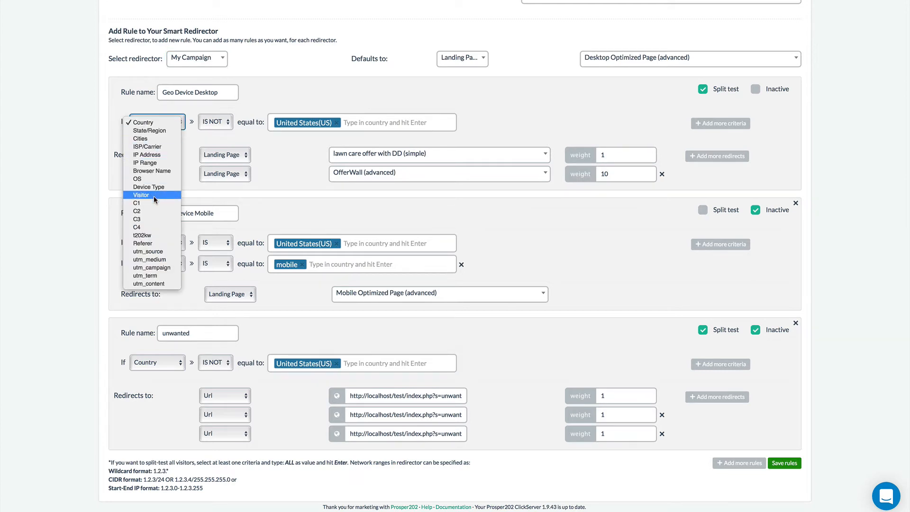
click(141, 194)
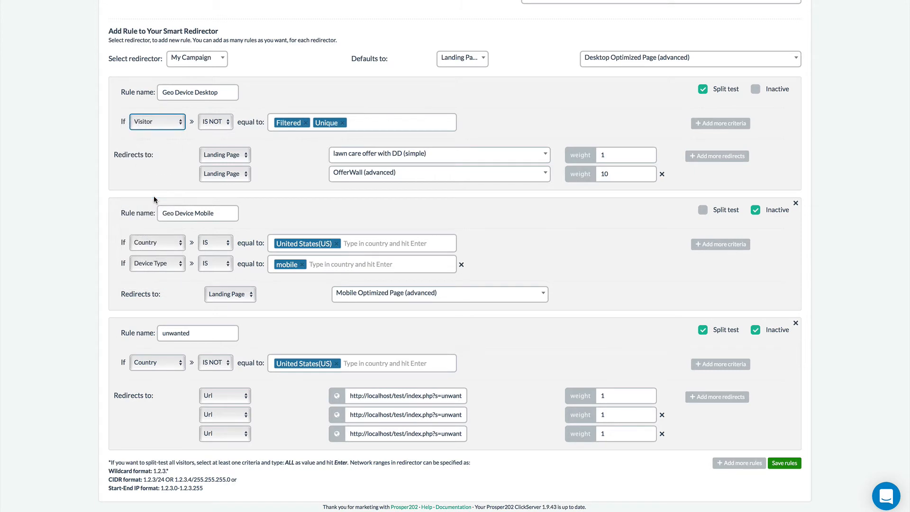
mouse_move(216, 110)
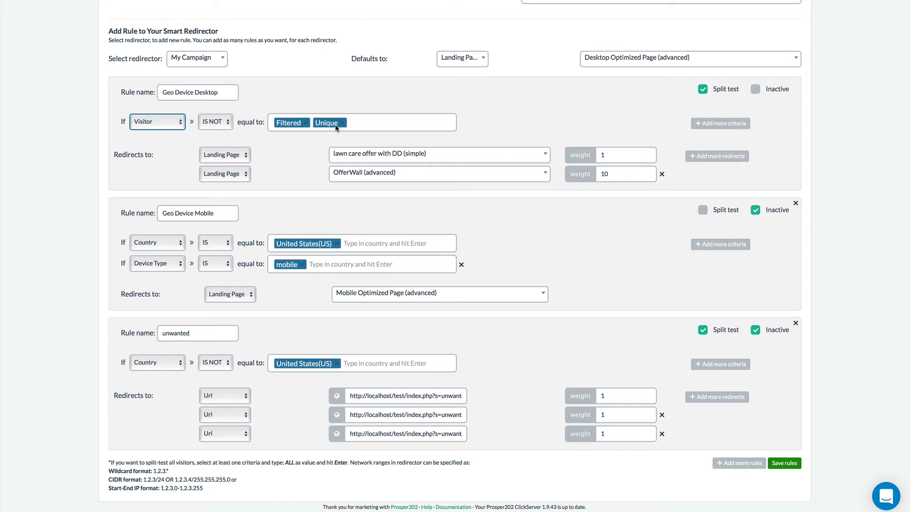
mouse_move(279, 129)
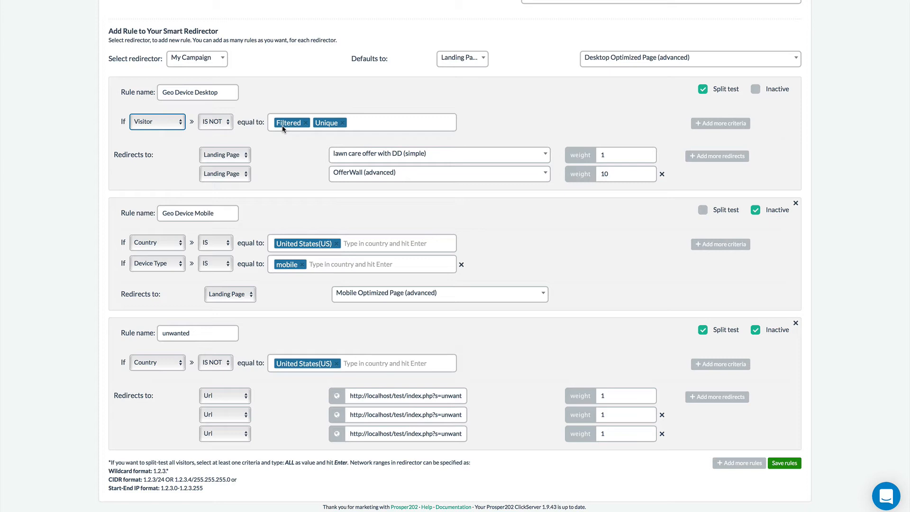
Set Geo Device Desktop's condition to Referer IS, after briefly trying C1
click(157, 121)
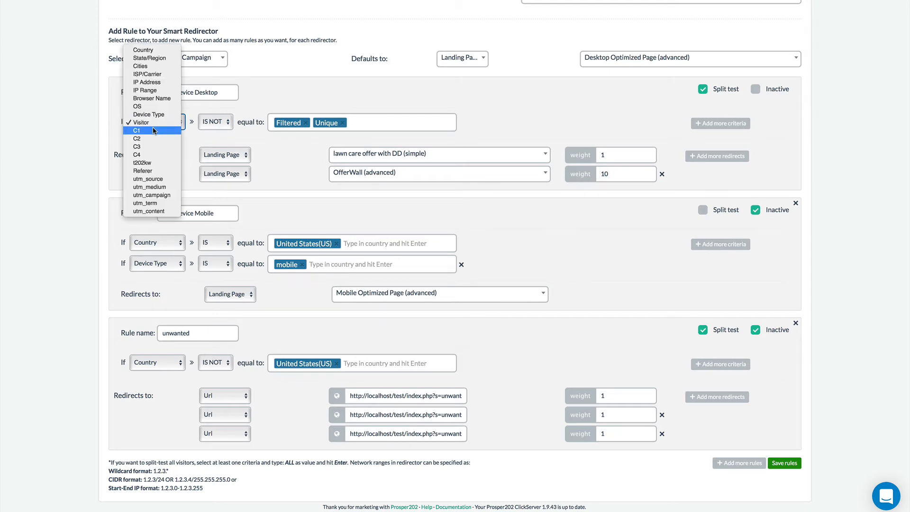
mouse_move(141, 122)
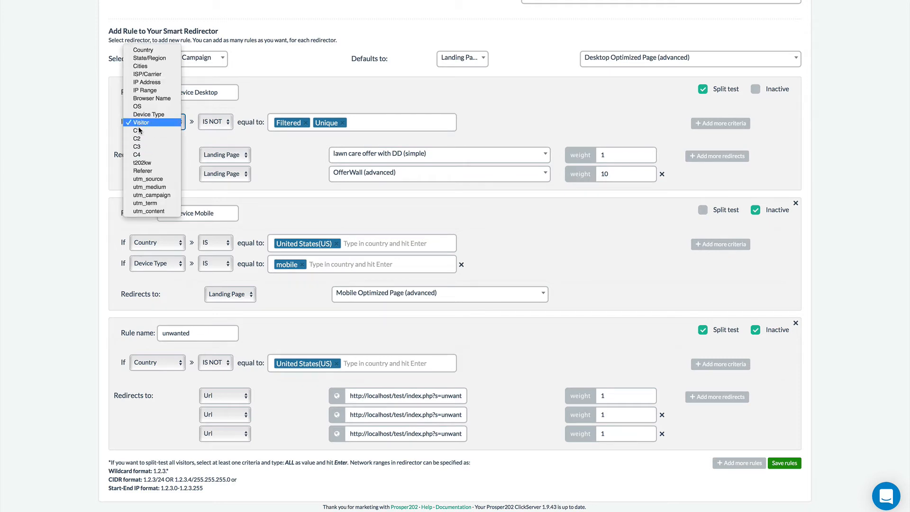
click(136, 131)
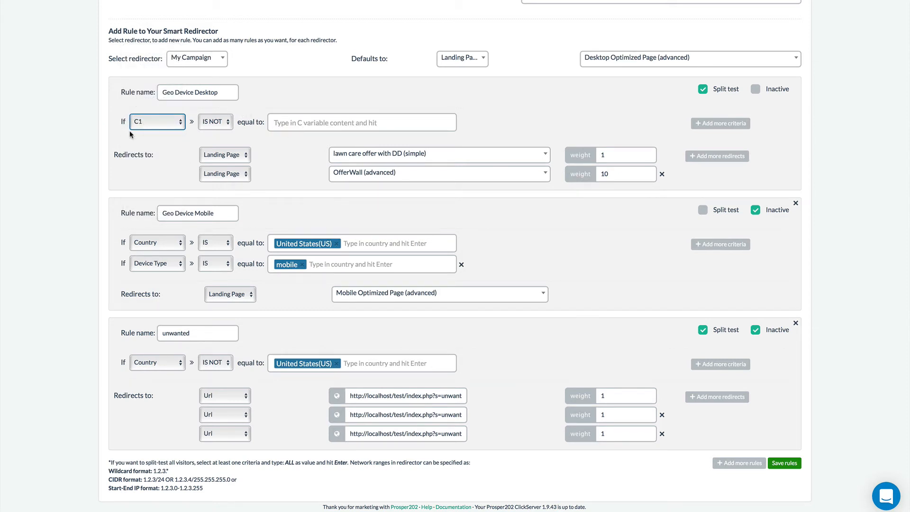
mouse_move(346, 191)
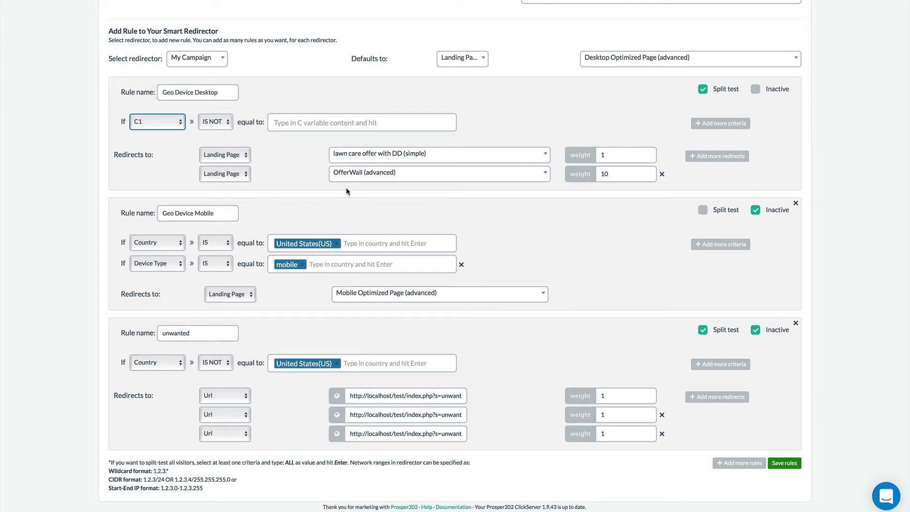
mouse_move(153, 168)
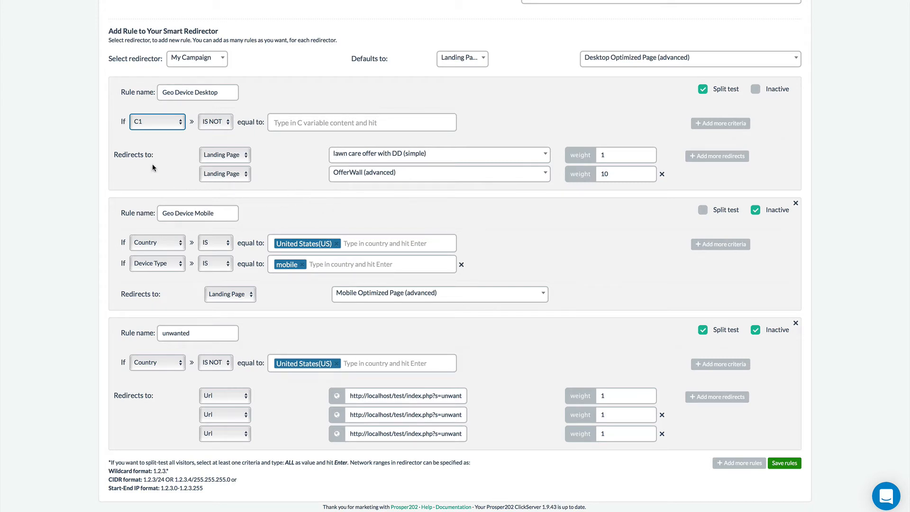
click(157, 121)
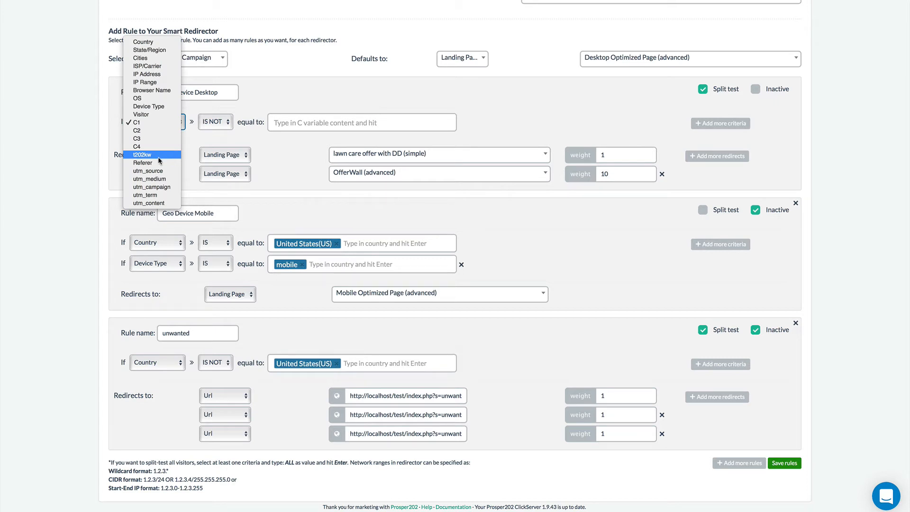
click(142, 163)
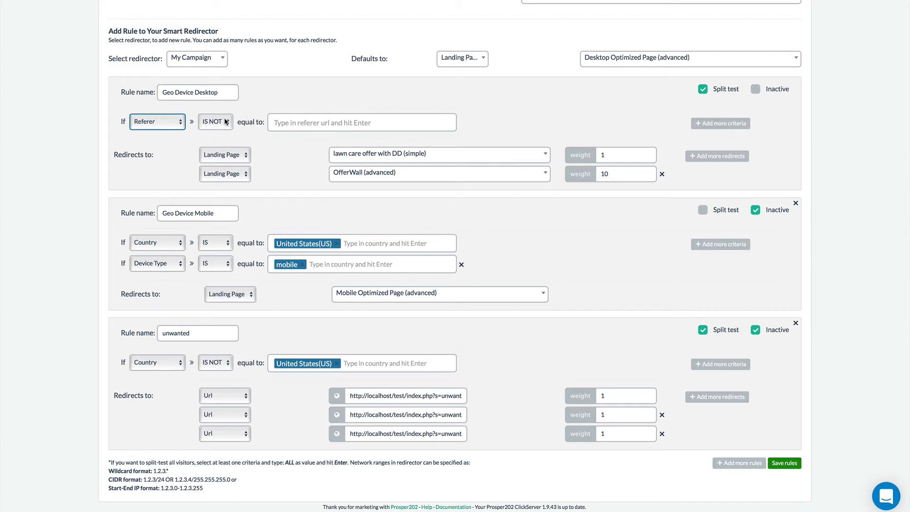
click(215, 121)
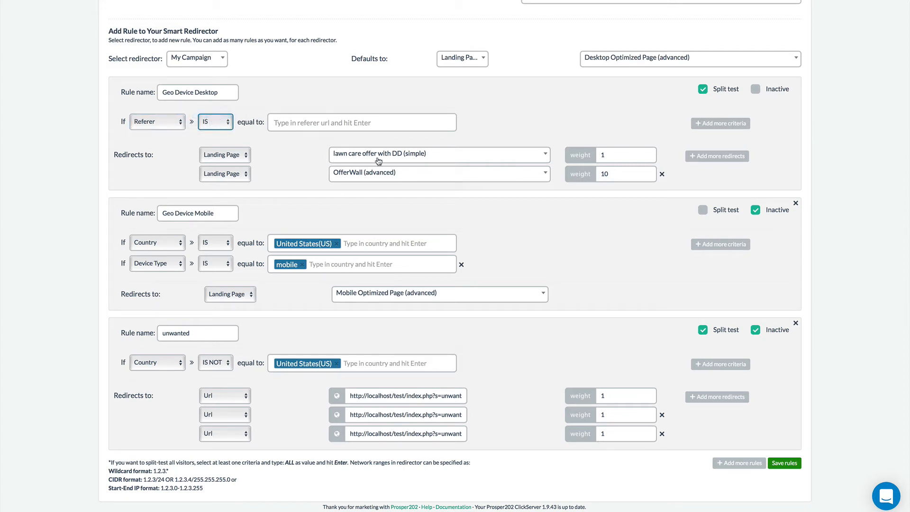
mouse_move(157, 130)
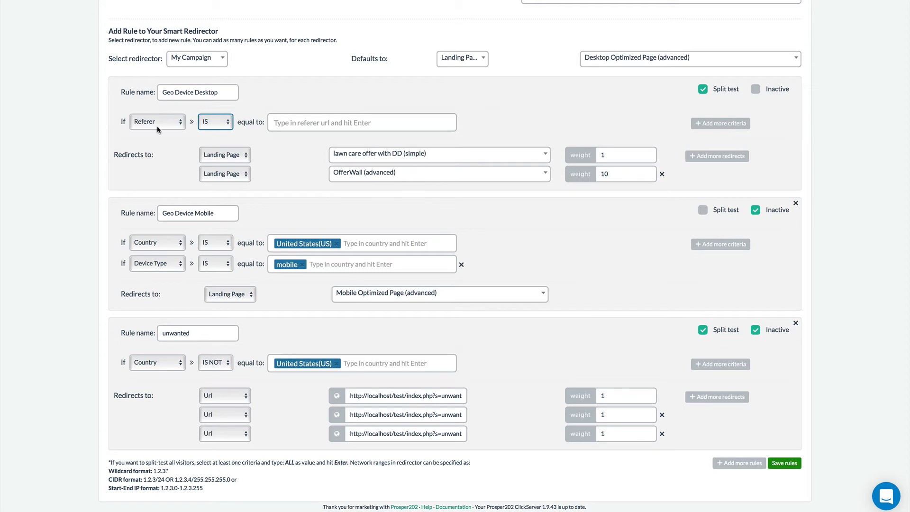
click(157, 121)
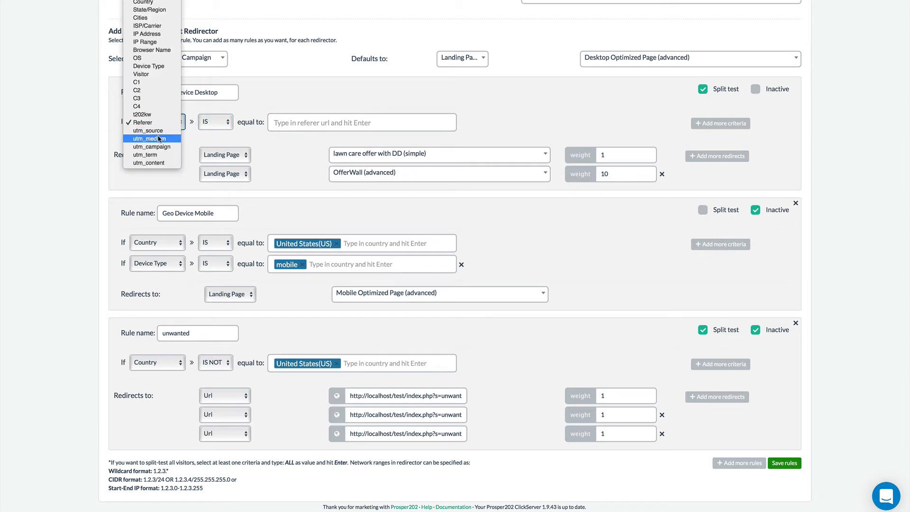
mouse_move(152, 130)
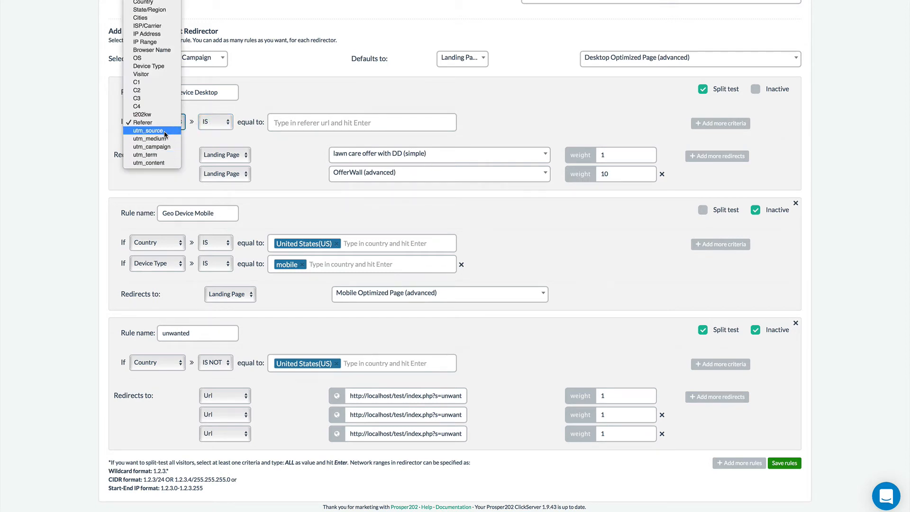
mouse_move(151, 163)
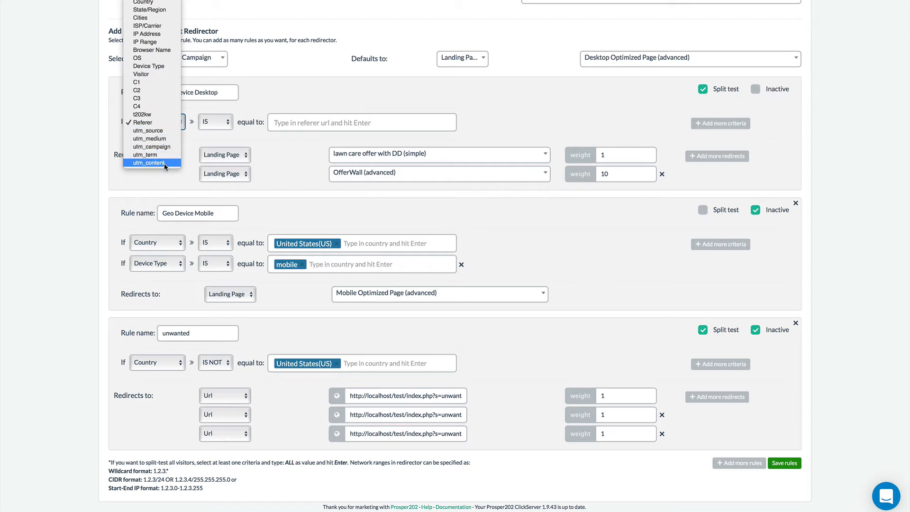
mouse_move(145, 42)
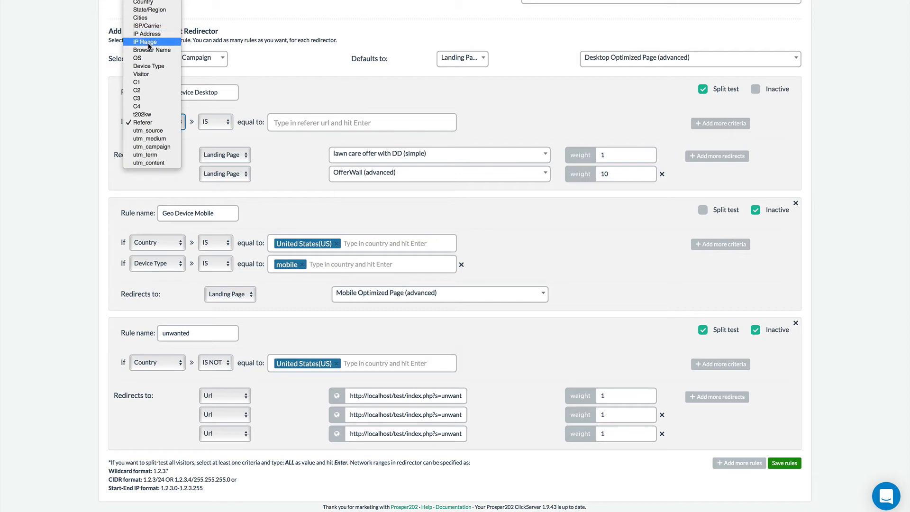
Switch Geo Device Desktop's criterion to IP Range and focus the 'equal to' value field
click(145, 42)
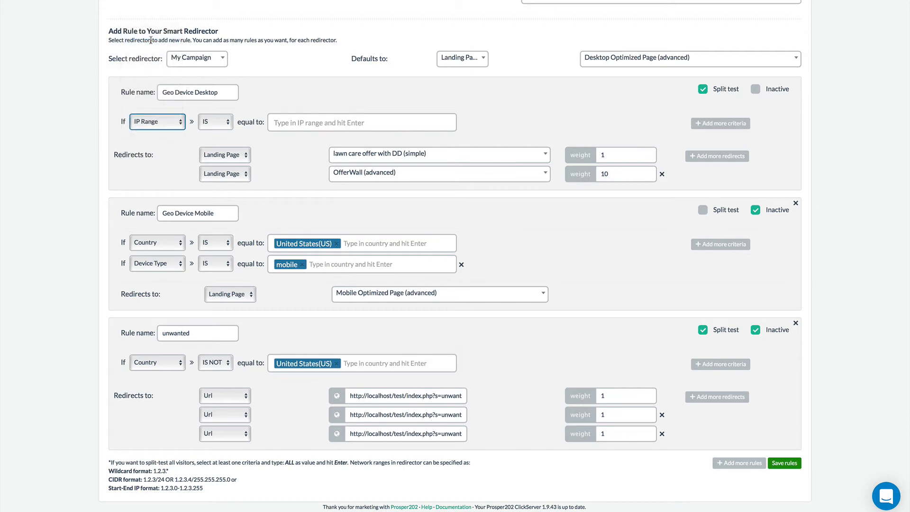
mouse_move(297, 120)
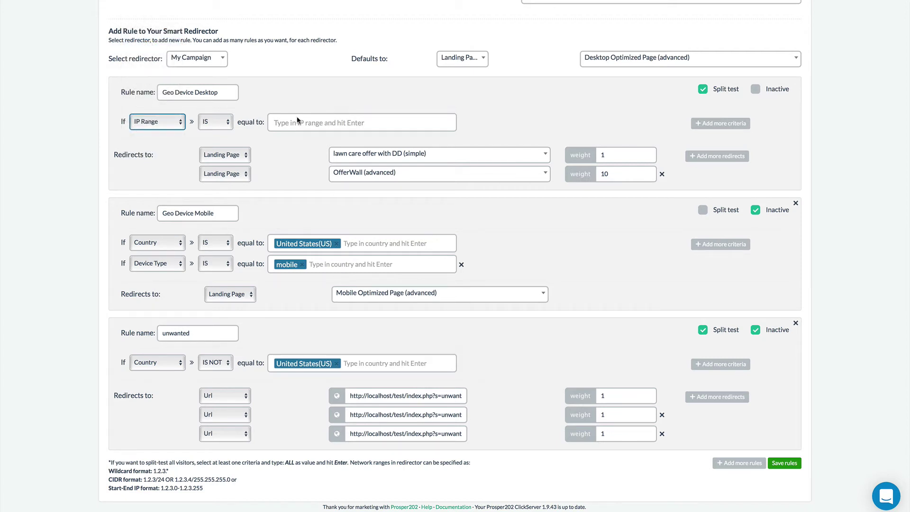
click(361, 122)
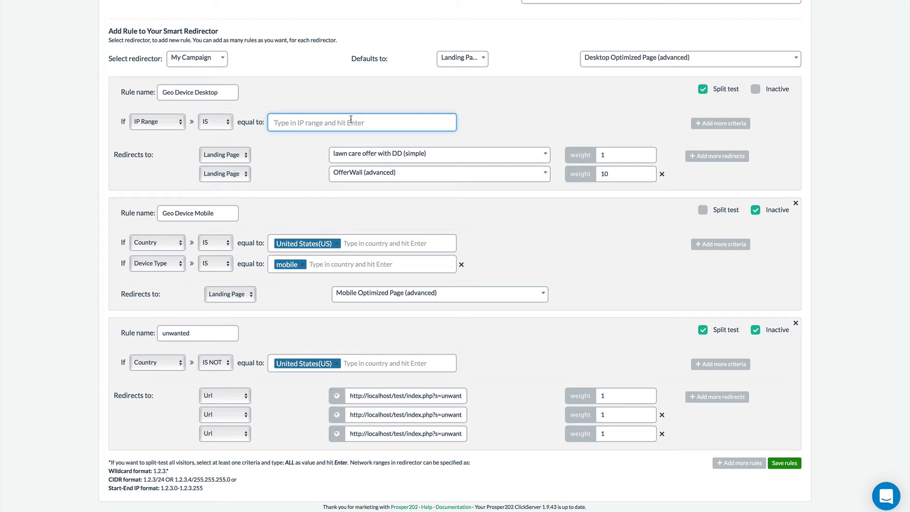
mouse_move(109, 436)
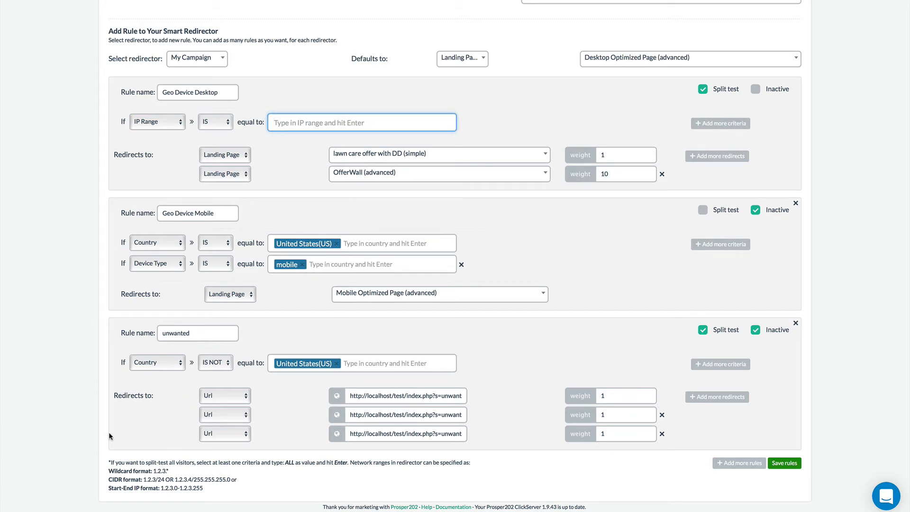
scroll(down, 3)
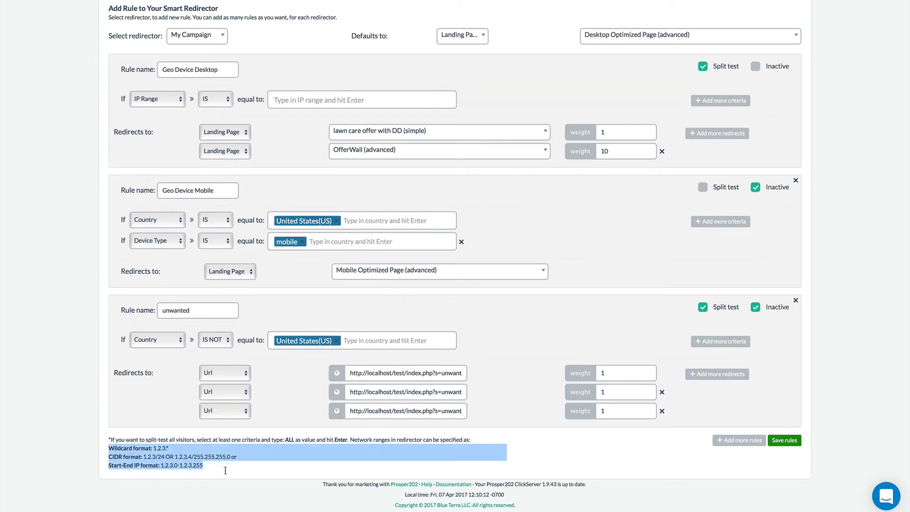
mouse_move(328, 183)
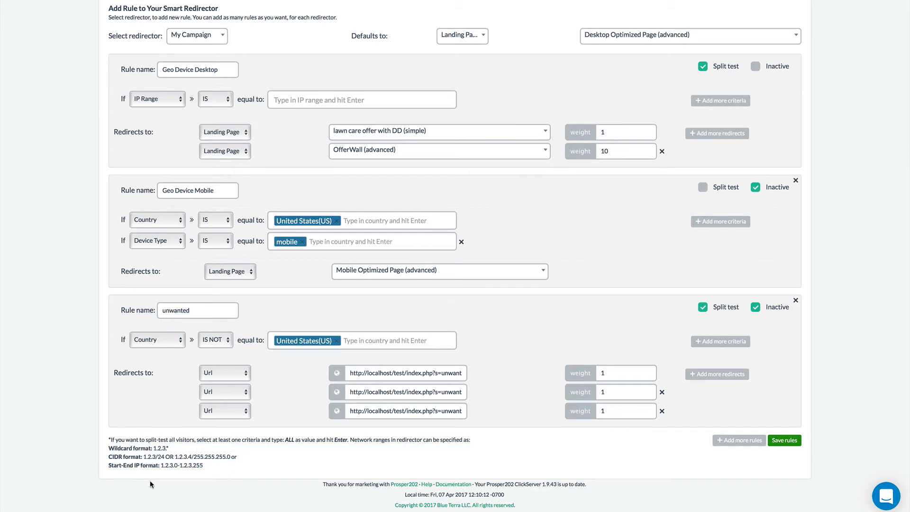
scroll(up, 3)
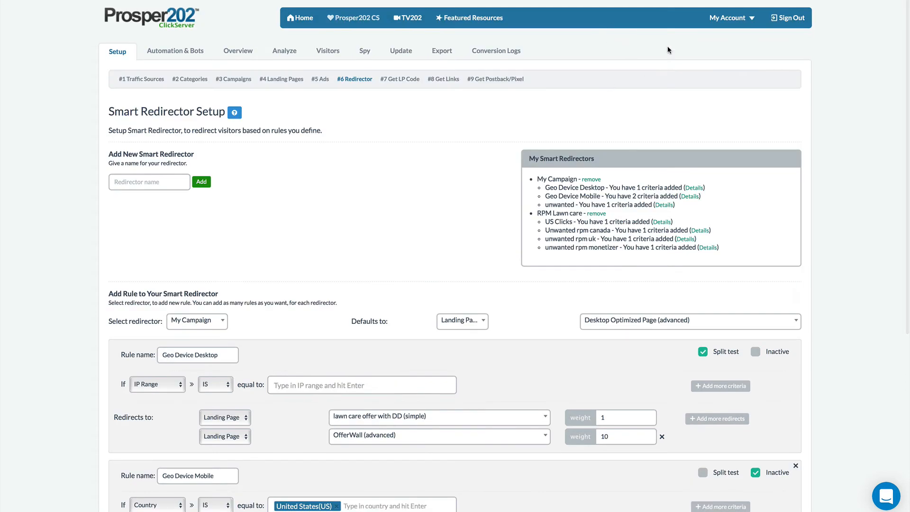
mouse_move(670, 20)
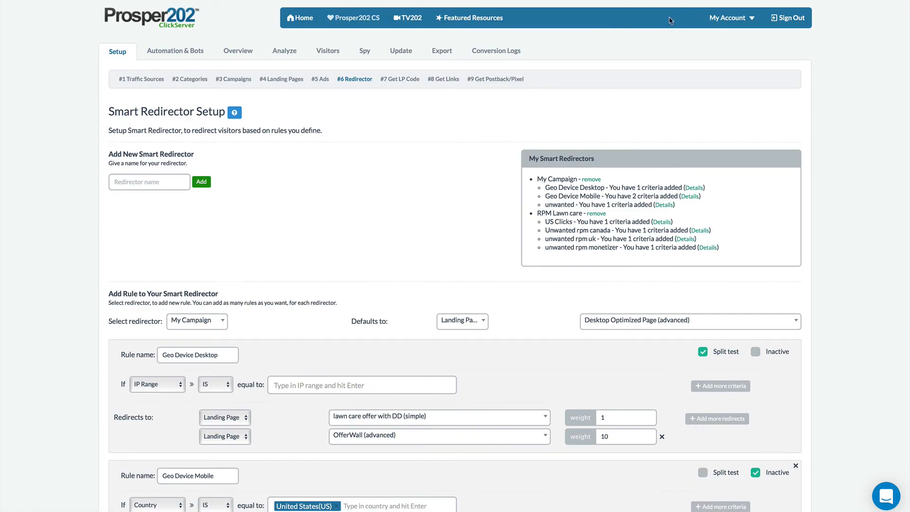
mouse_move(652, 31)
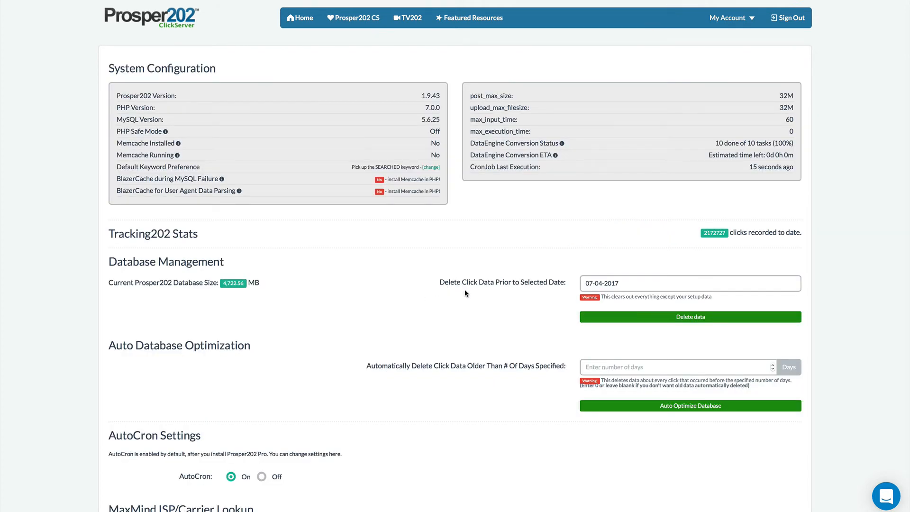
mouse_move(523, 370)
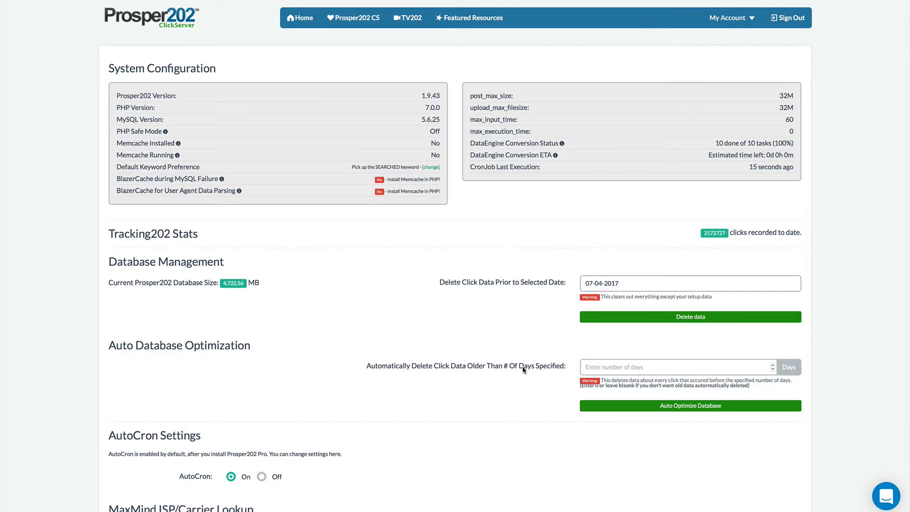
Enter 30 in 'Automatically Delete Click Data Older Than # Of Days'
scroll(down, 3)
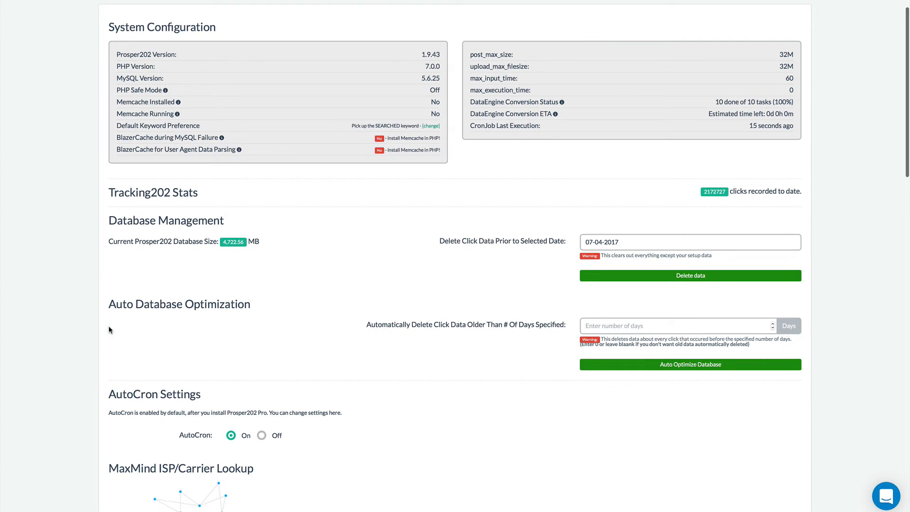
mouse_move(278, 324)
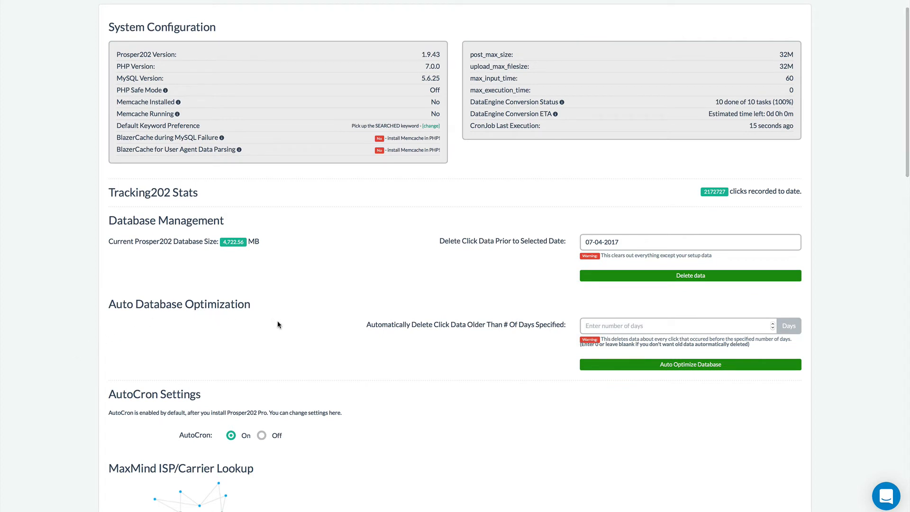
click(673, 325)
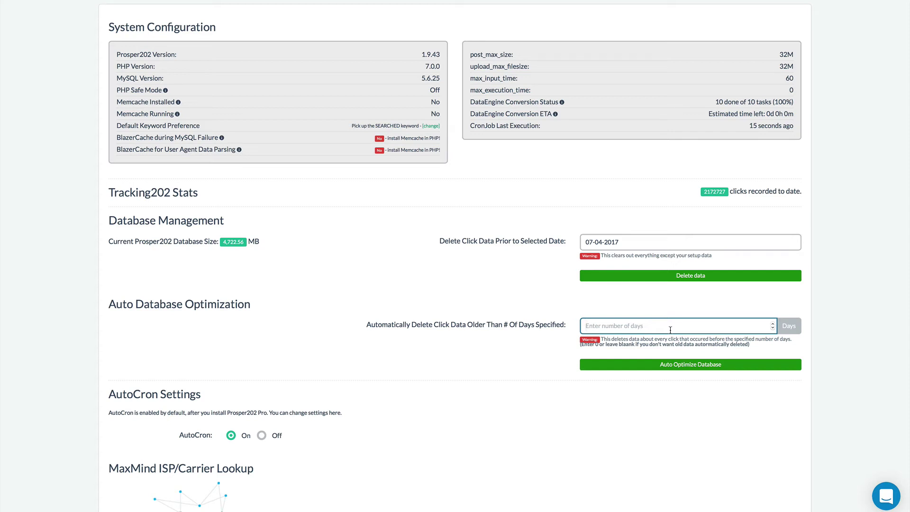
text(3)
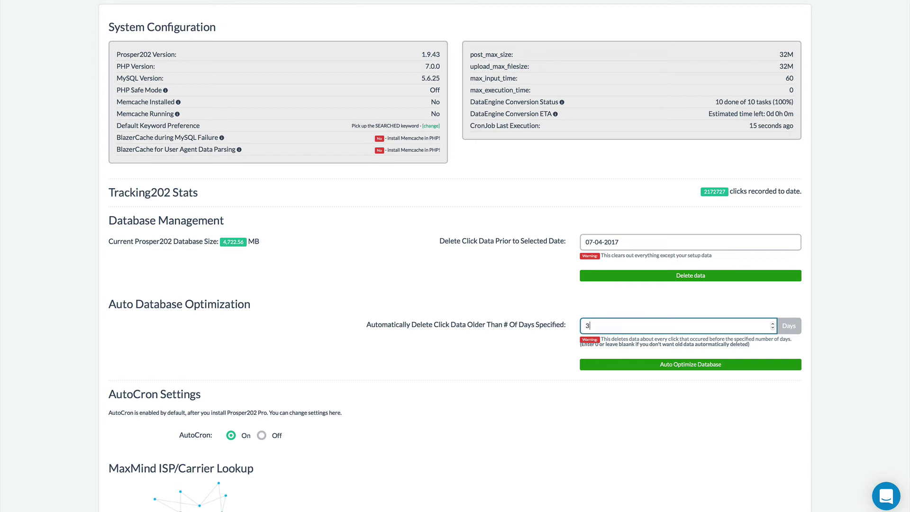
text(0)
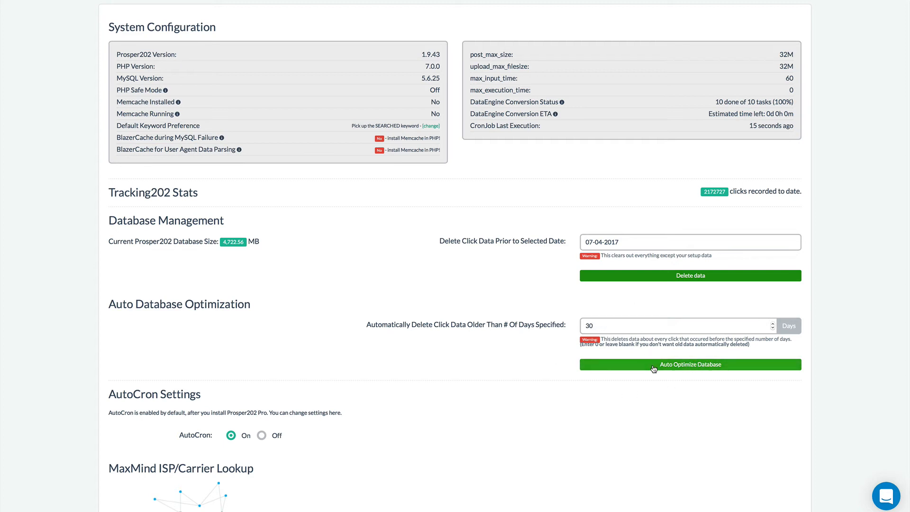
mouse_move(675, 386)
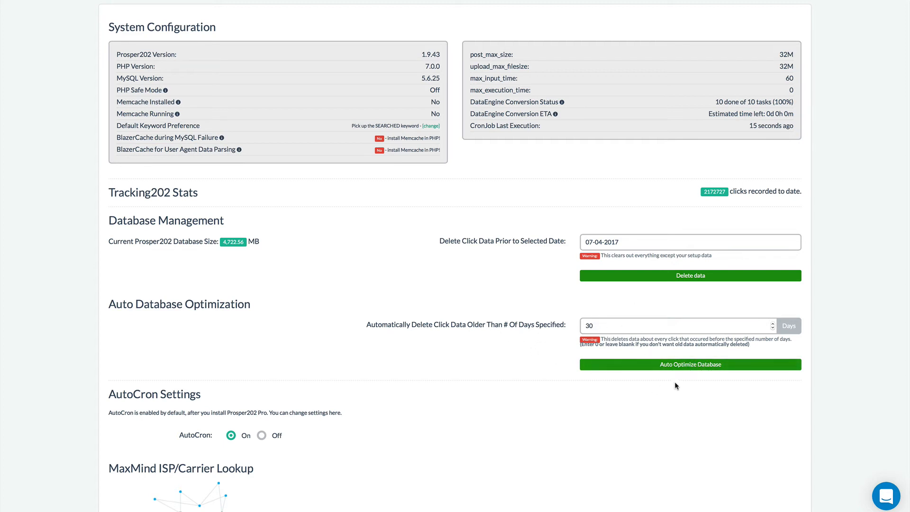
mouse_move(587, 387)
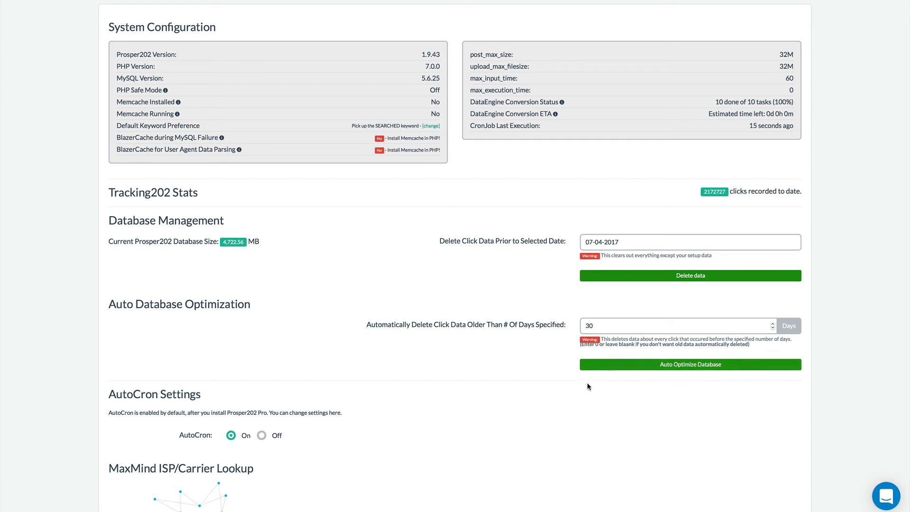
mouse_move(660, 351)
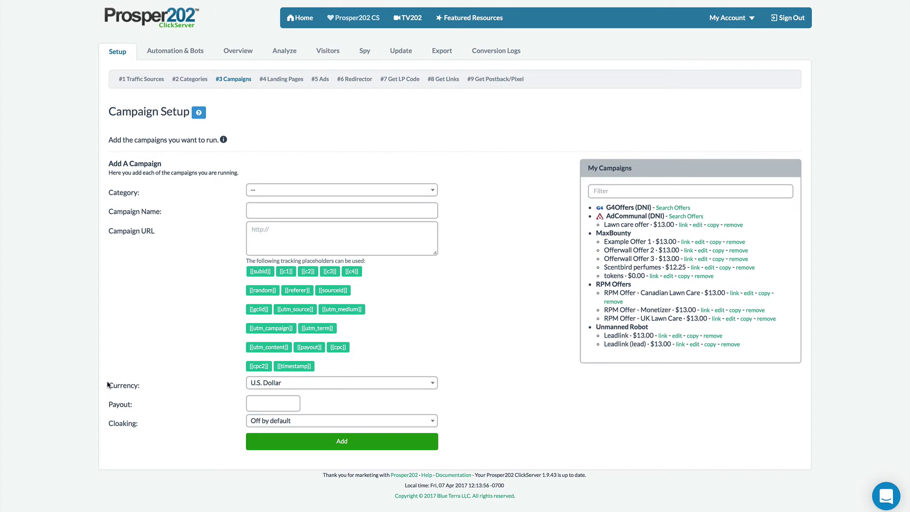
mouse_move(345, 387)
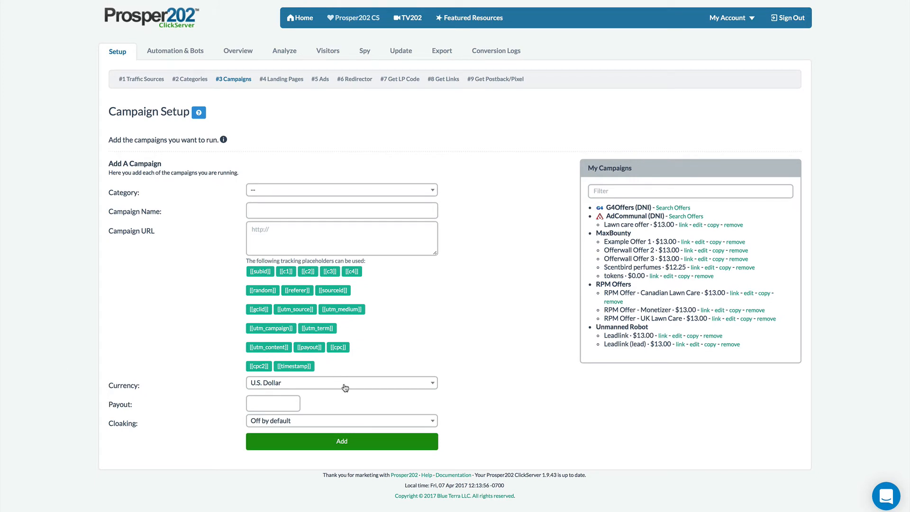
mouse_move(342, 382)
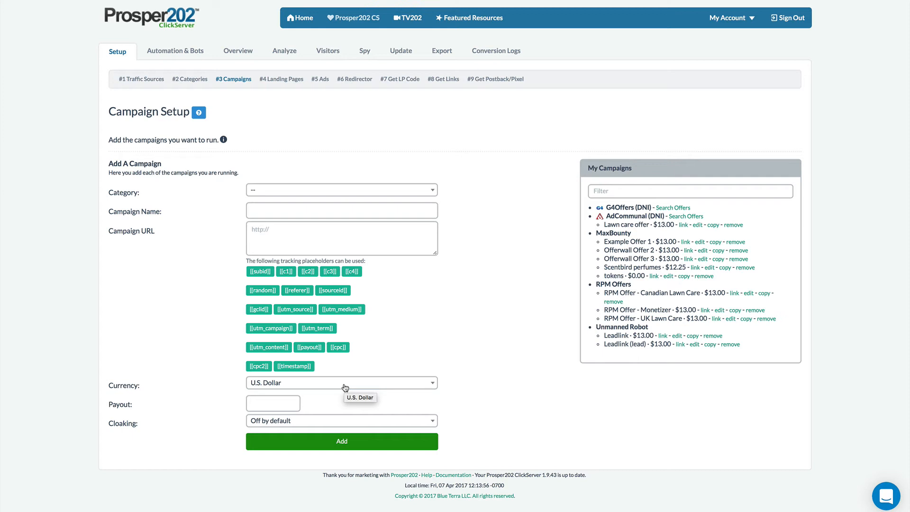
mouse_move(381, 376)
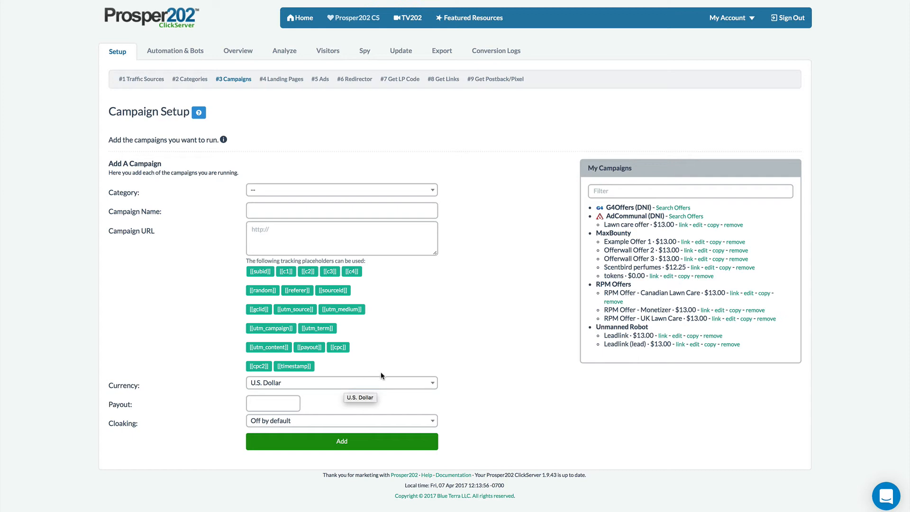
Choose a campaign currency and enter a payout of 4
click(341, 382)
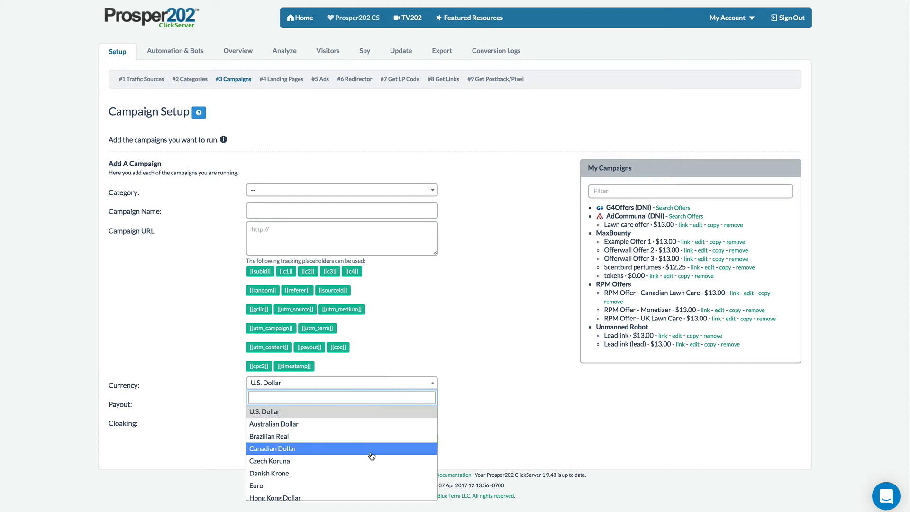
scroll(down, 3)
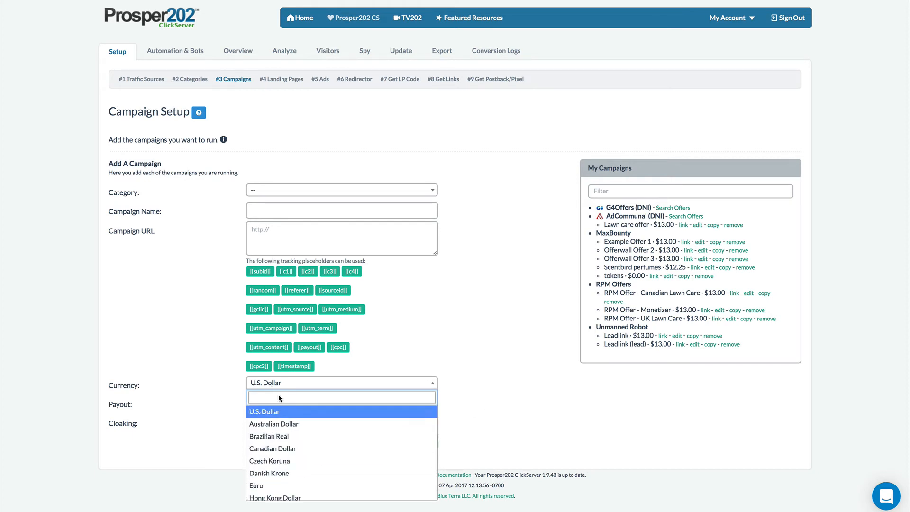
click(274, 423)
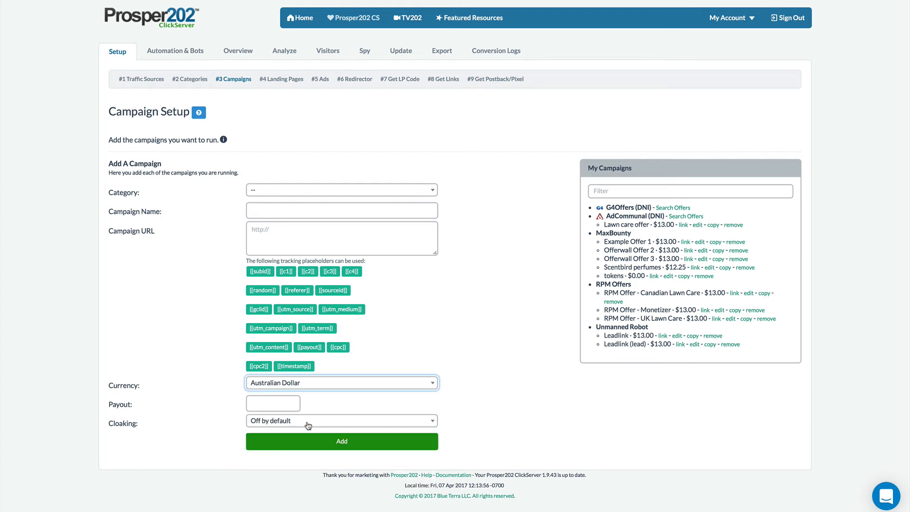
click(272, 403)
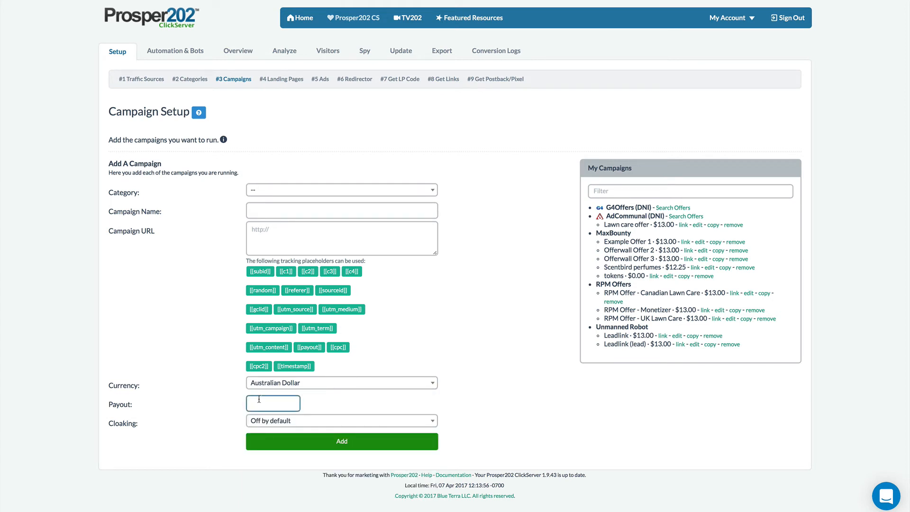
text(4)
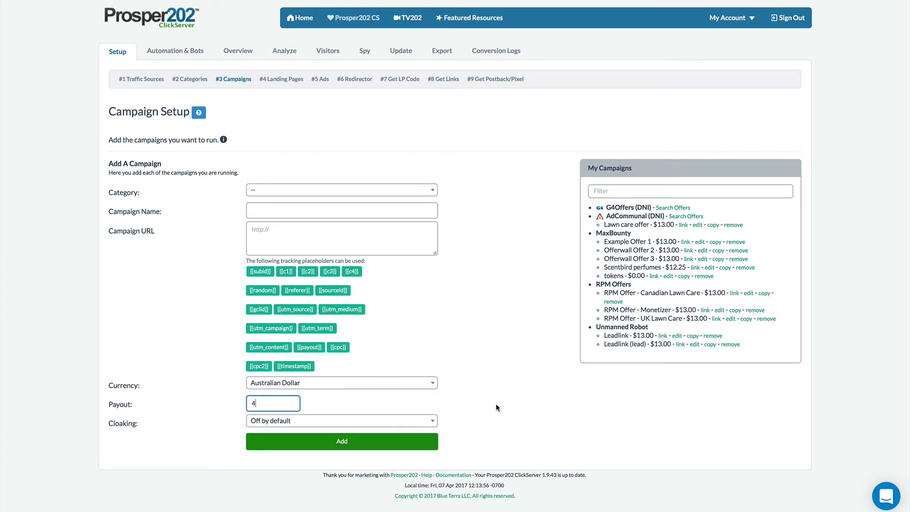
mouse_move(210, 422)
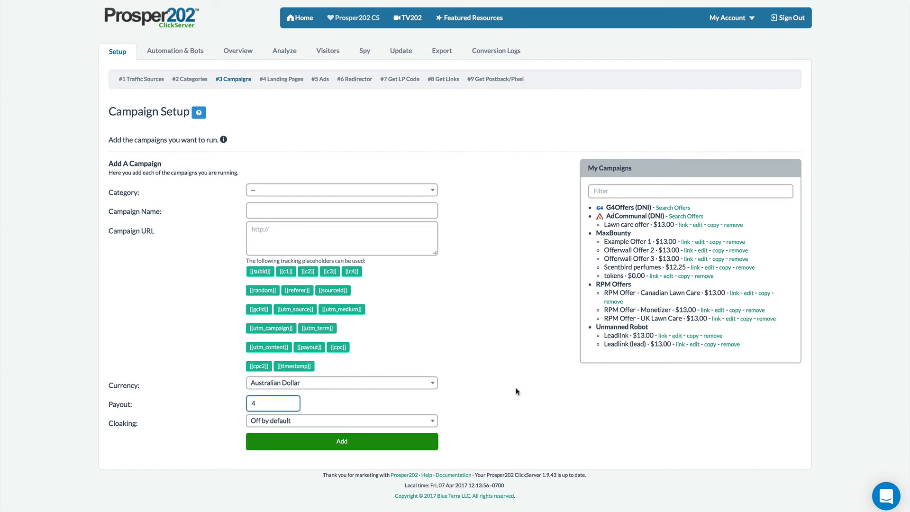
mouse_move(529, 365)
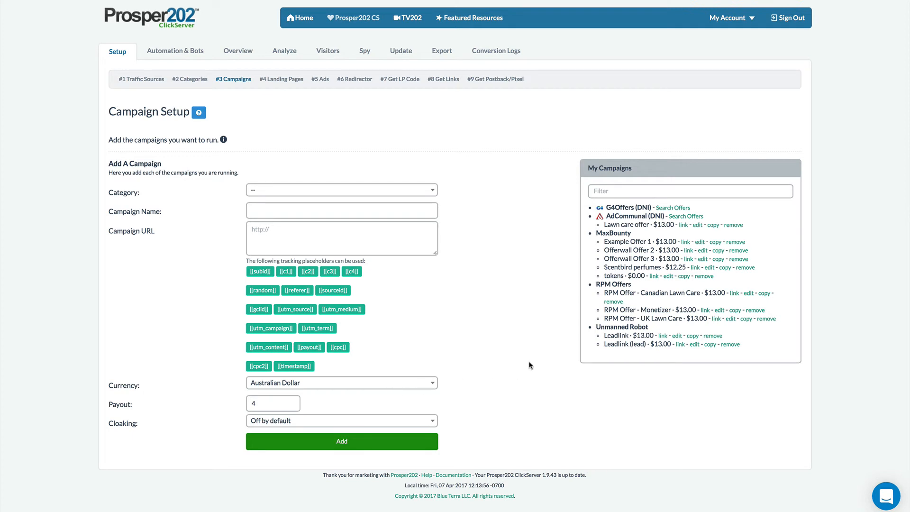
mouse_move(253, 301)
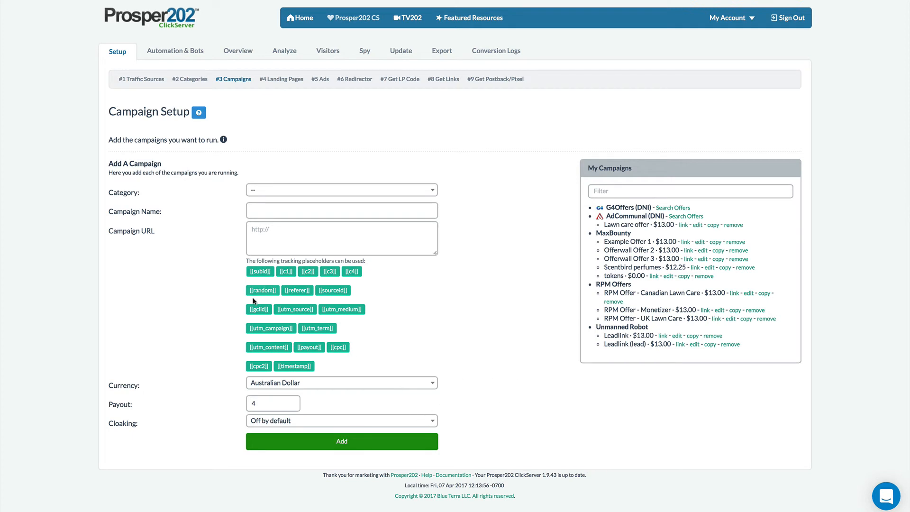
mouse_move(327, 163)
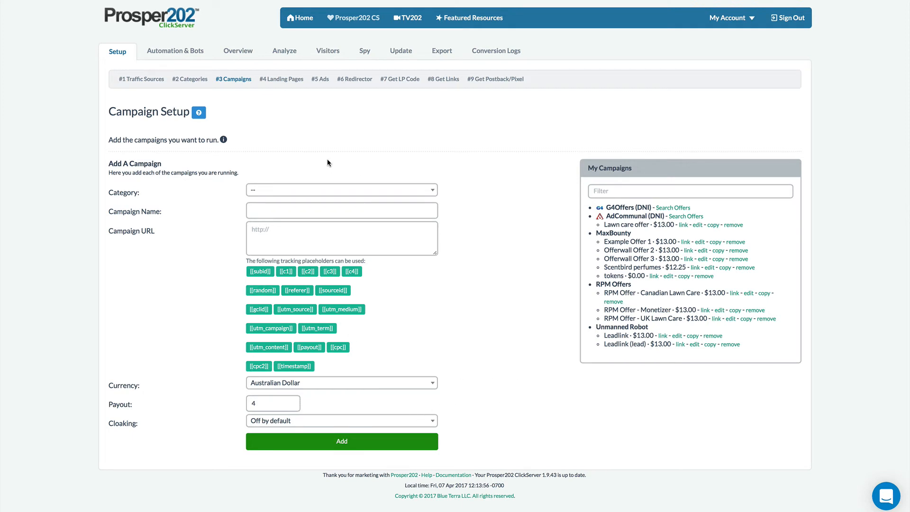
mouse_move(472, 351)
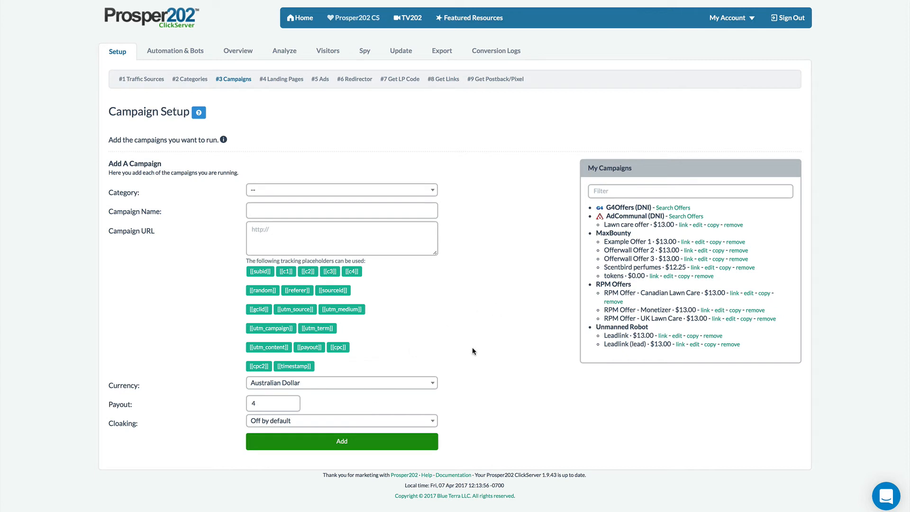
mouse_move(514, 204)
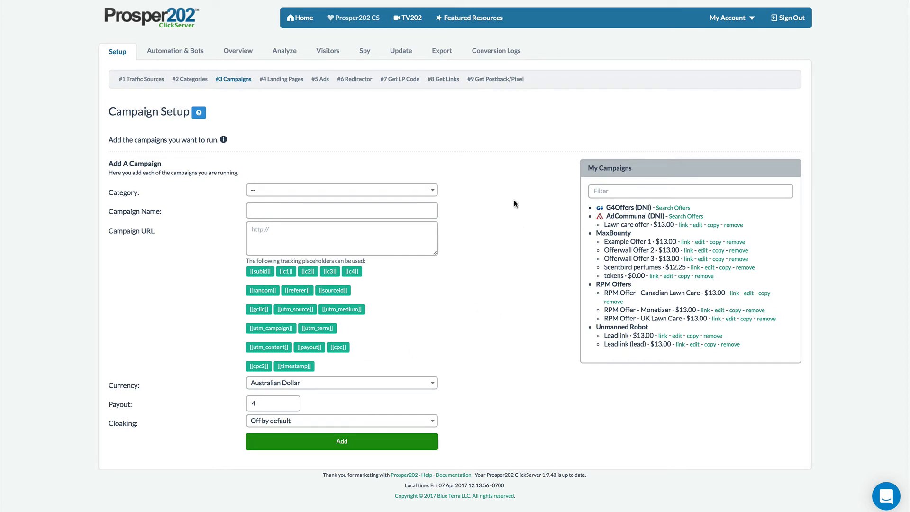
mouse_move(700, 167)
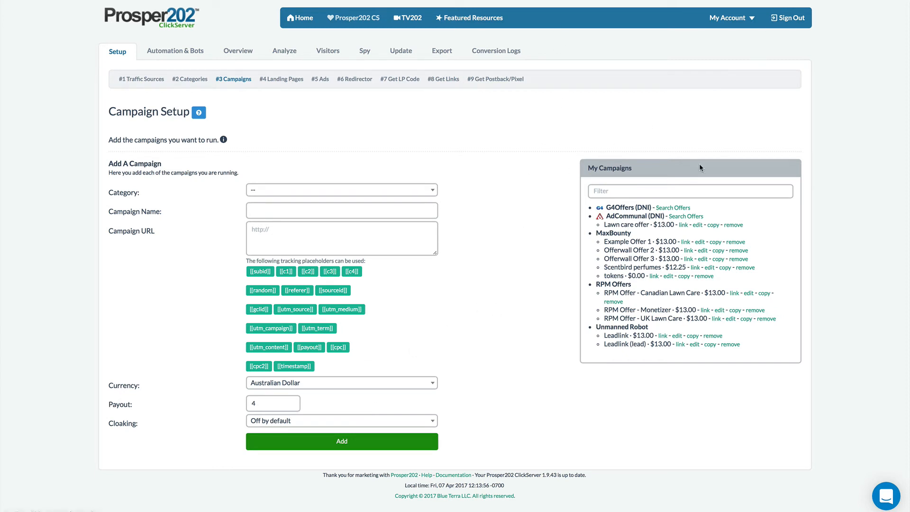
mouse_move(269, 328)
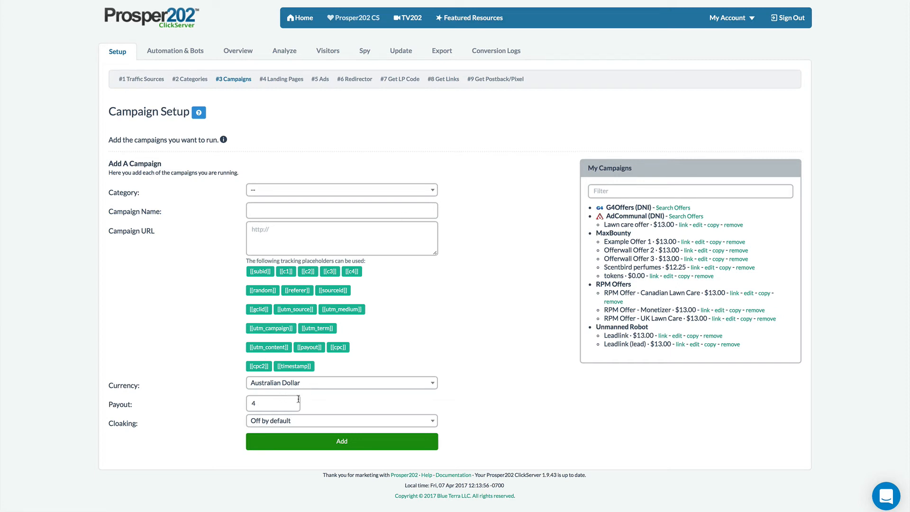
mouse_move(300, 416)
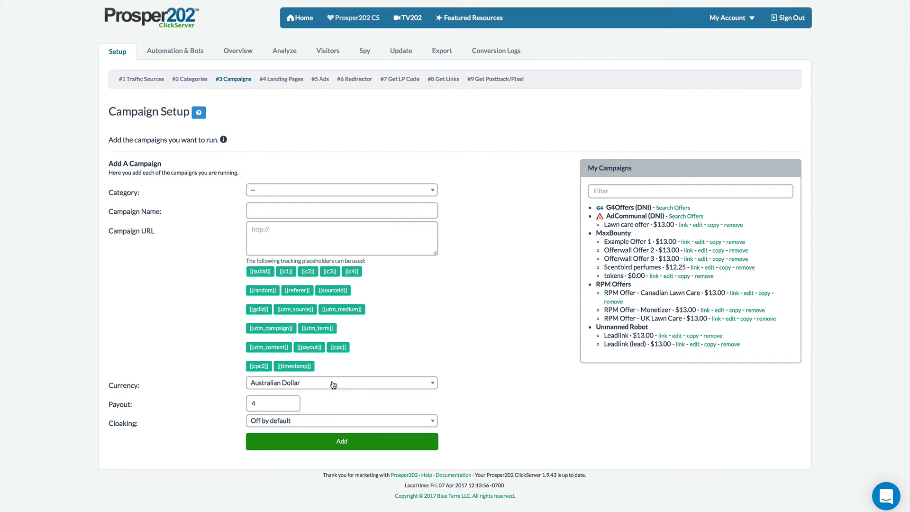
Browse the currency list again, keeping Australian Dollar
click(341, 382)
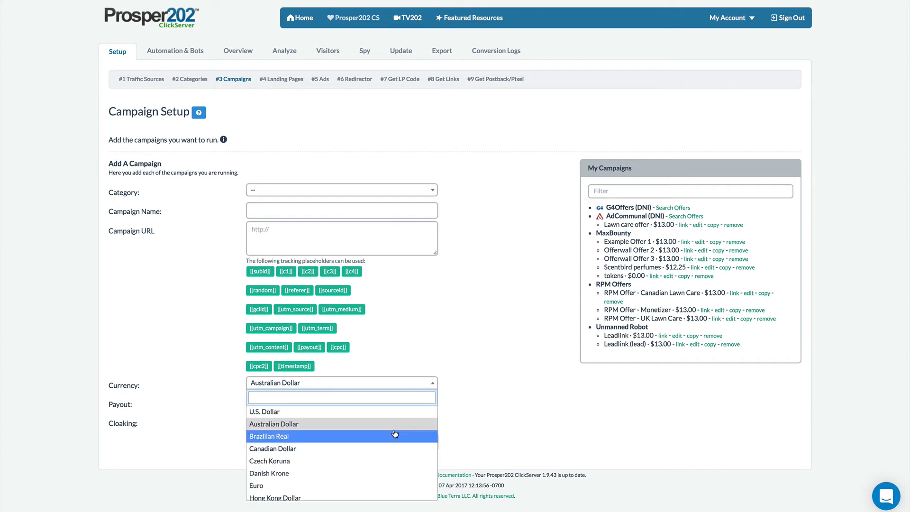
scroll(down, 3)
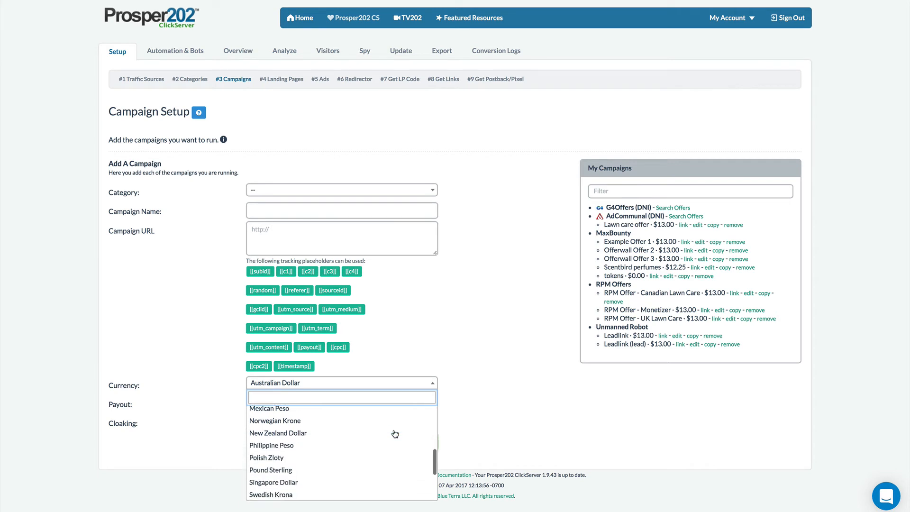
scroll(down, 3)
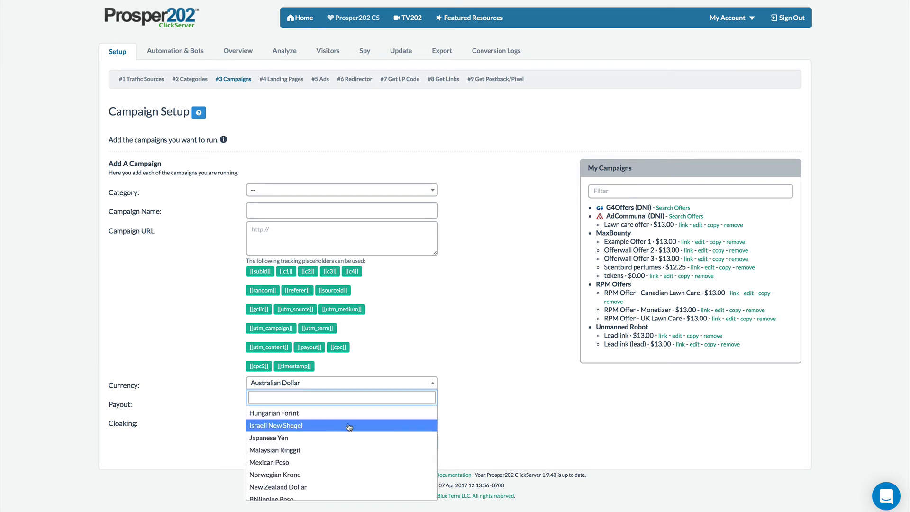
mouse_move(373, 453)
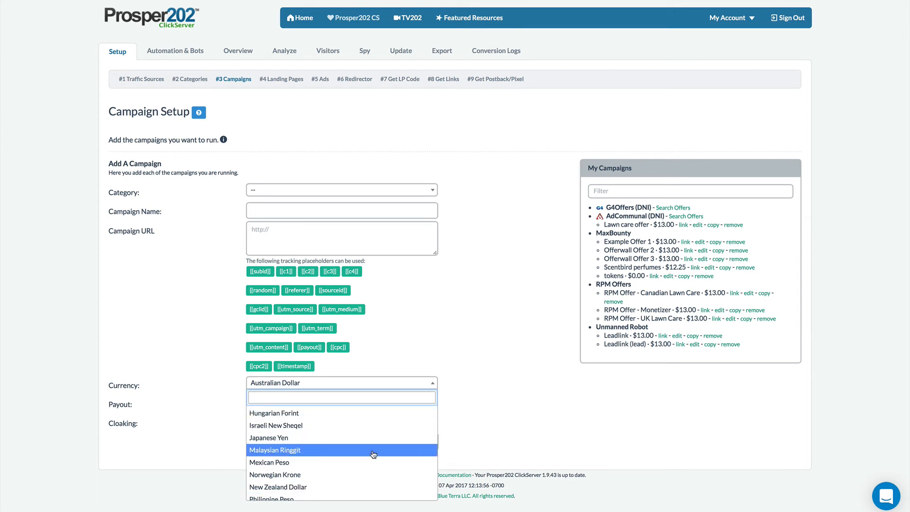
mouse_move(326, 380)
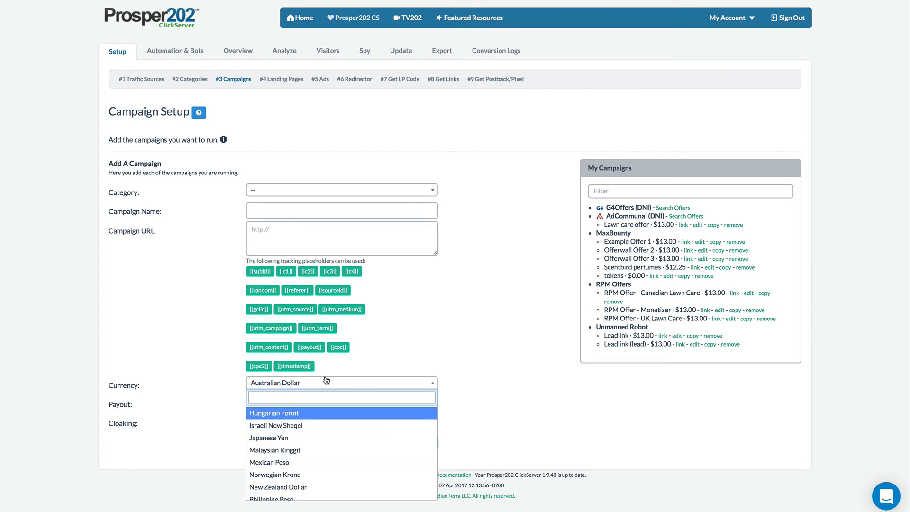
mouse_move(325, 383)
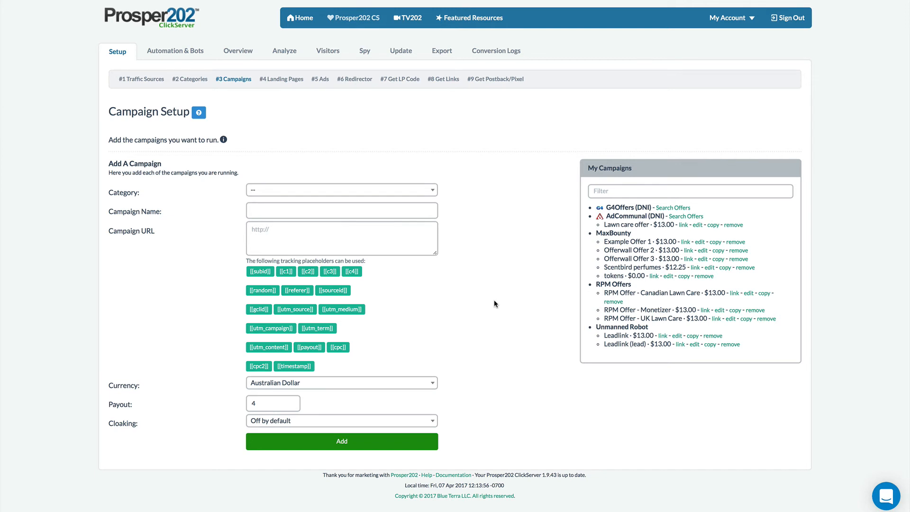
Open TV202 and scroll through tollbooth video modules one to four
click(407, 17)
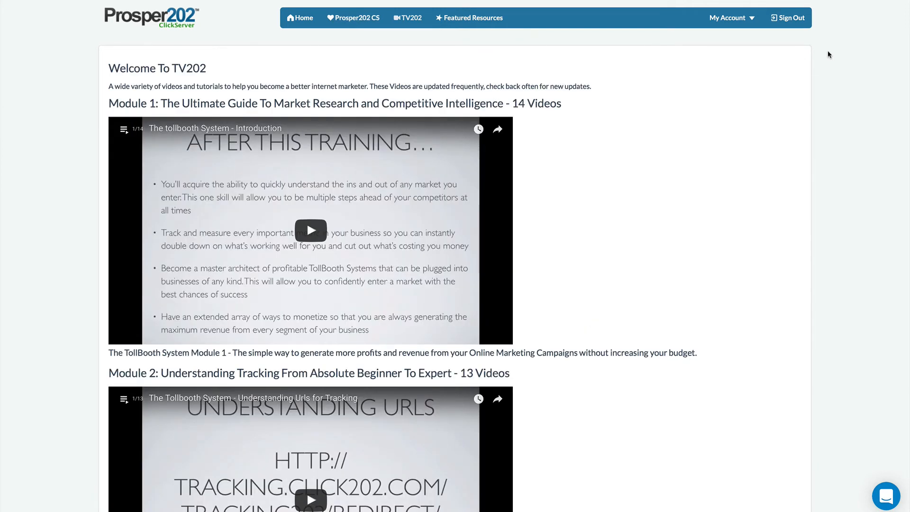
mouse_move(728, 208)
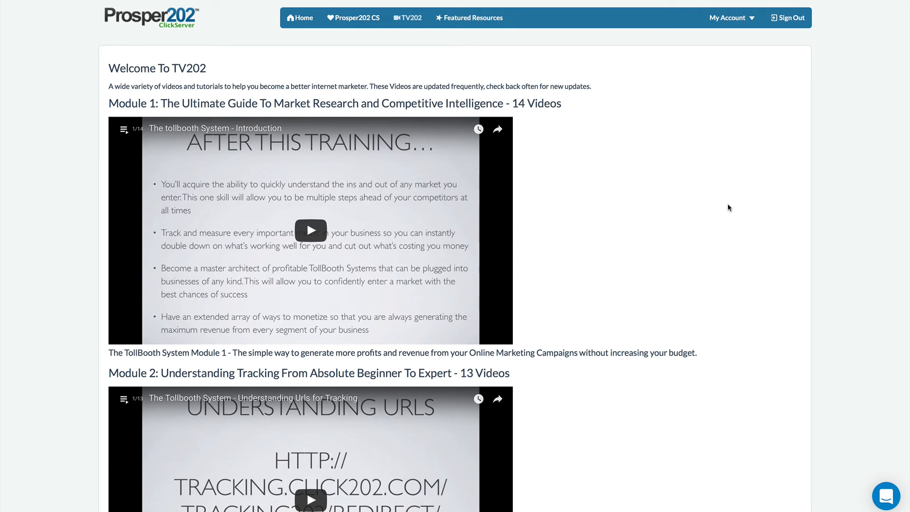
mouse_move(682, 195)
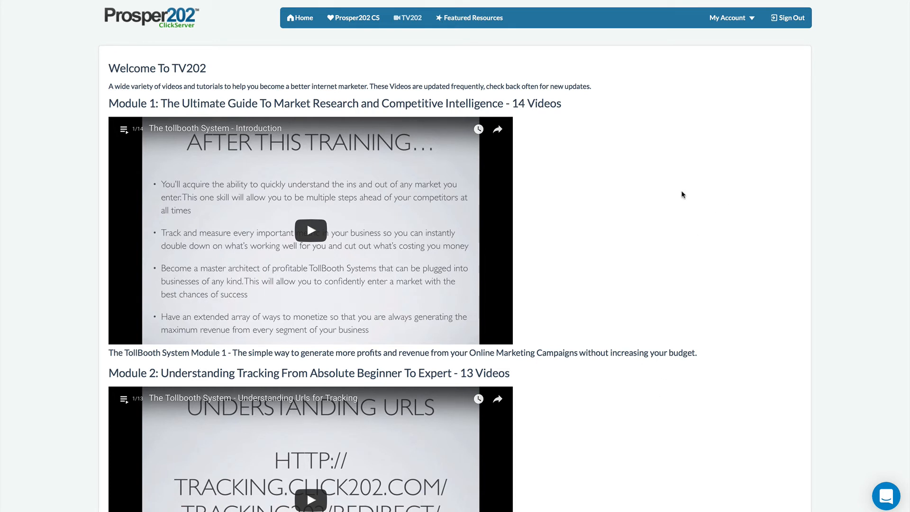
mouse_move(383, 129)
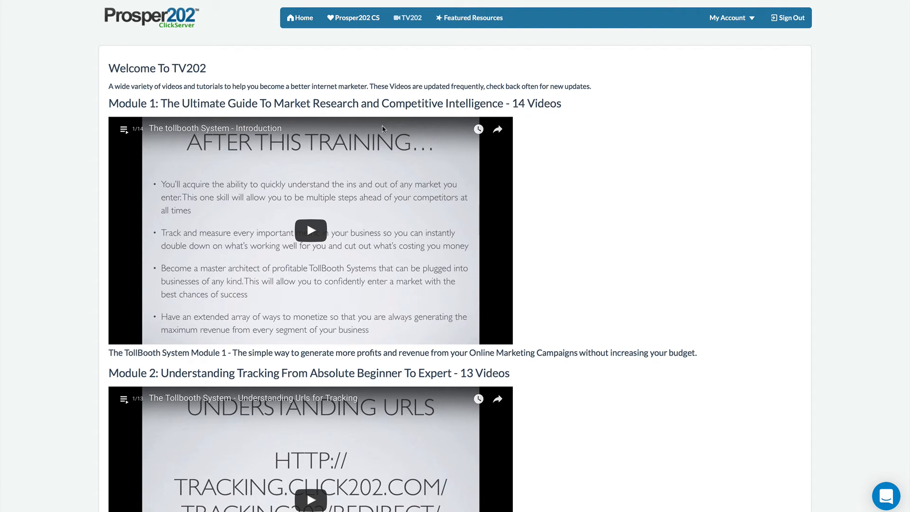
mouse_move(625, 373)
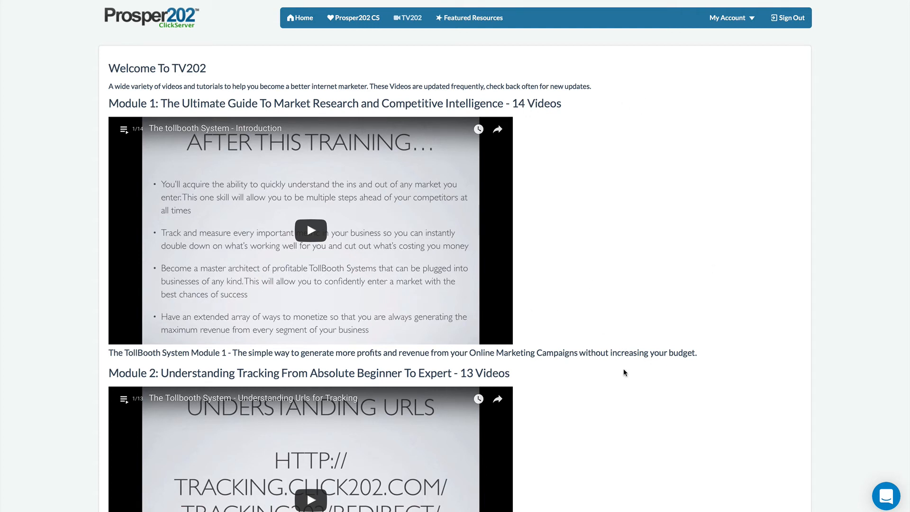
mouse_move(593, 248)
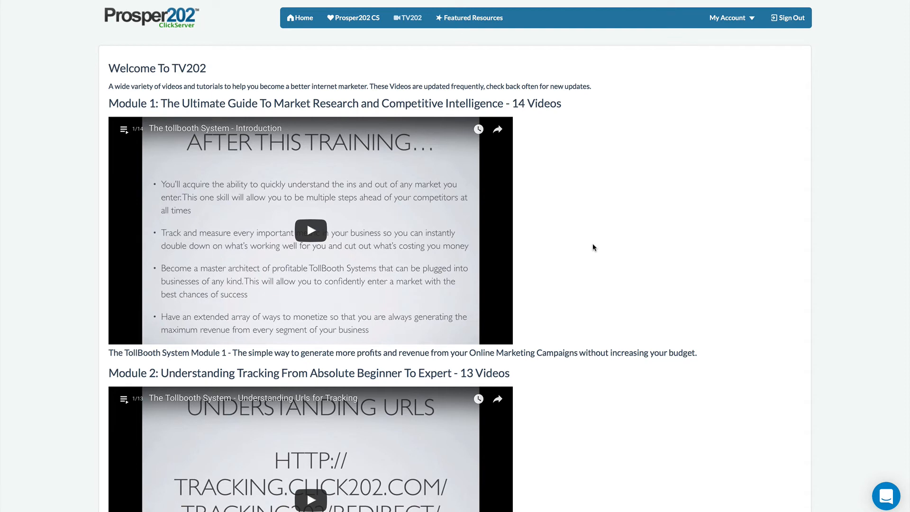
scroll(down, 3)
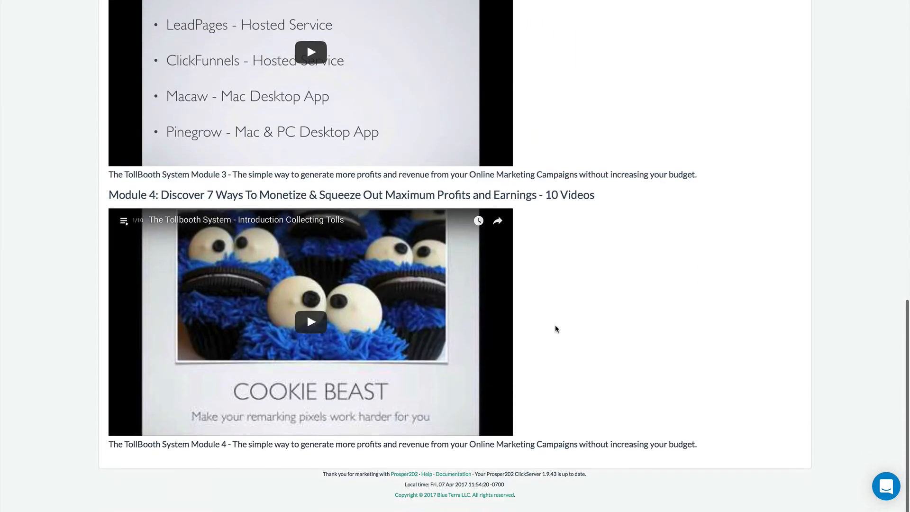
scroll(down, 3)
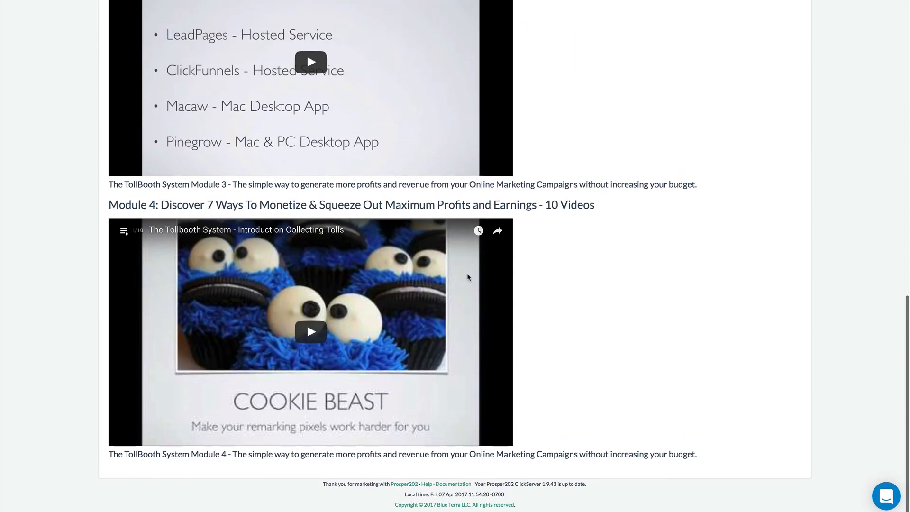
scroll(up, 3)
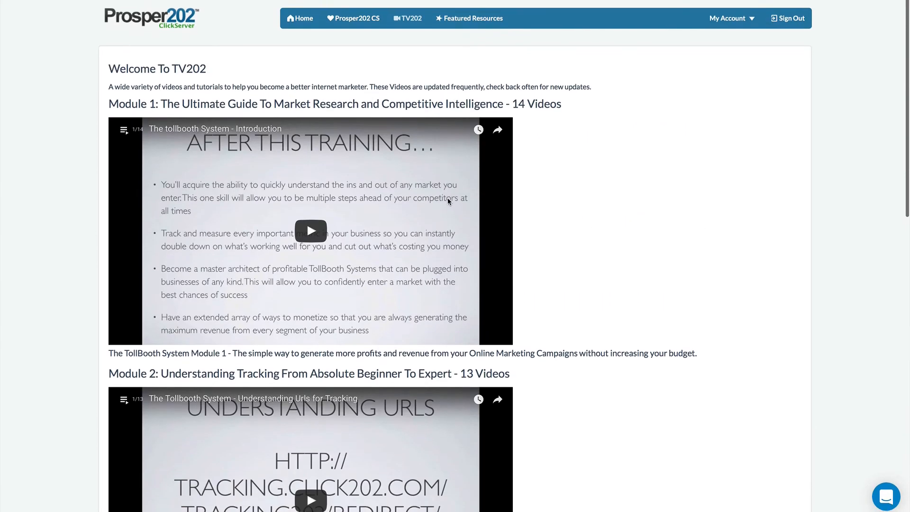
mouse_move(642, 204)
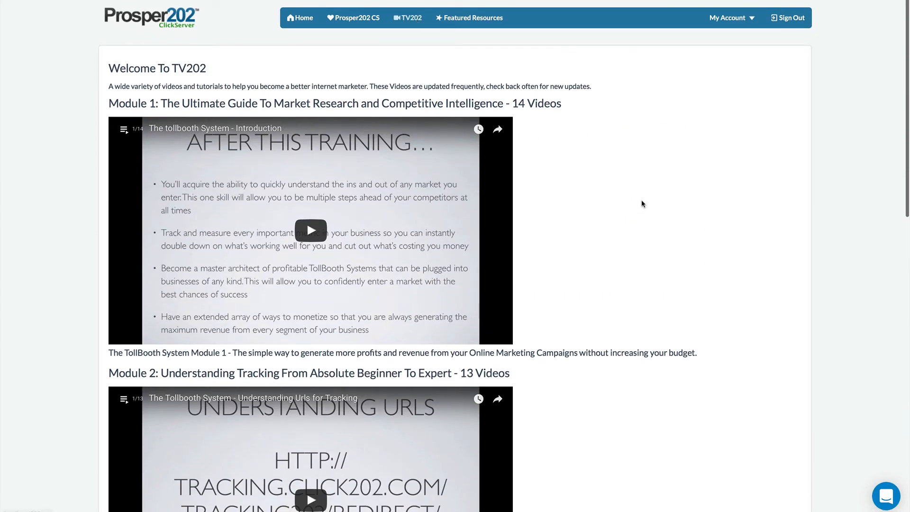
click(727, 17)
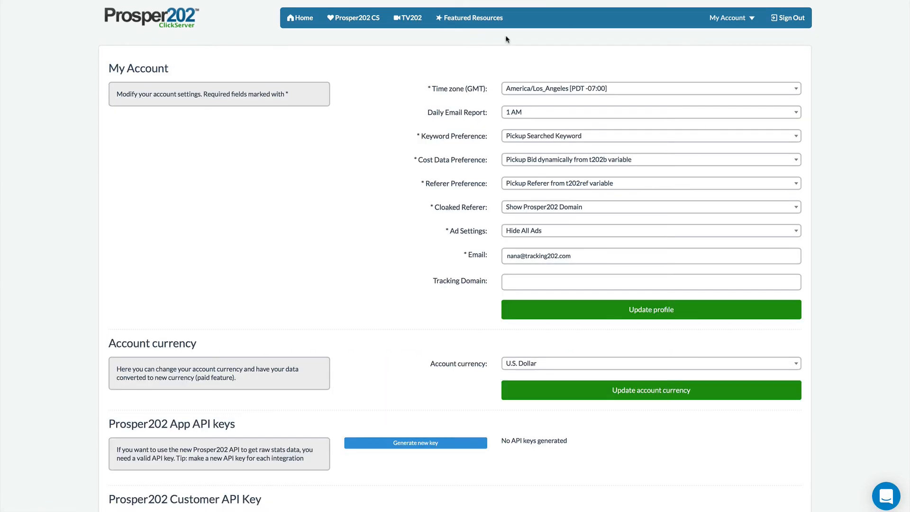
mouse_move(486, 255)
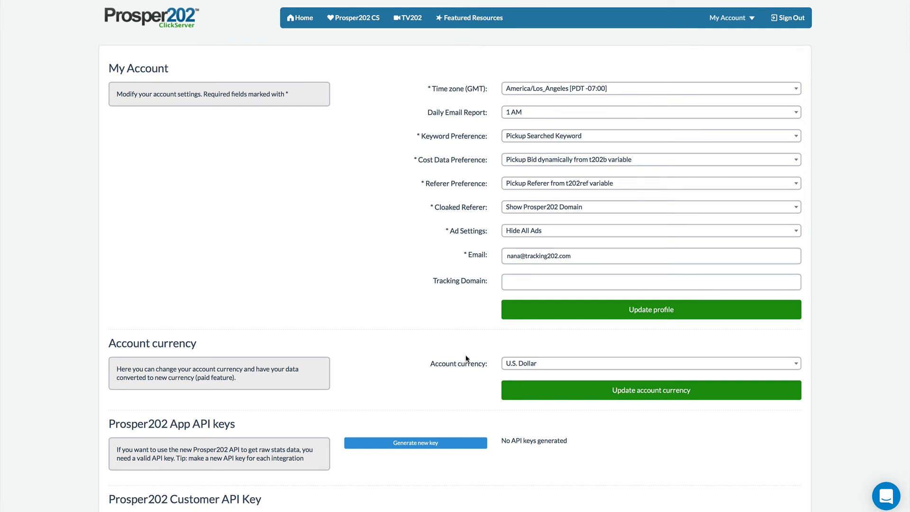
click(650, 363)
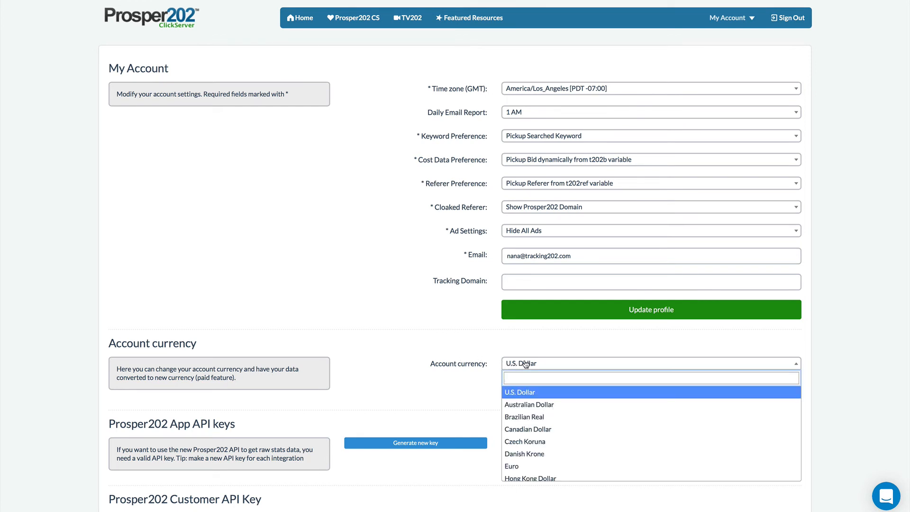
mouse_move(521, 397)
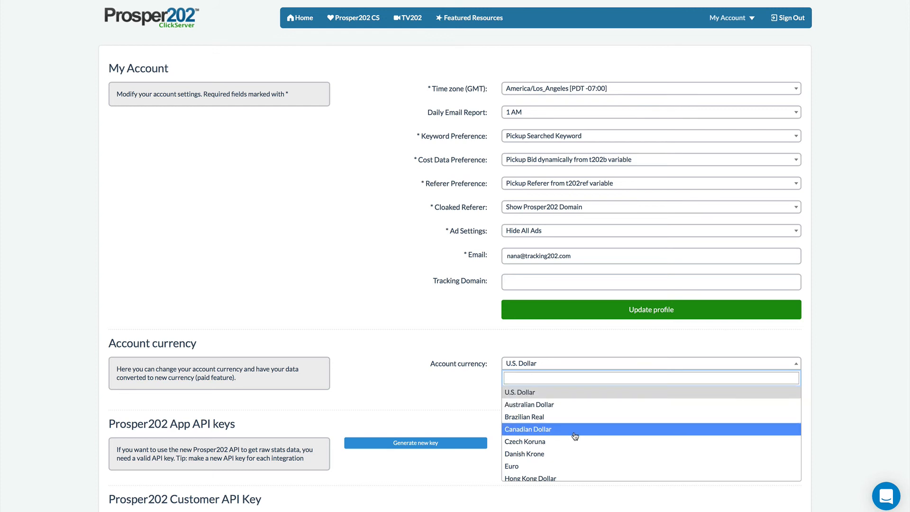
scroll(down, 3)
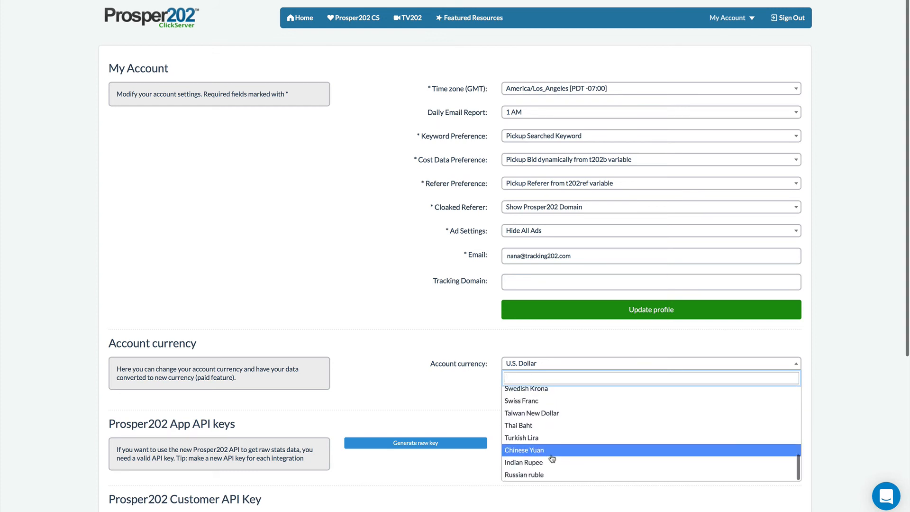
scroll(up, 3)
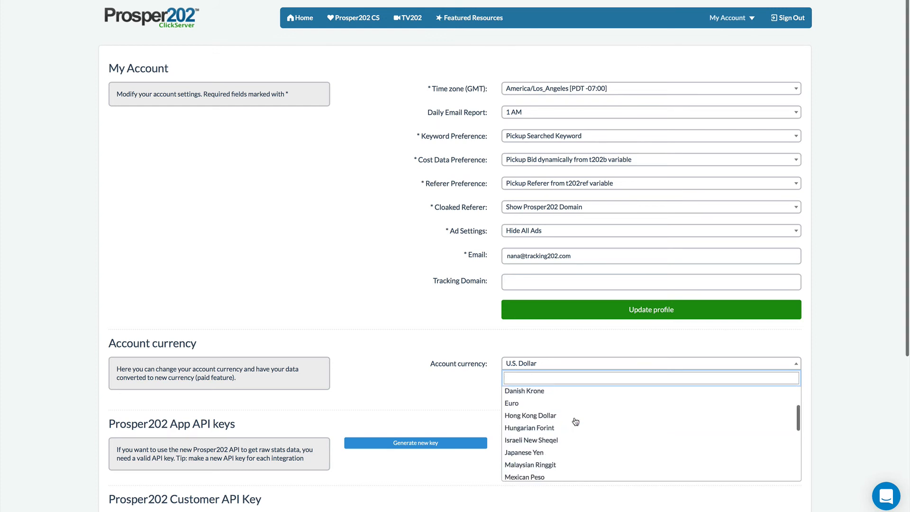
scroll(up, 3)
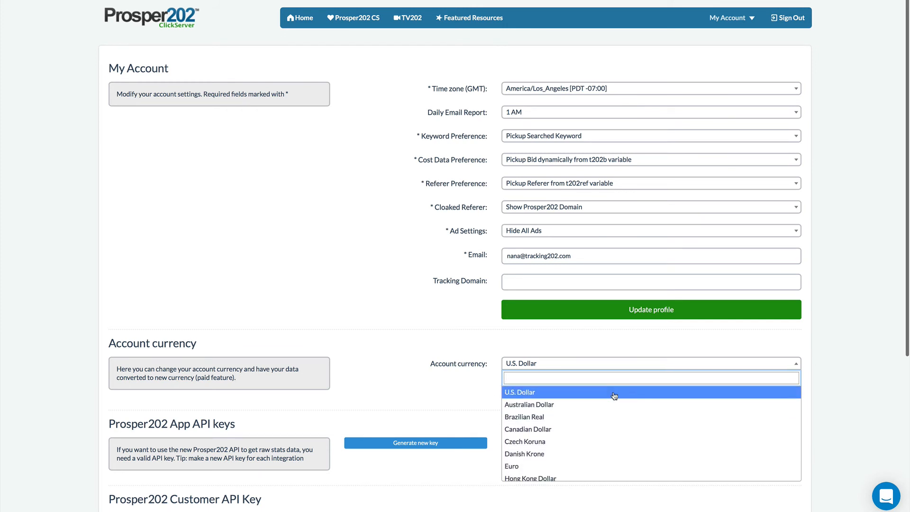
mouse_move(616, 389)
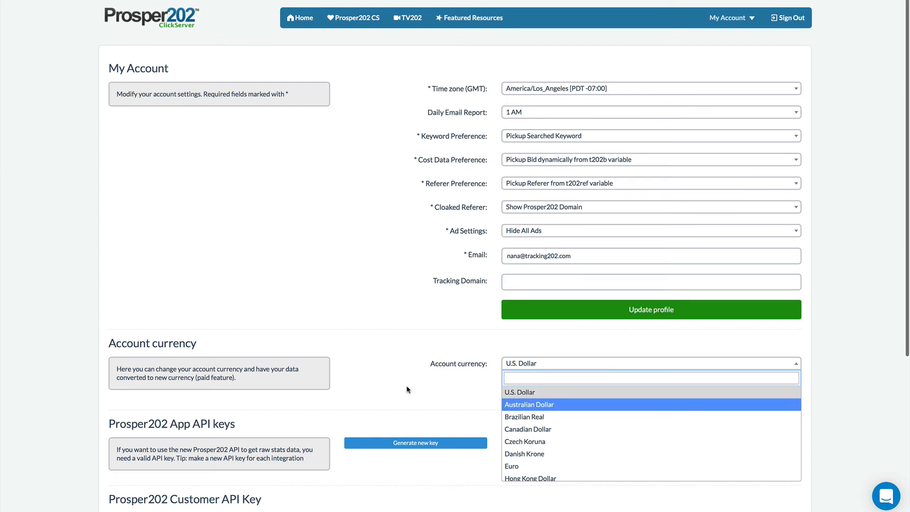
click(519, 390)
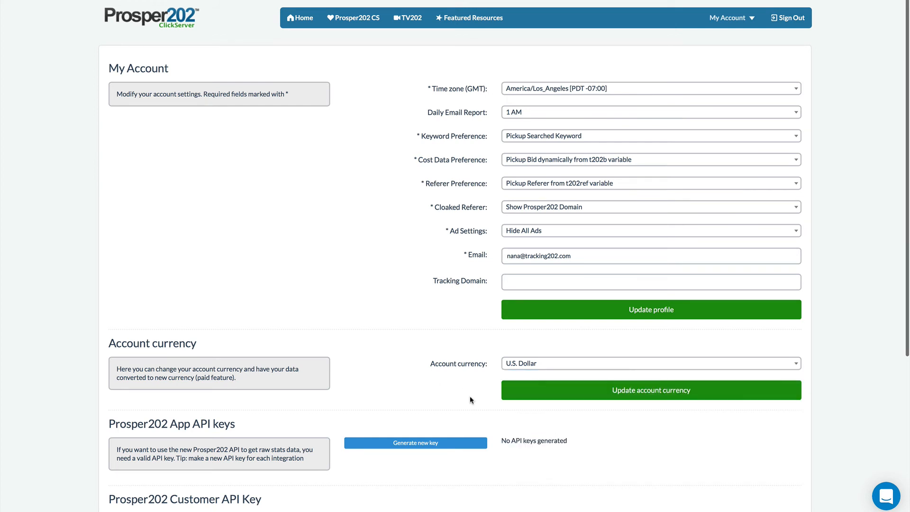
Select the account email field and browse the Ad Settings options, still set to Hide All Ads
click(649, 256)
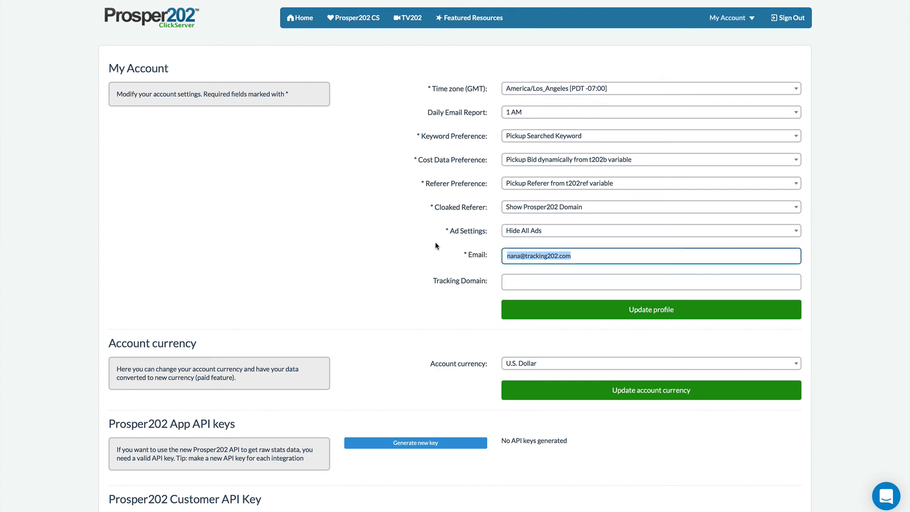
mouse_move(554, 235)
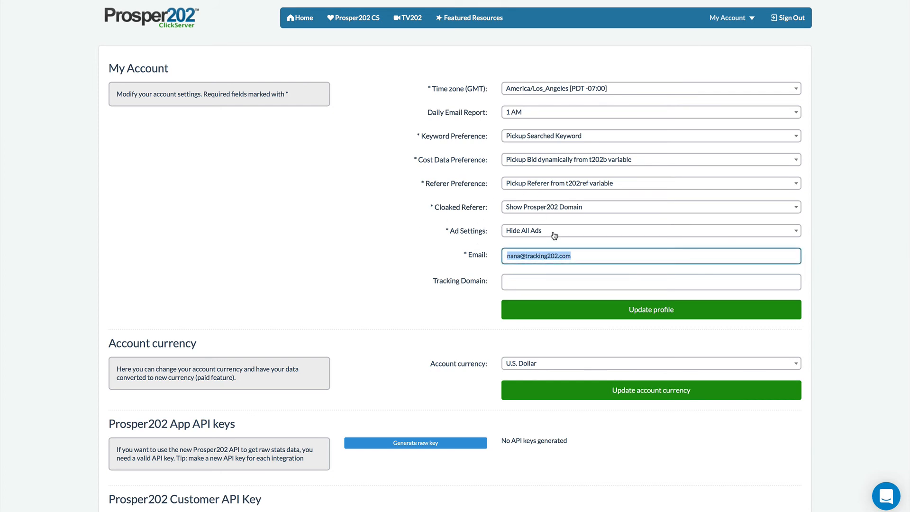
click(650, 230)
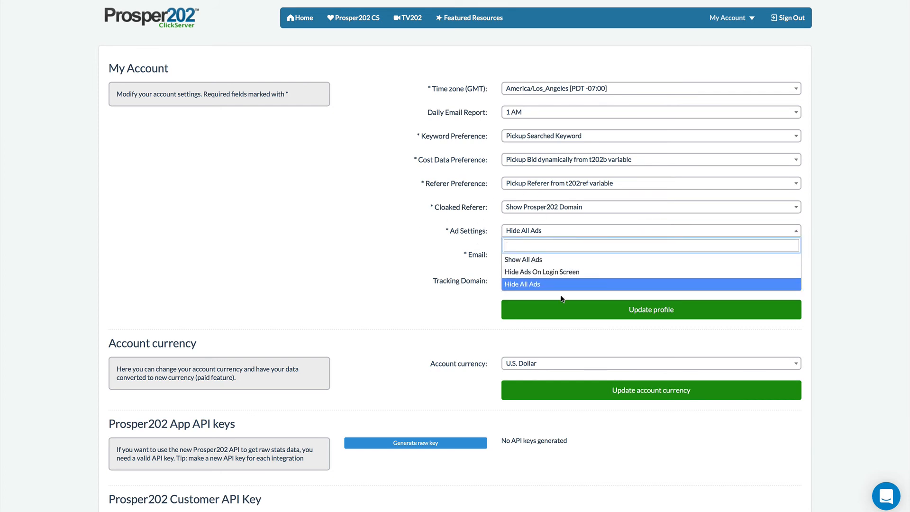
mouse_move(522, 259)
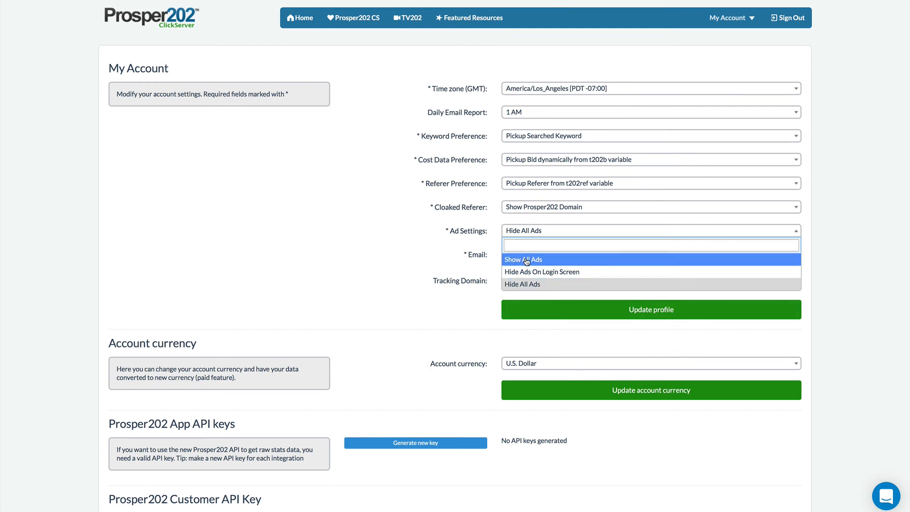
mouse_move(540, 271)
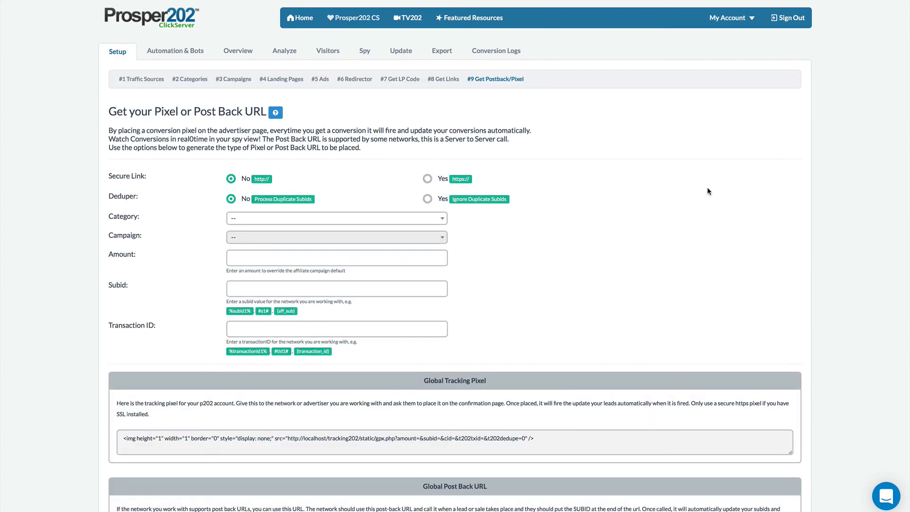
mouse_move(369, 189)
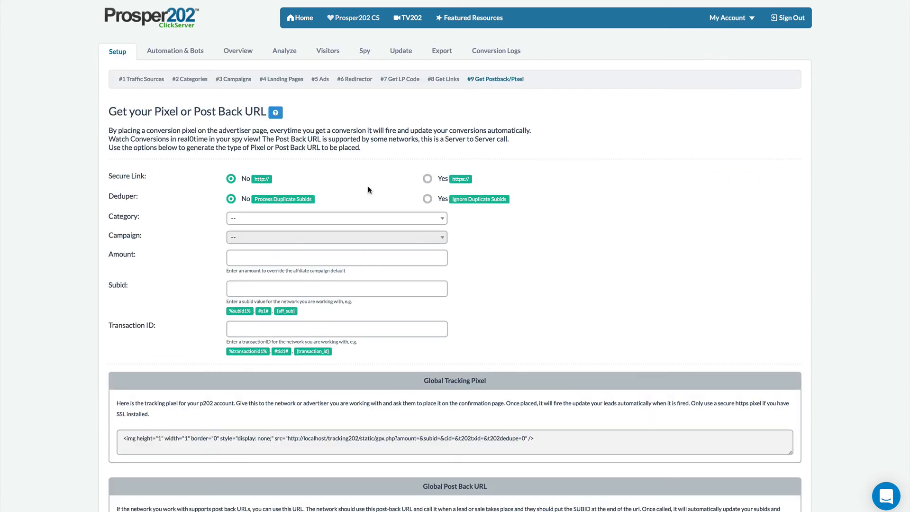
mouse_move(263, 211)
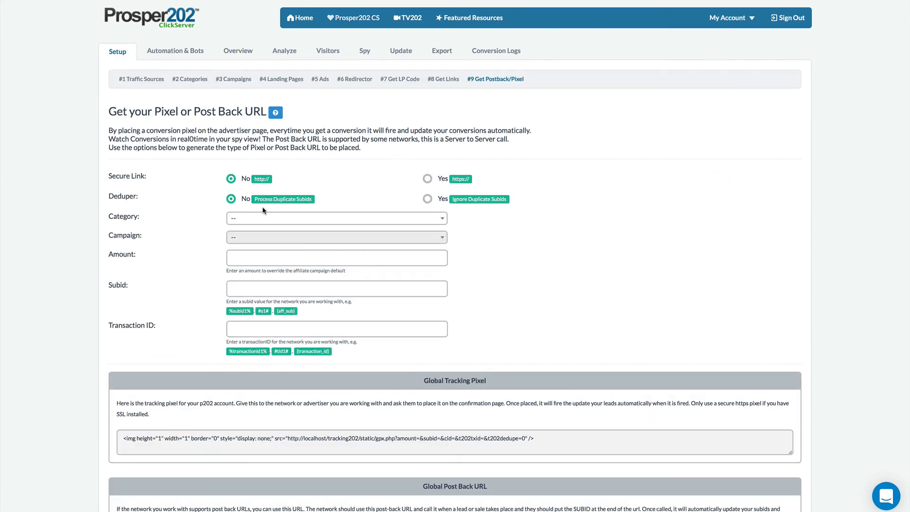
mouse_move(524, 344)
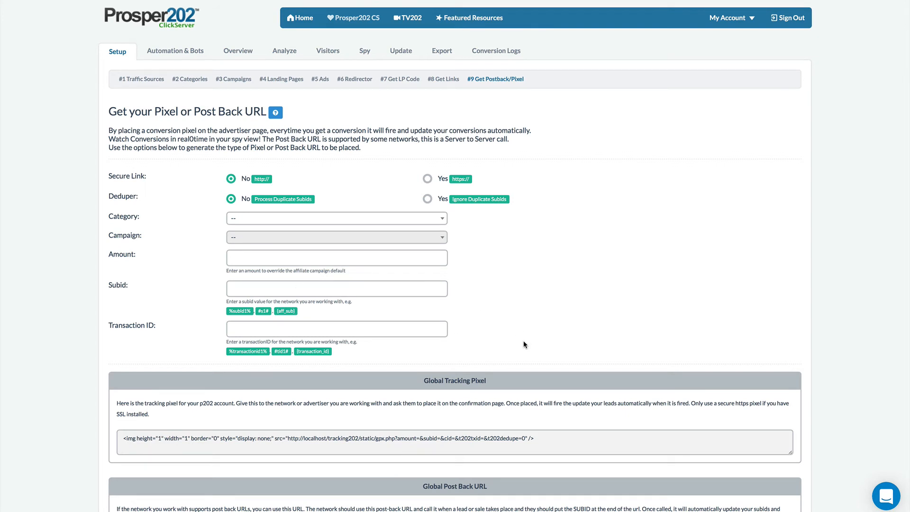
mouse_move(557, 322)
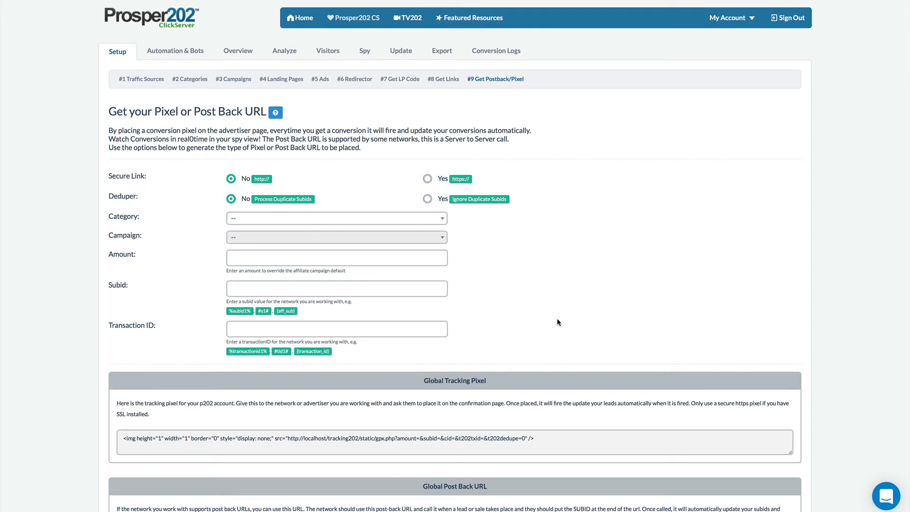
mouse_move(210, 100)
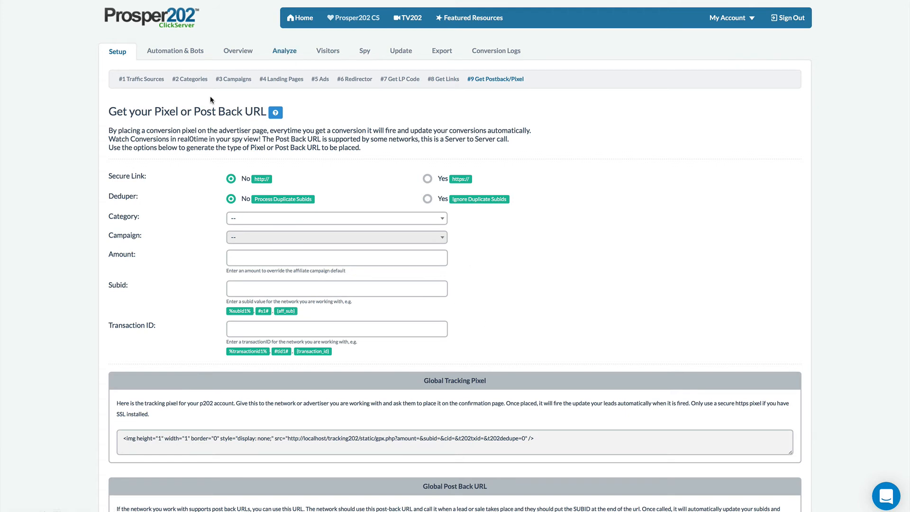
mouse_move(539, 294)
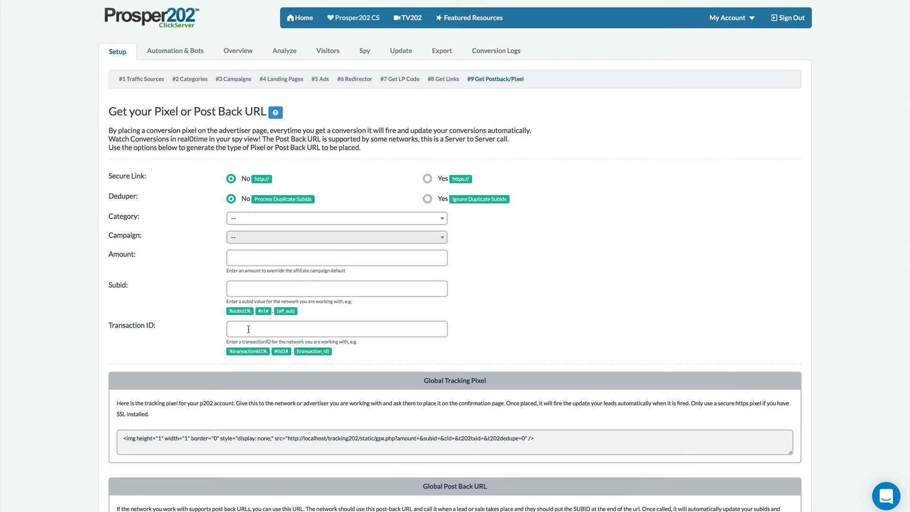
Enter subid 1234 and transaction ID 'lead', then change the transaction ID to 'sales'
click(336, 329)
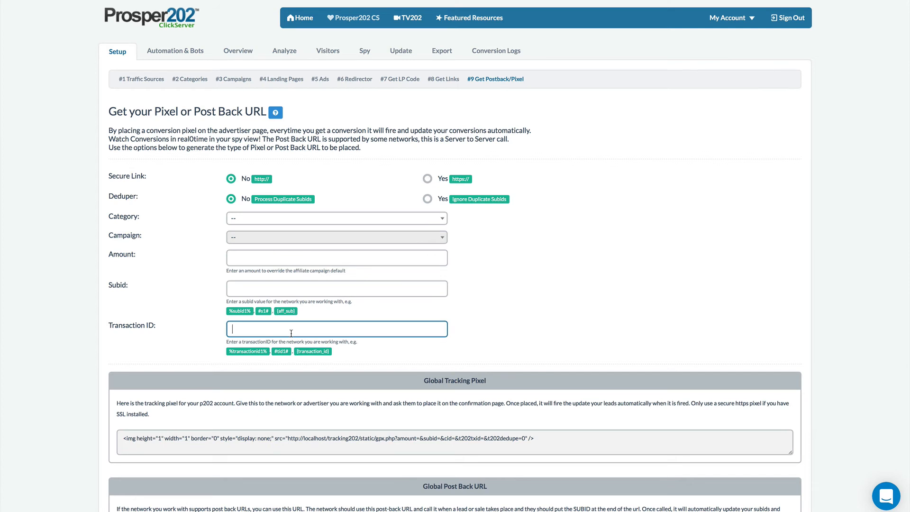
mouse_move(227, 287)
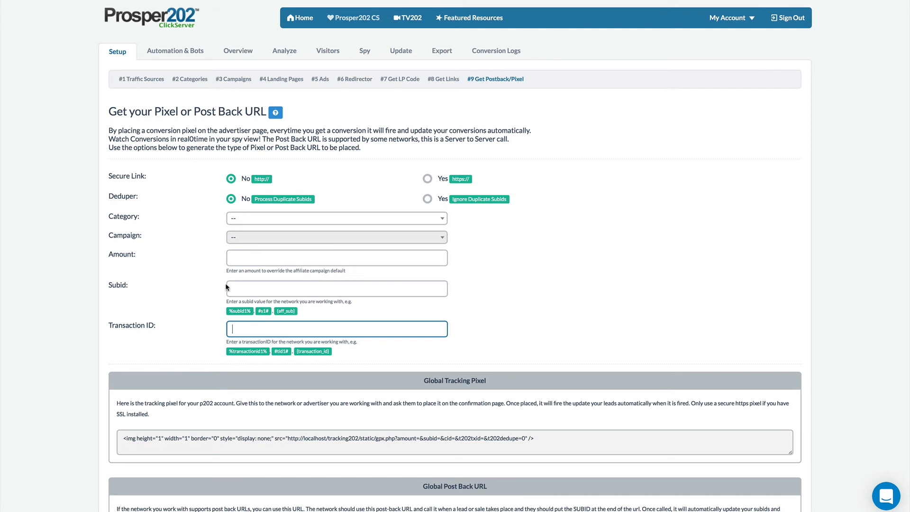
text(12)
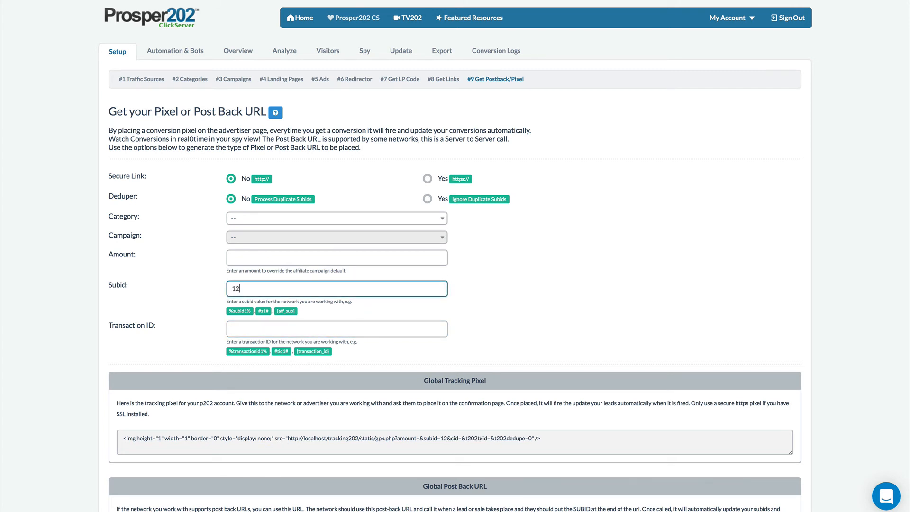
text(34)
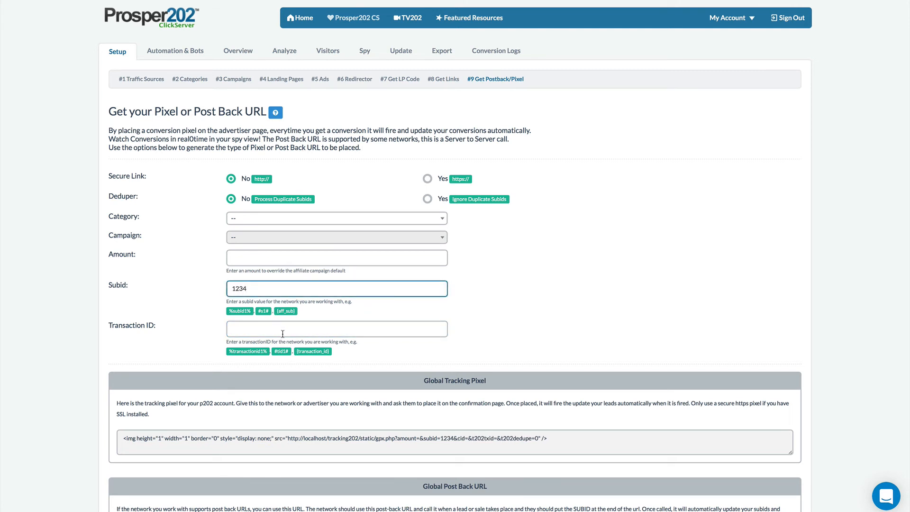
click(336, 328)
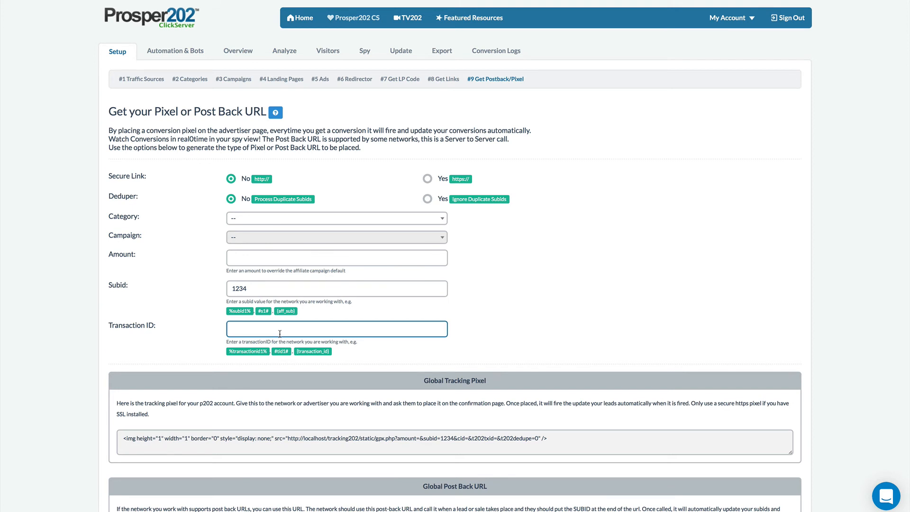
text(lead)
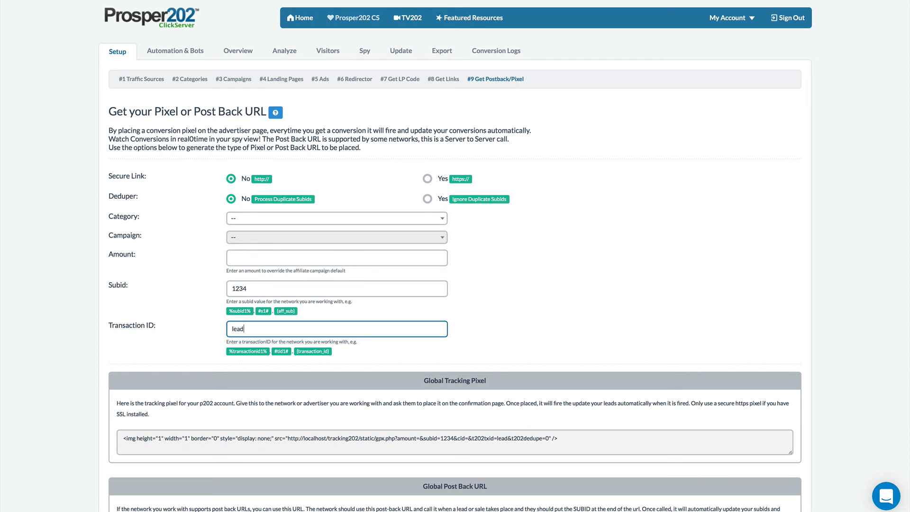
mouse_move(122, 459)
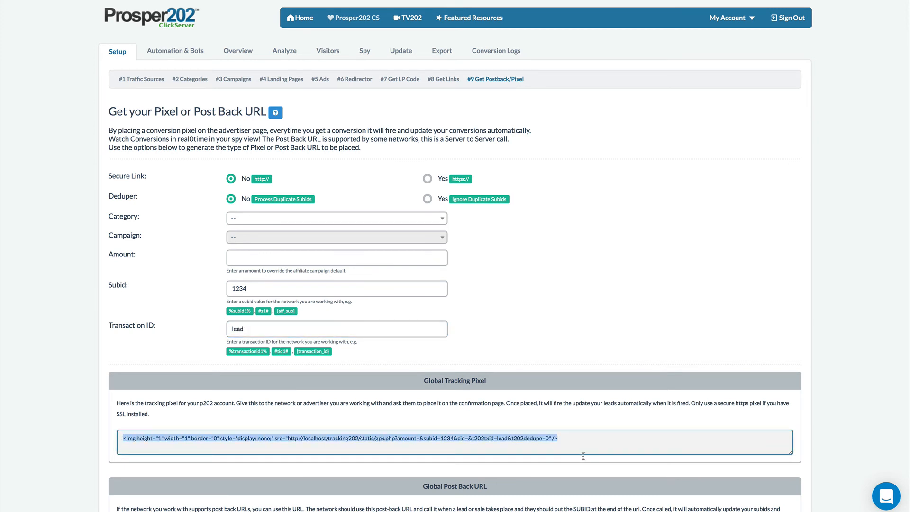
click(336, 328)
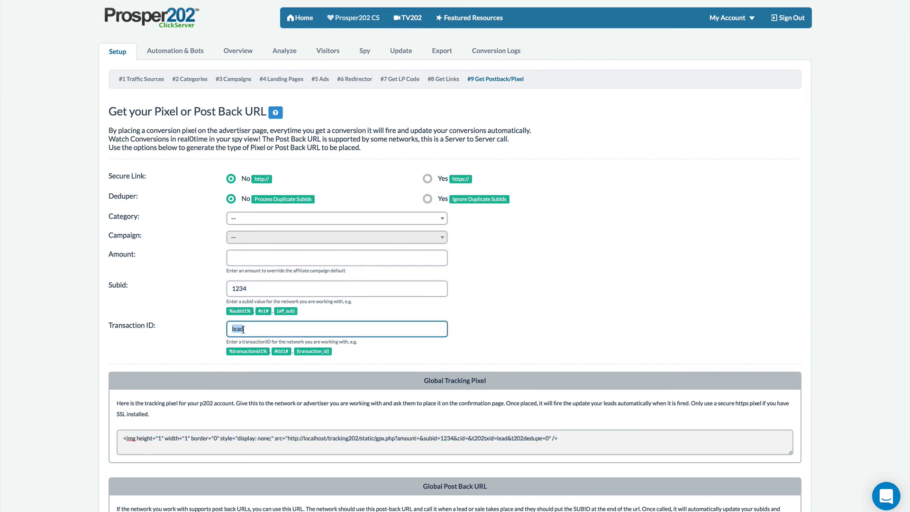
text(sales)
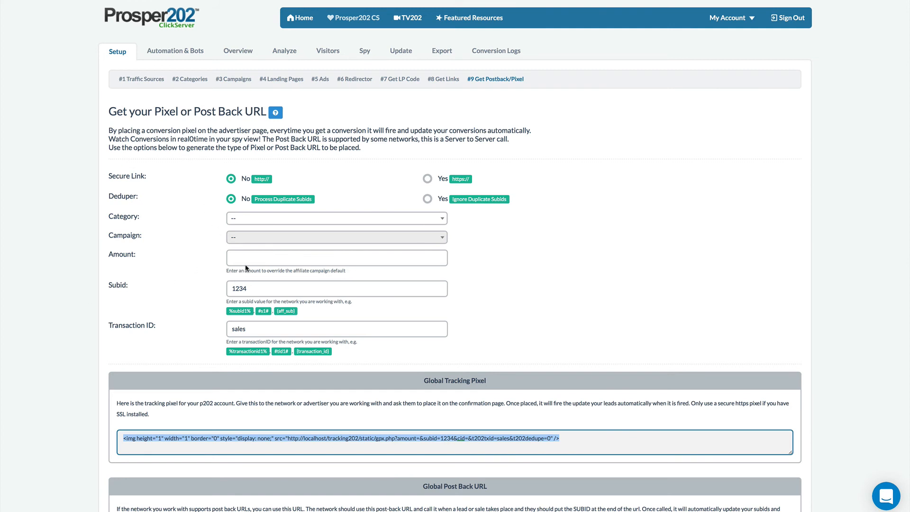
mouse_move(328, 382)
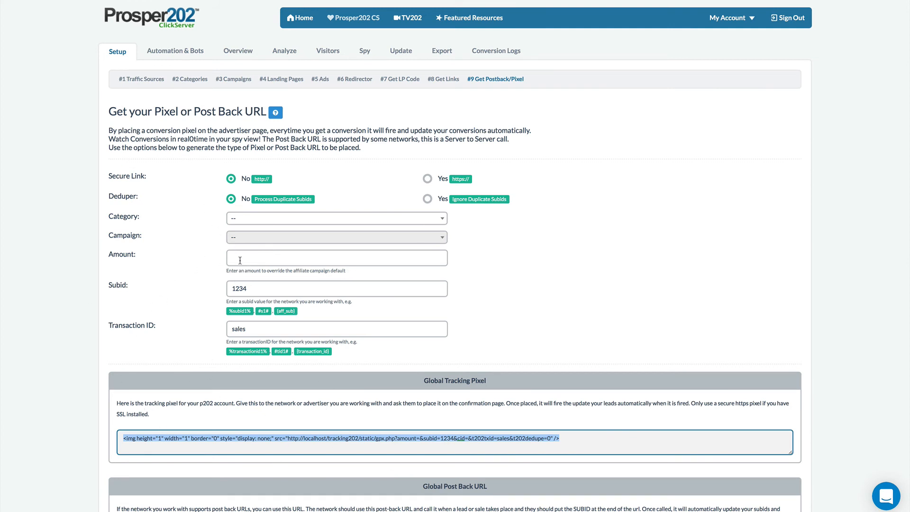
Set the amount to 1, correcting a typed 10, and restore transaction ID 'lead'
text(10)
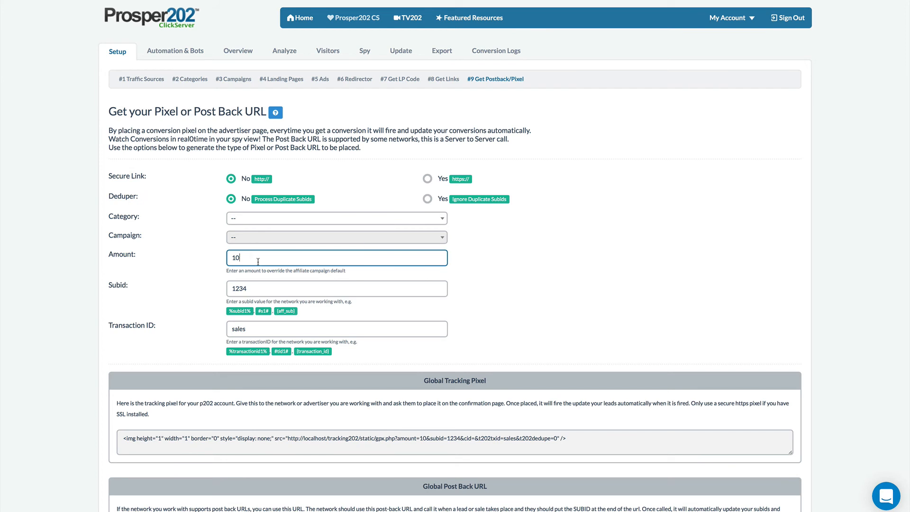
key(Backspace)
text(l)
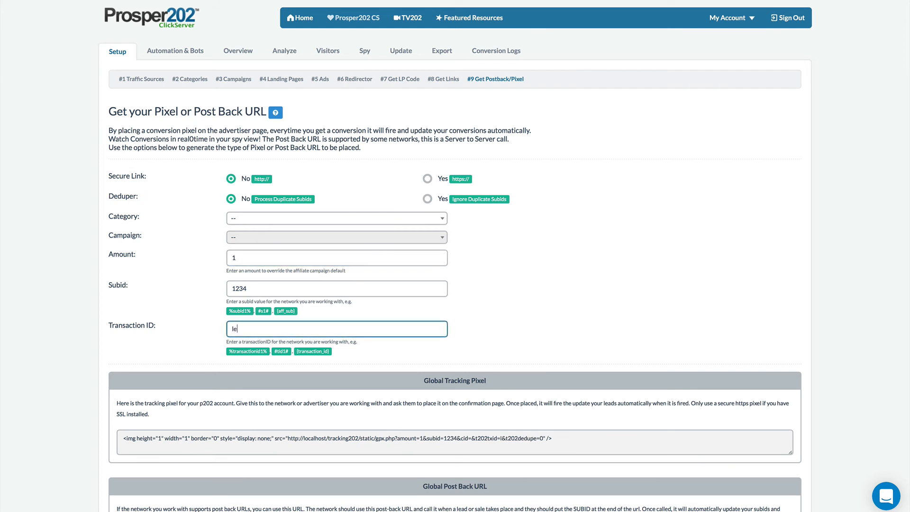
text(ad)
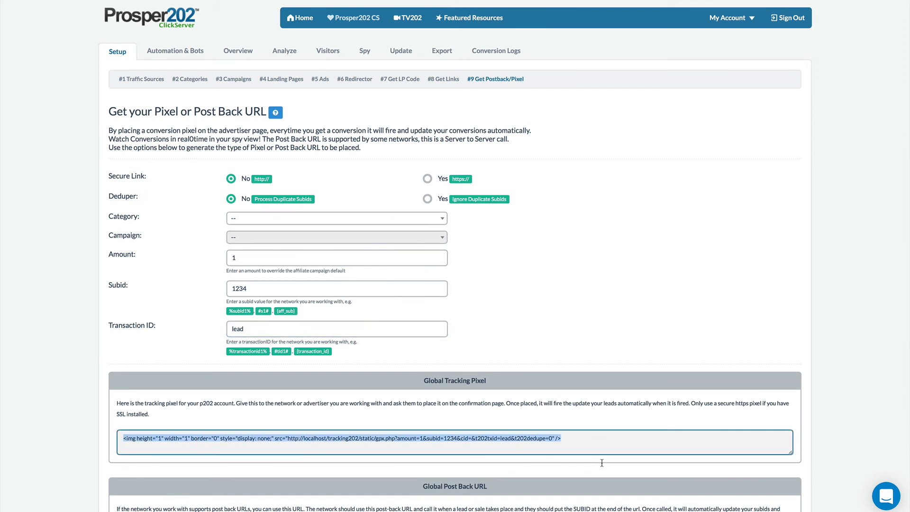
mouse_move(422, 439)
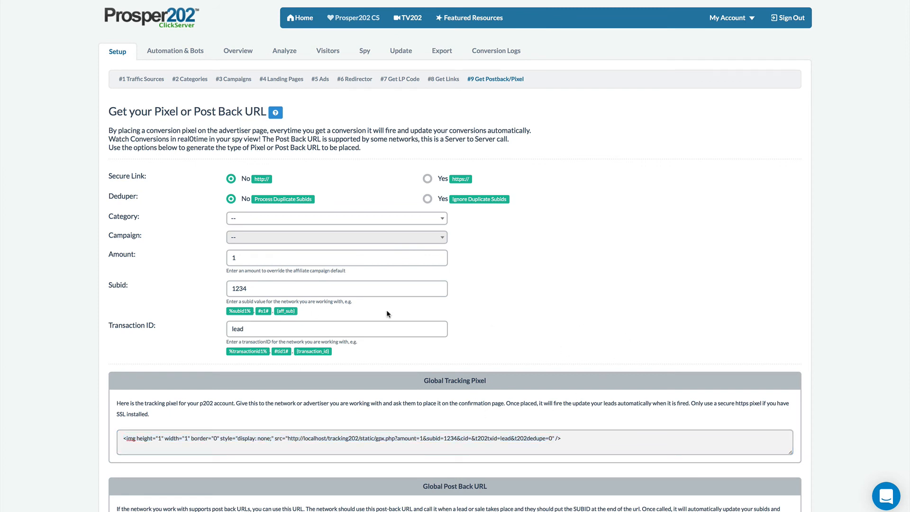
scroll(down, 3)
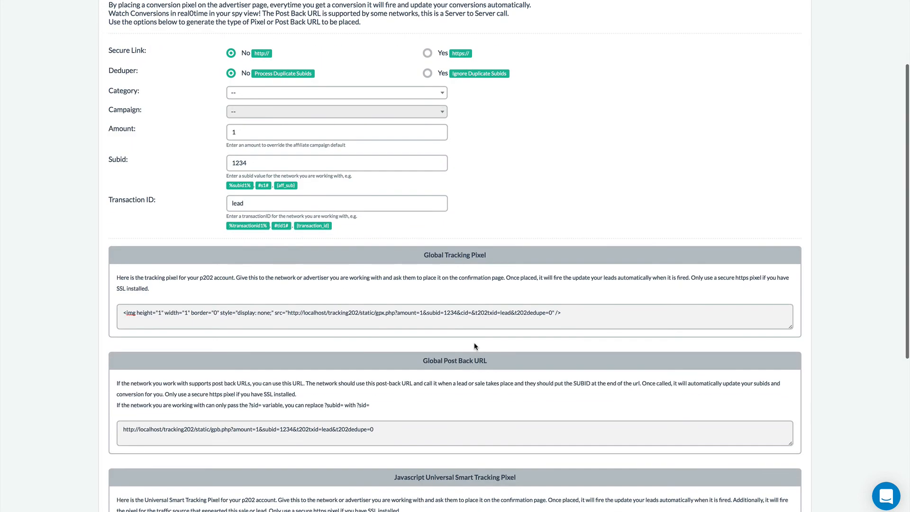
scroll(down, 3)
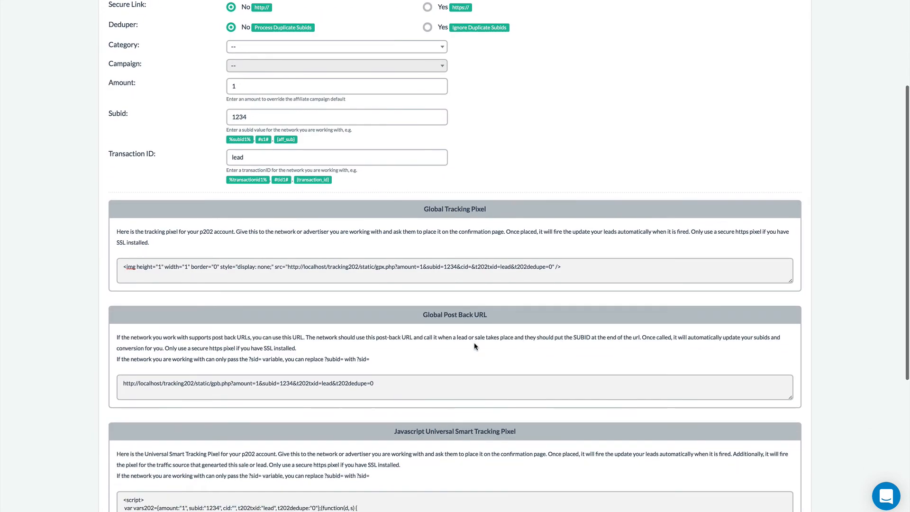
scroll(down, 3)
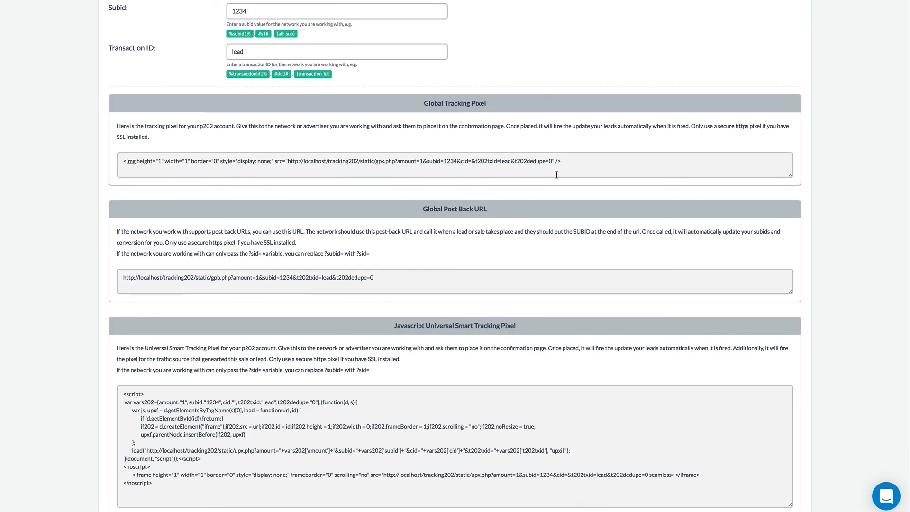
click(515, 161)
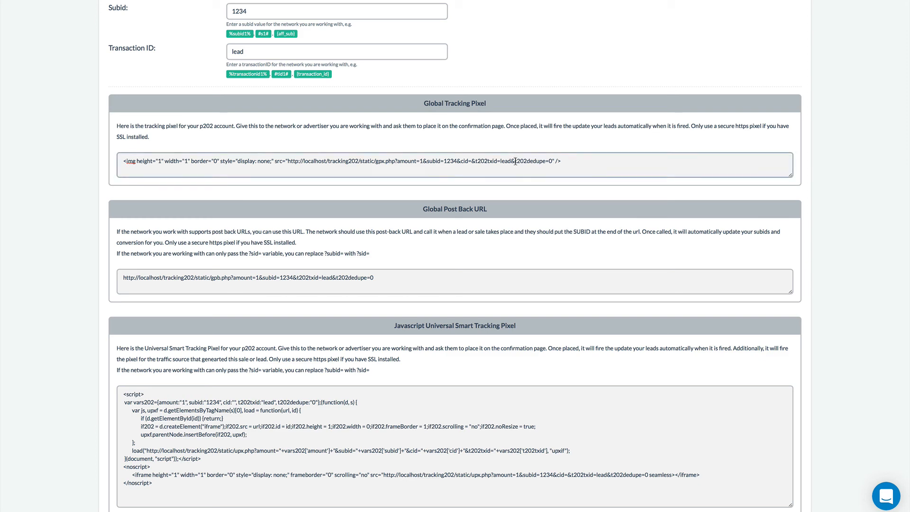
double_click(534, 161)
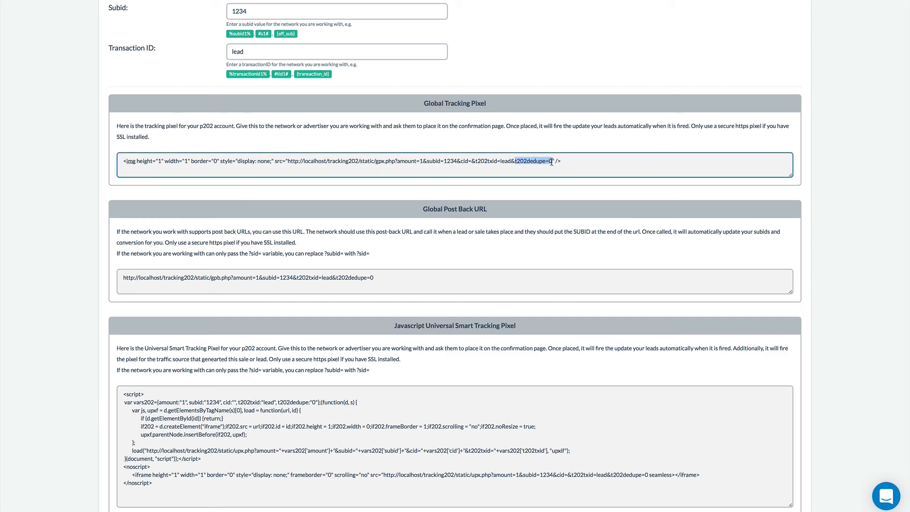
scroll(up, 3)
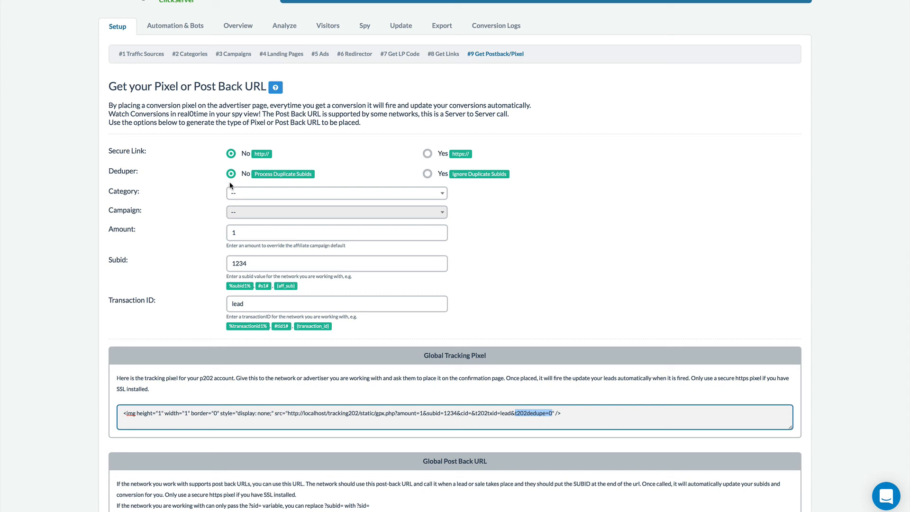
mouse_move(262, 202)
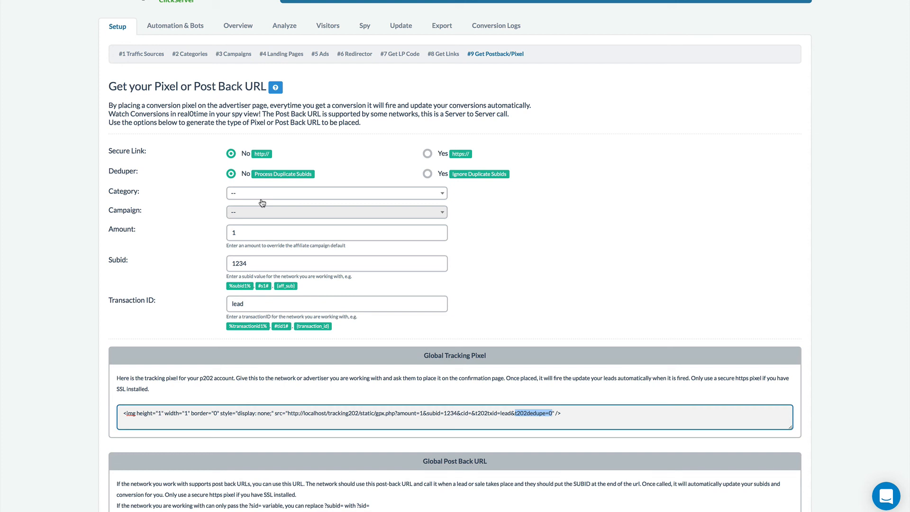
mouse_move(256, 221)
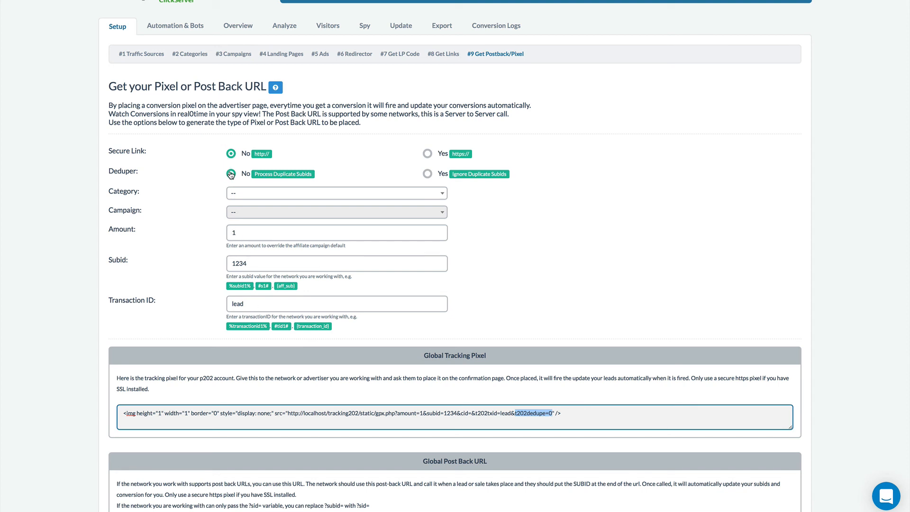
Enter amount 2 and set the deduper to 'Yes – Ignore Duplicate Subids'
click(337, 233)
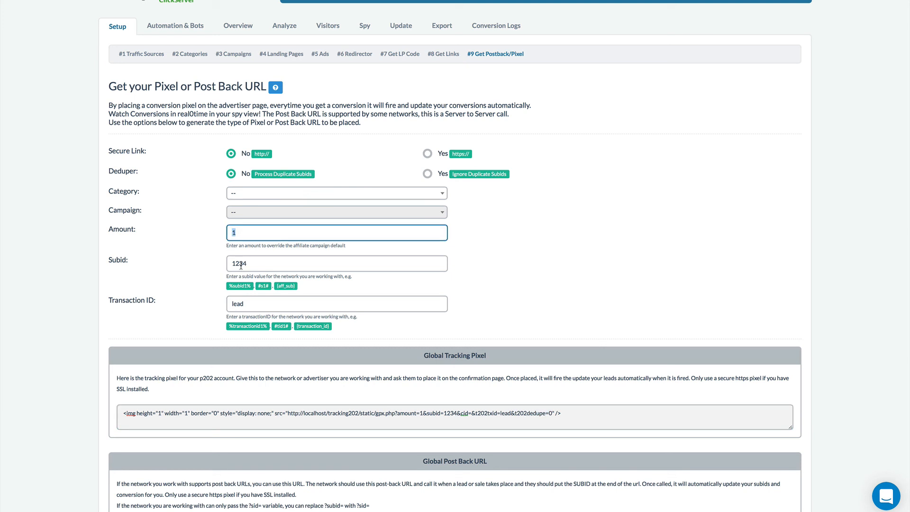
mouse_move(238, 323)
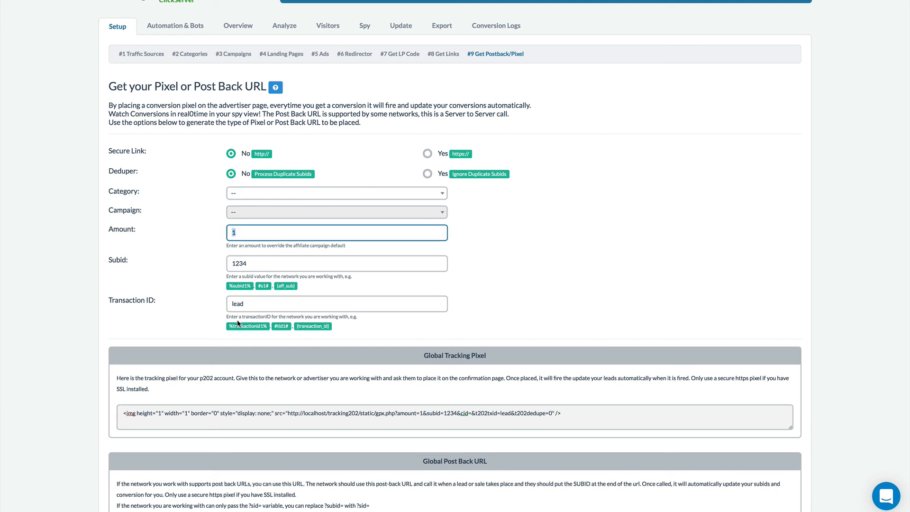
text(2)
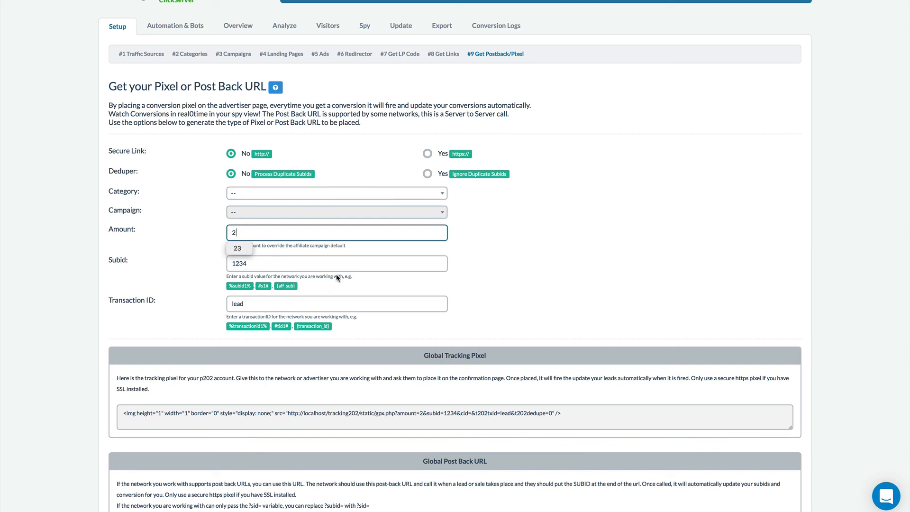
click(336, 263)
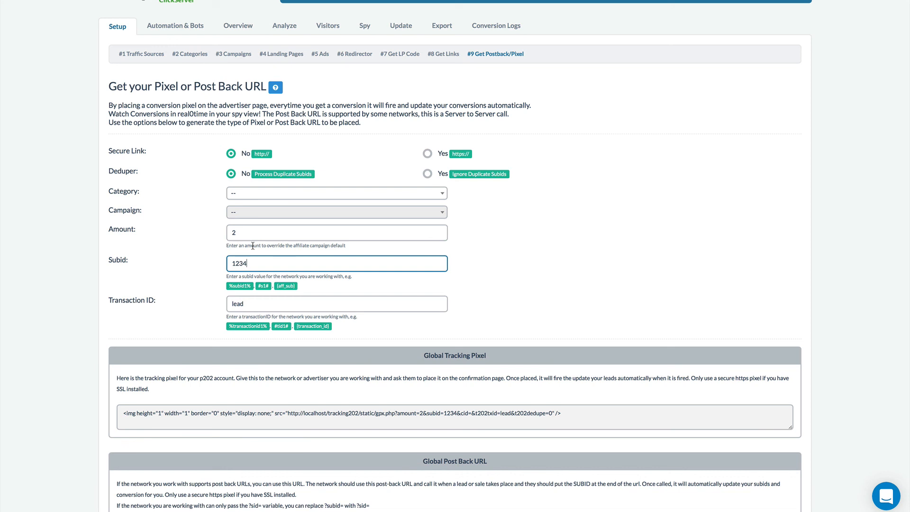
mouse_move(389, 267)
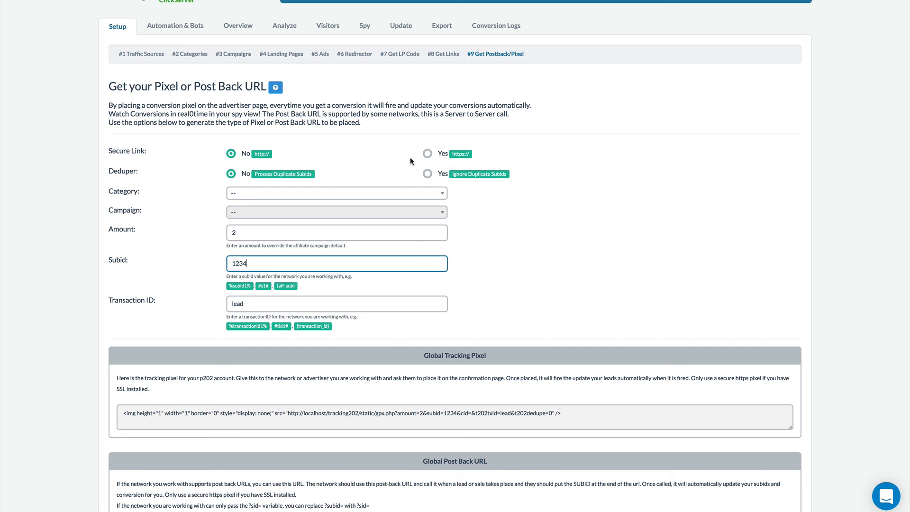
click(426, 173)
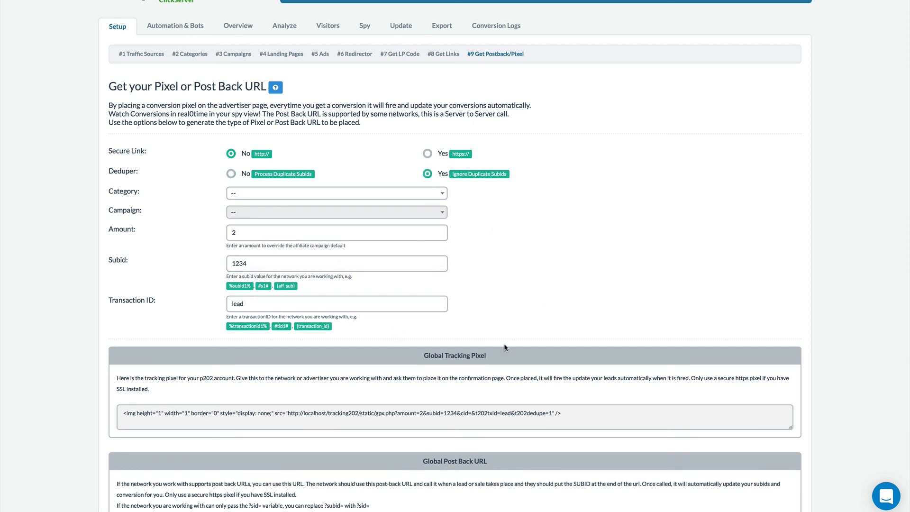
Re-enter amount 2 and toggle the deduper back to ignoring duplicate subids
click(336, 232)
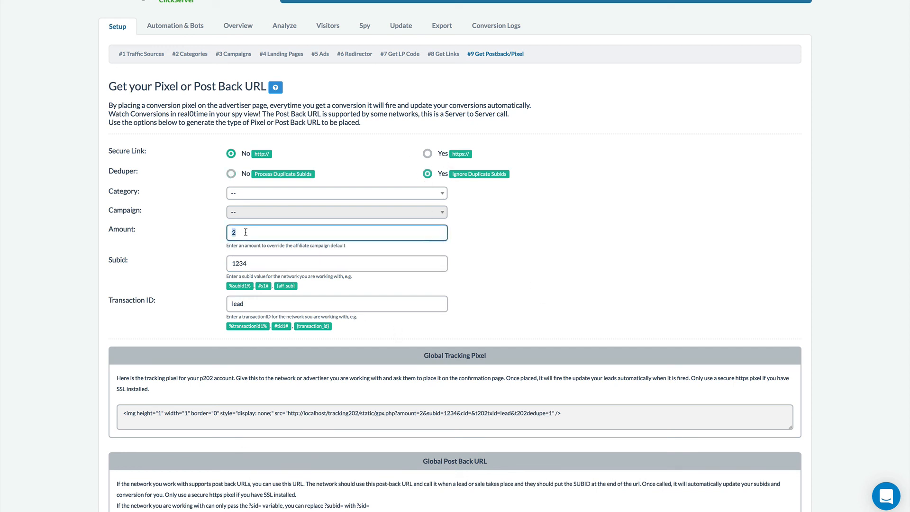
text(1)
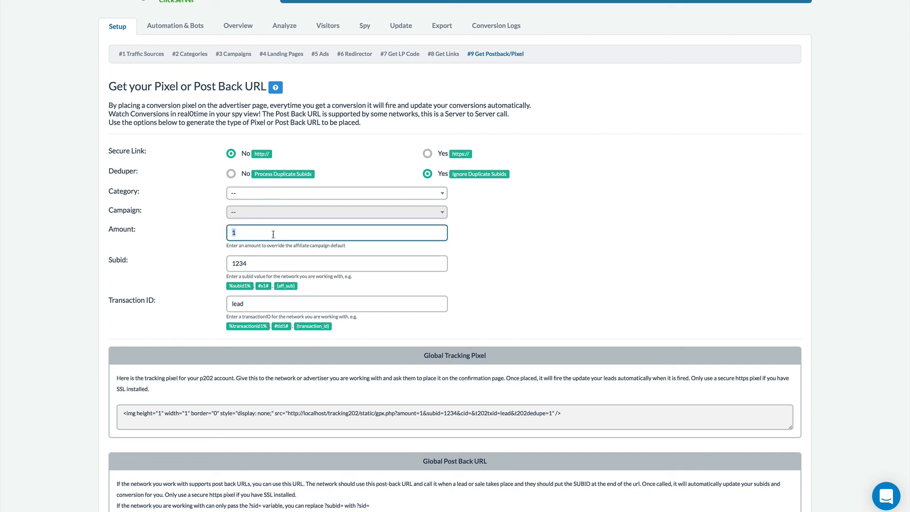
text(2)
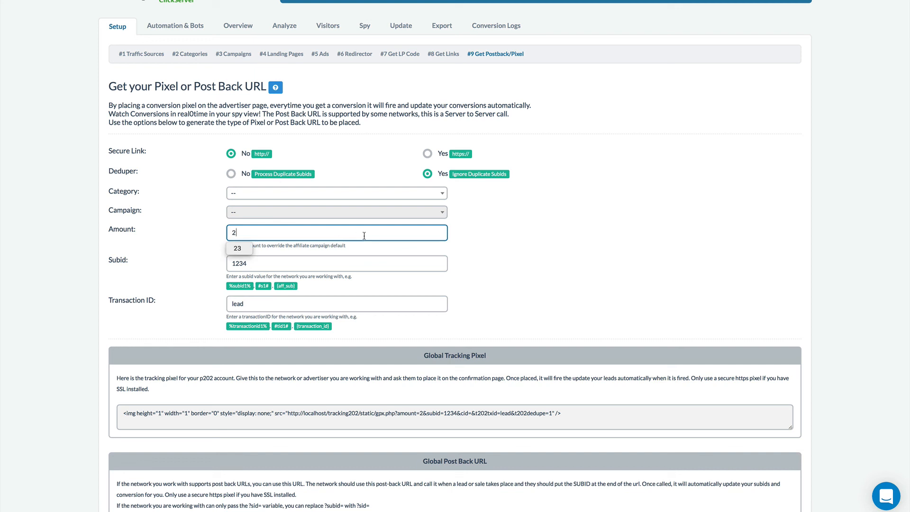
click(176, 277)
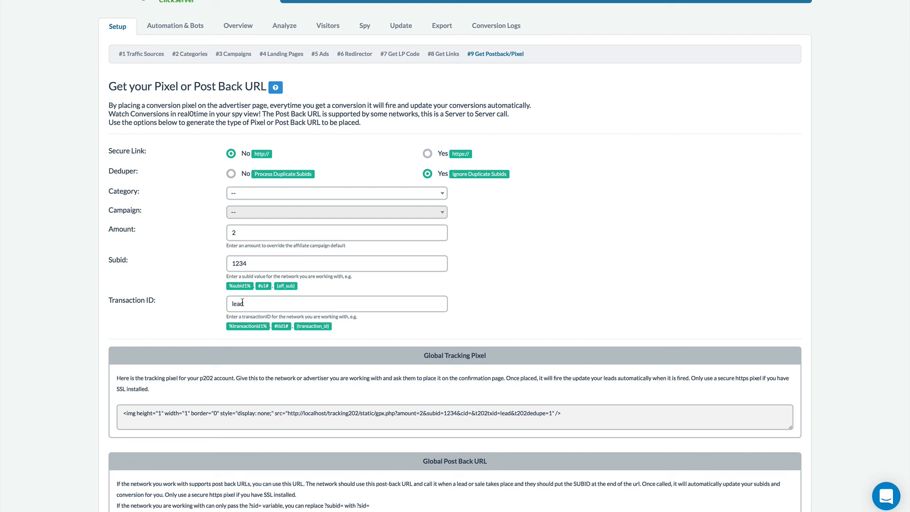
mouse_move(289, 307)
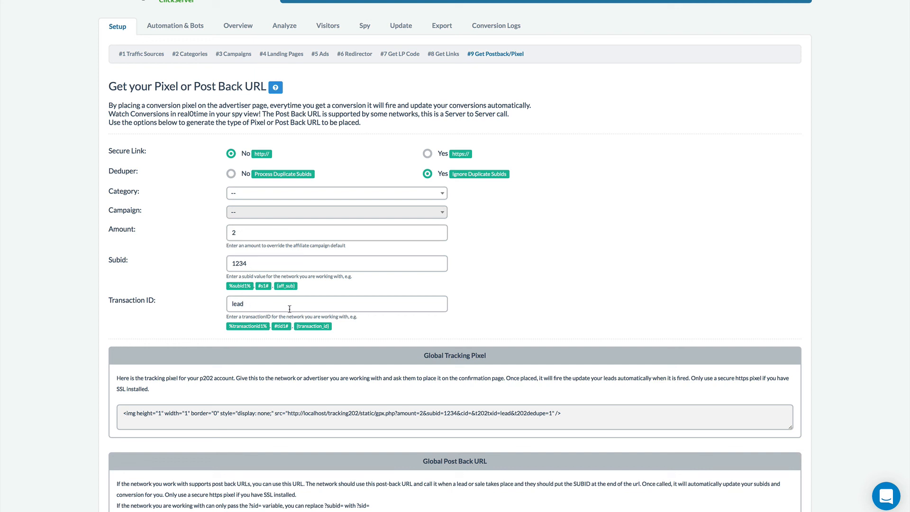
mouse_move(536, 284)
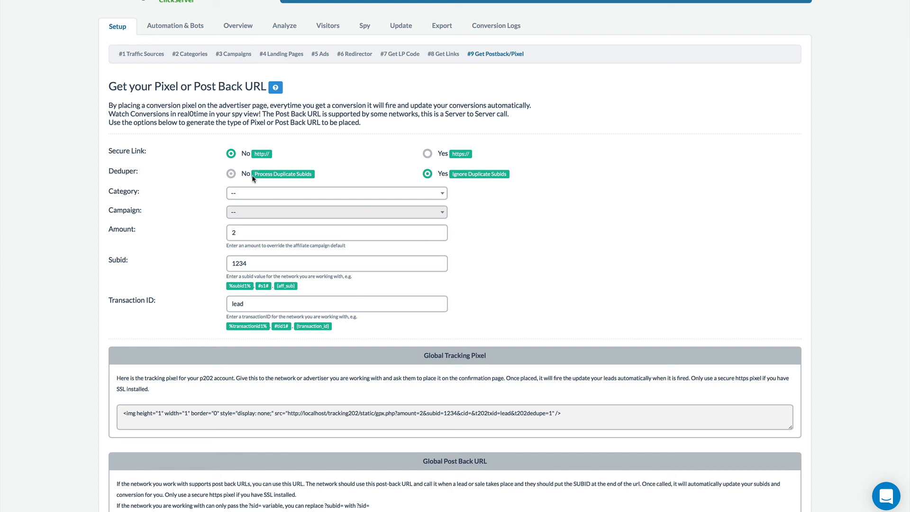
click(231, 173)
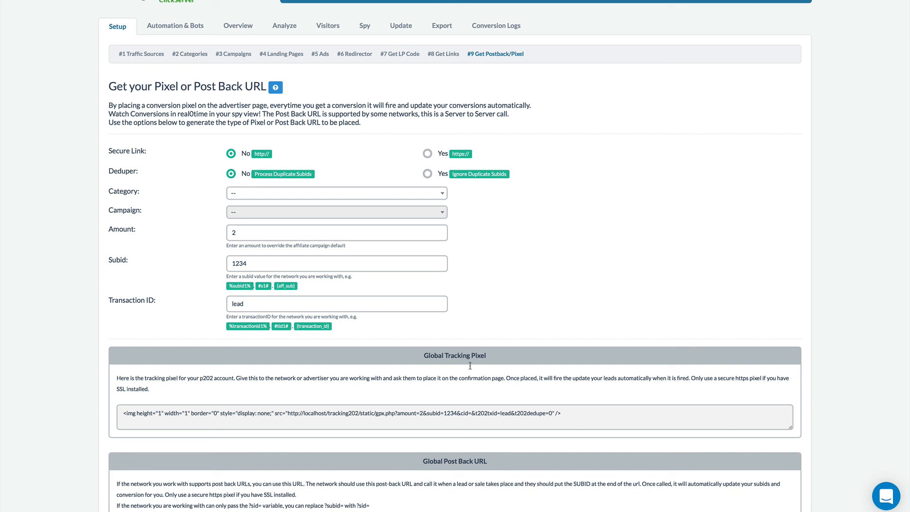
mouse_move(362, 323)
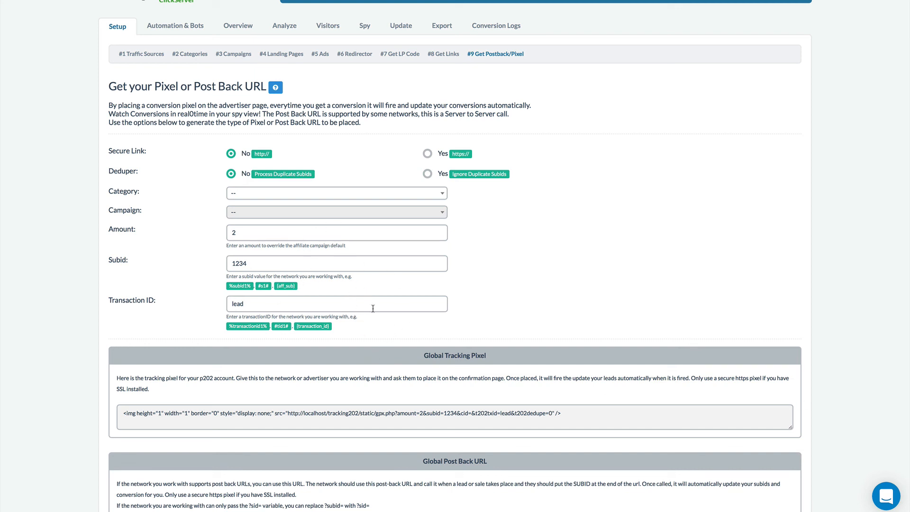
mouse_move(387, 277)
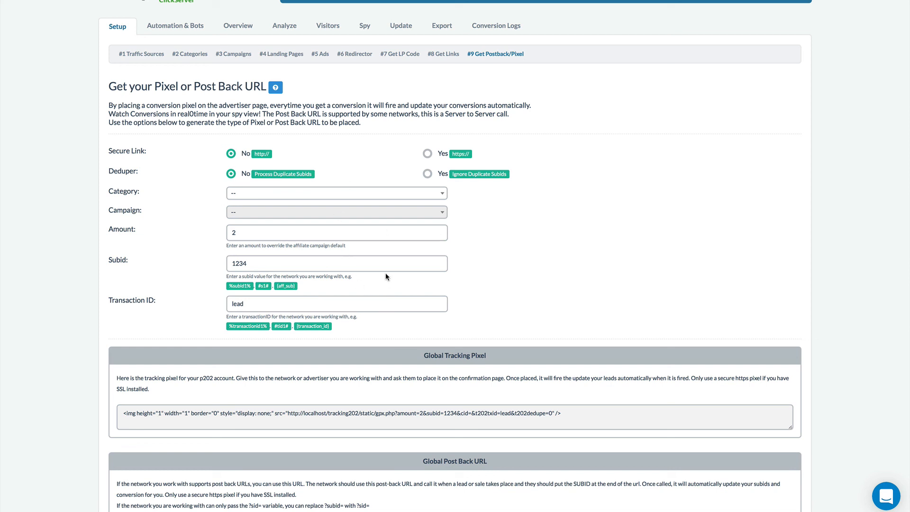
click(427, 173)
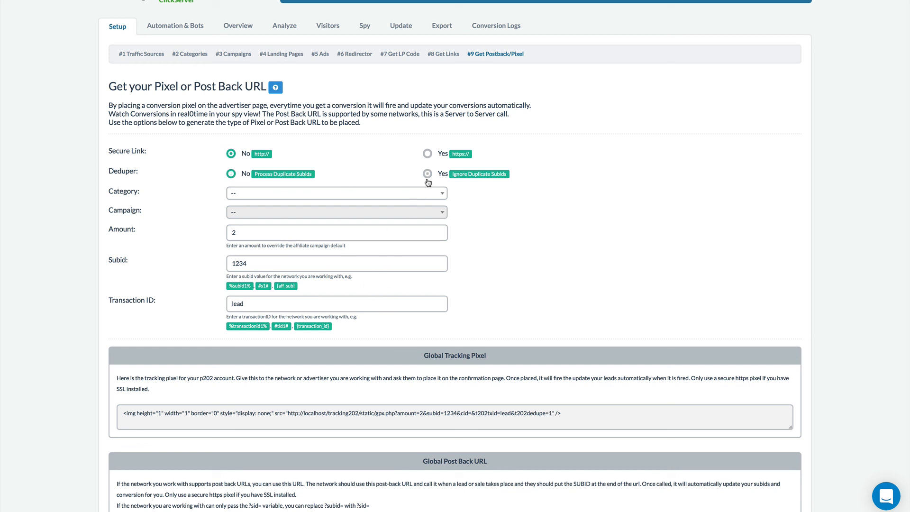
click(427, 174)
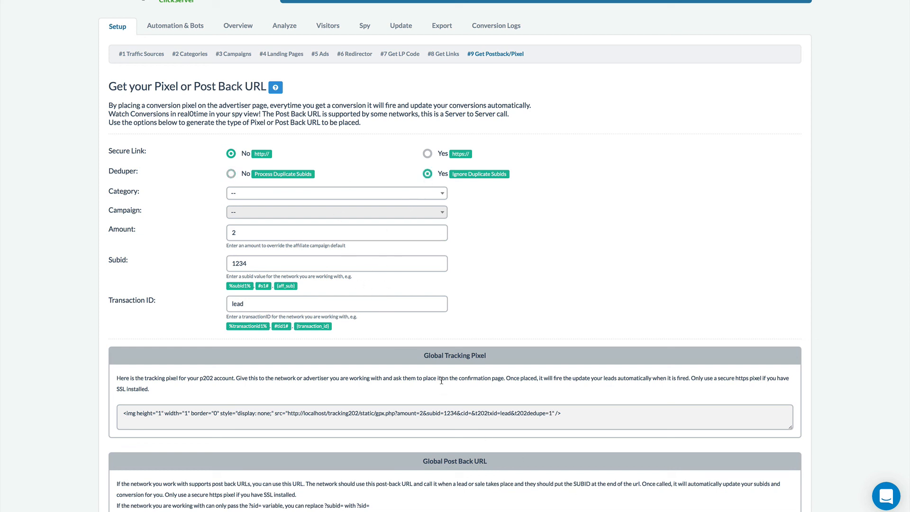
mouse_move(417, 352)
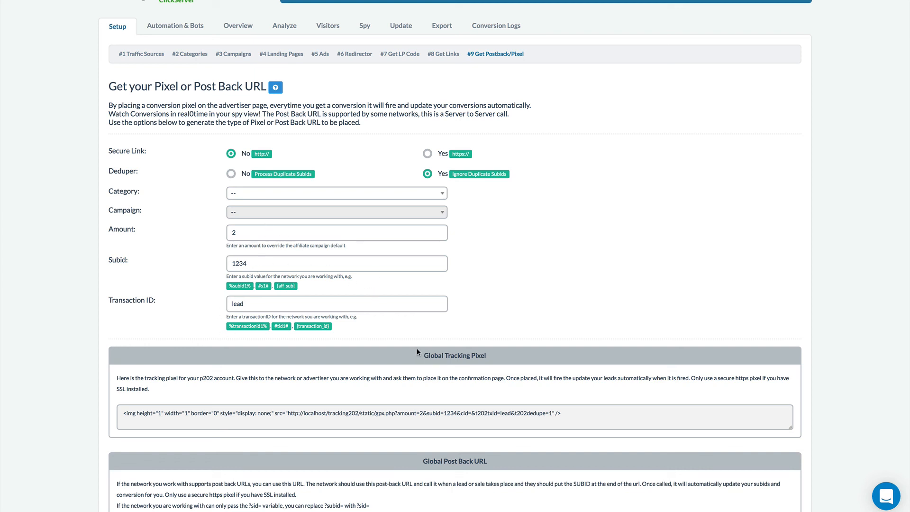
mouse_move(424, 343)
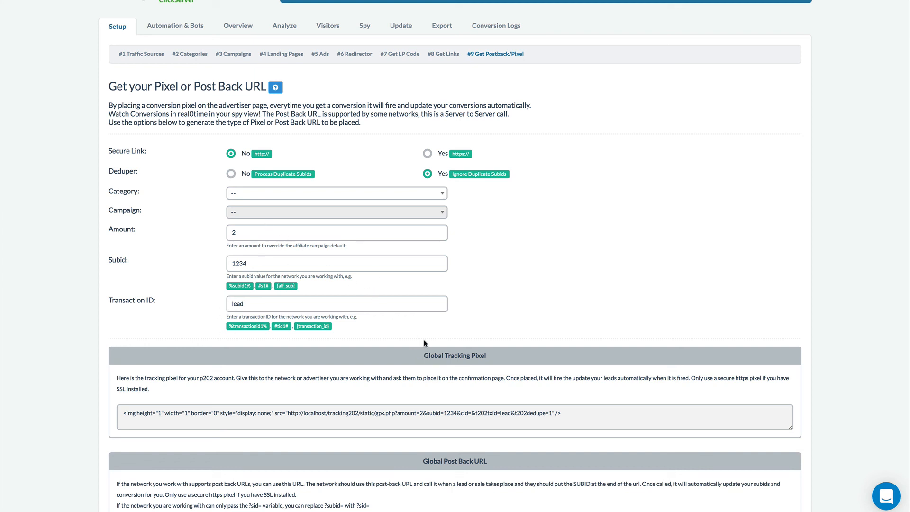
mouse_move(566, 260)
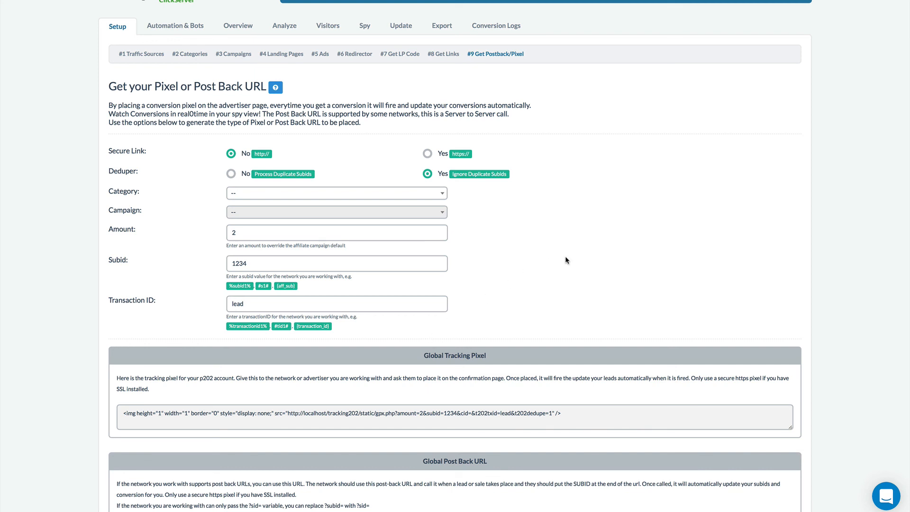
scroll(up, 3)
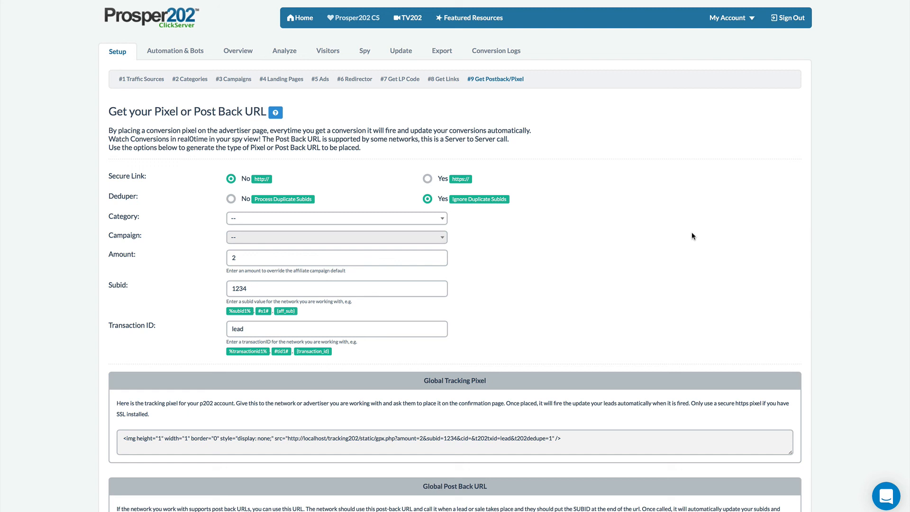
mouse_move(528, 374)
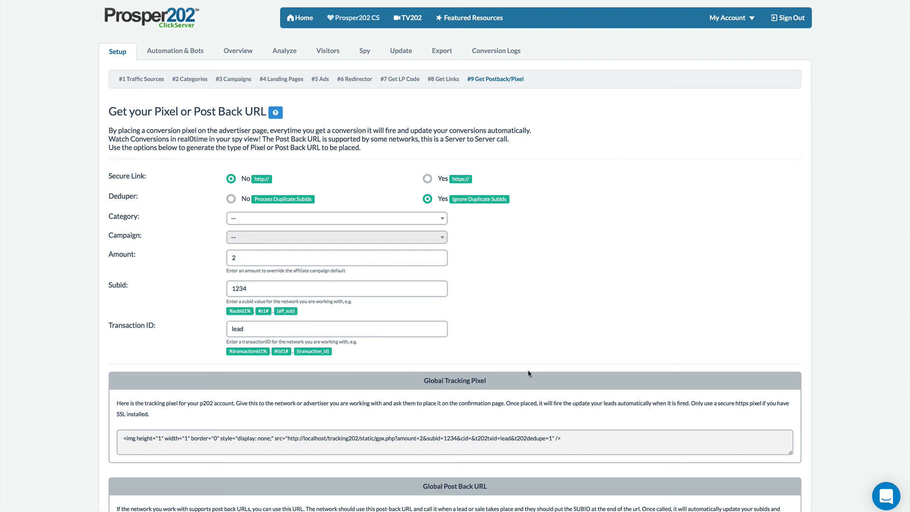
mouse_move(532, 365)
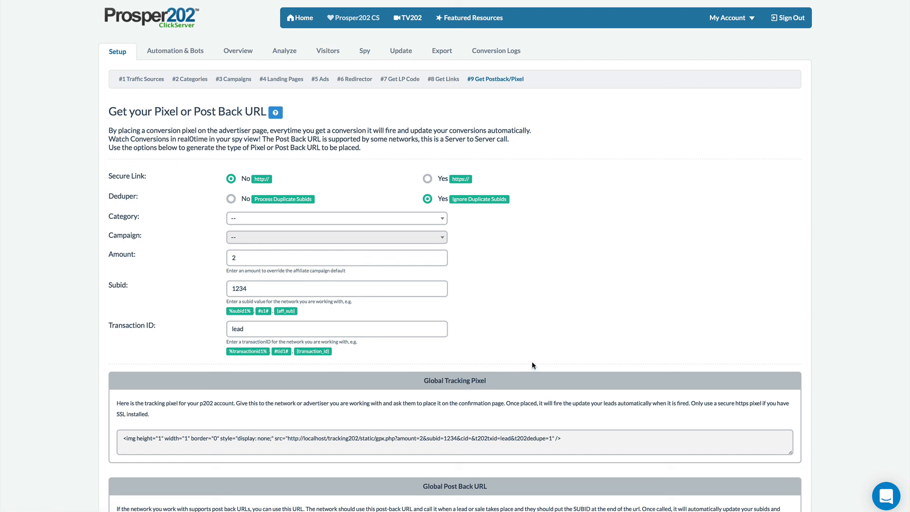